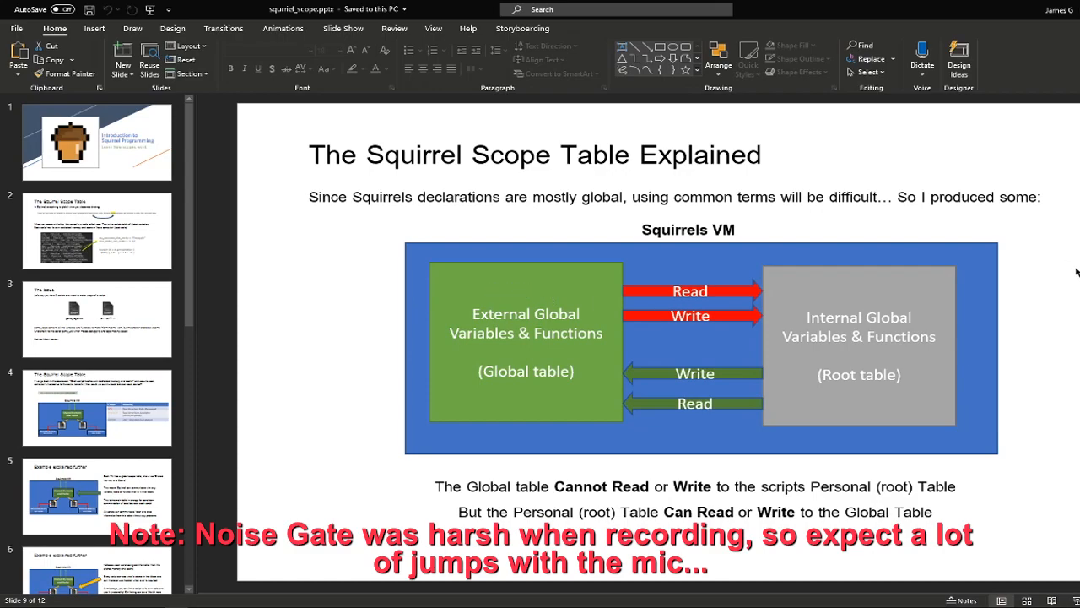
pyautogui.moveTo(217, 436)
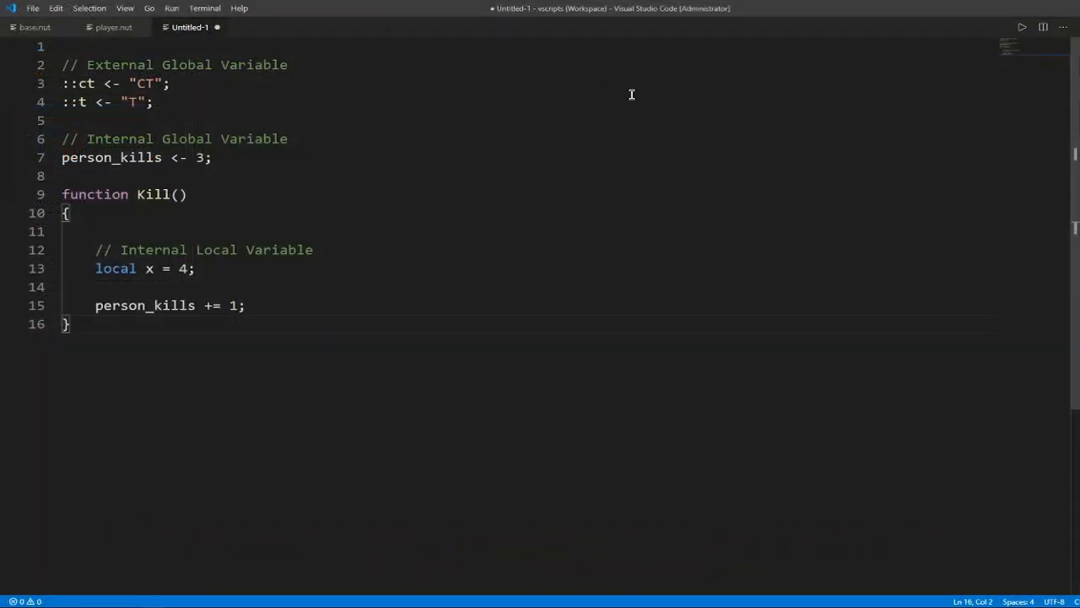
# - Highlight the words Global and Variable and the person_kills assignment with its operator in the code comments
pyautogui.click(75, 84)
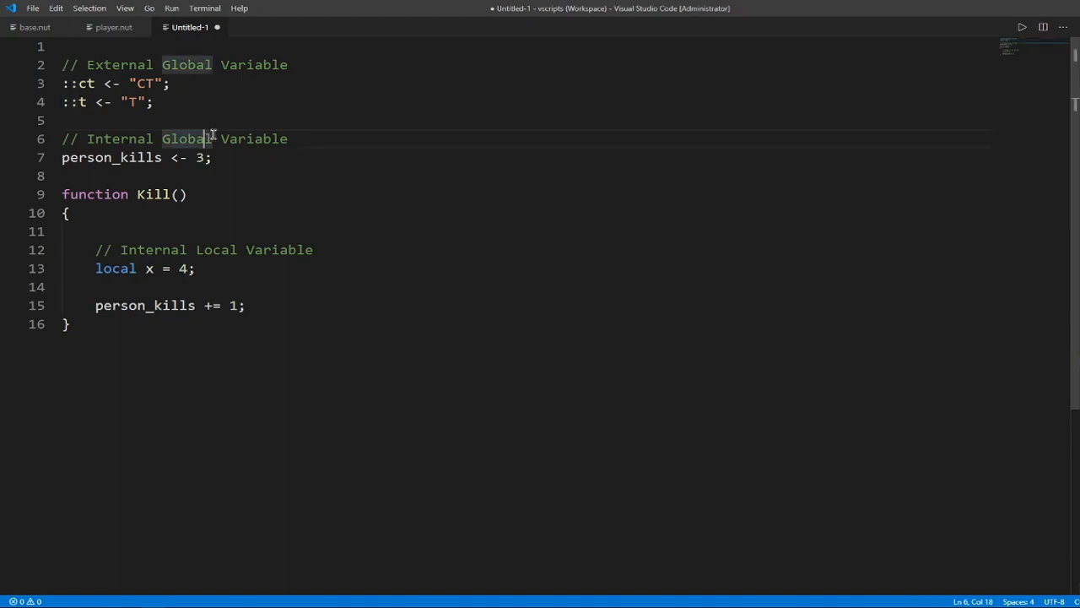
pyautogui.doubleClick(83, 83)
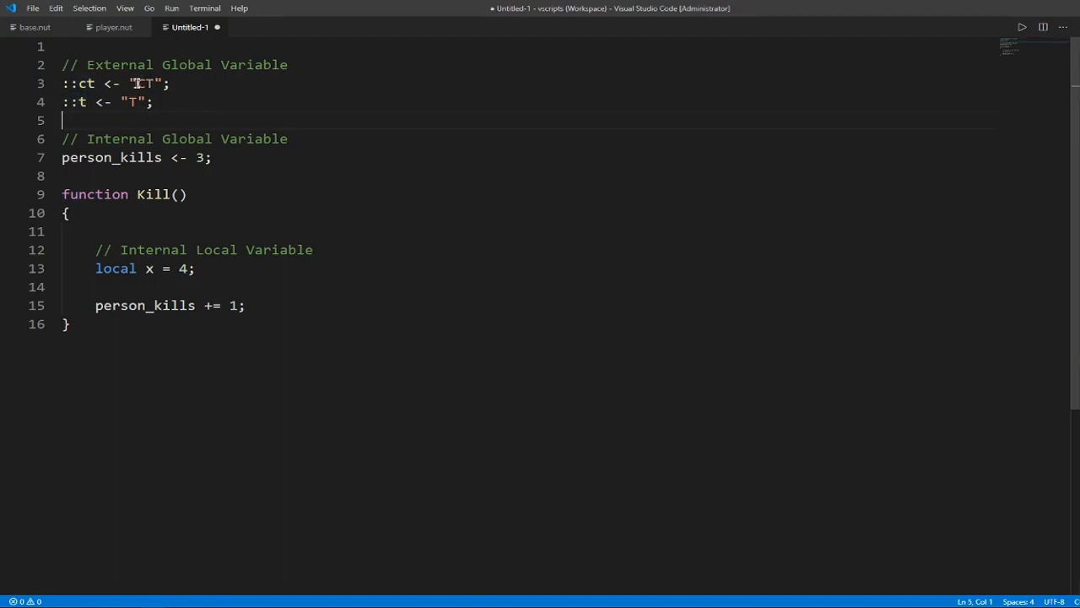
pyautogui.doubleClick(253, 138)
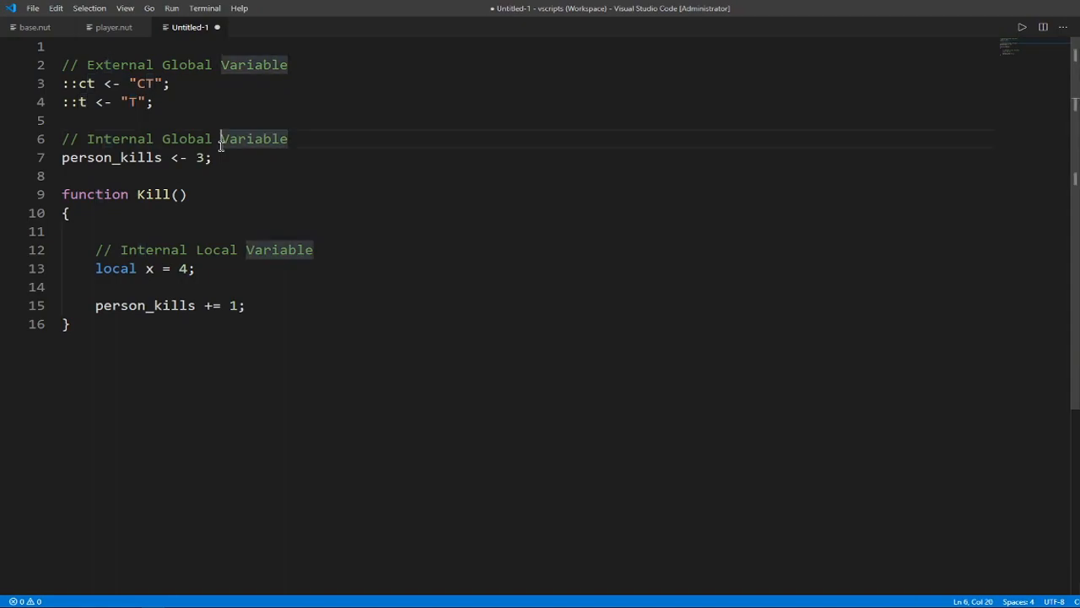
pyautogui.moveTo(61, 85); pyautogui.dragTo(152, 103)
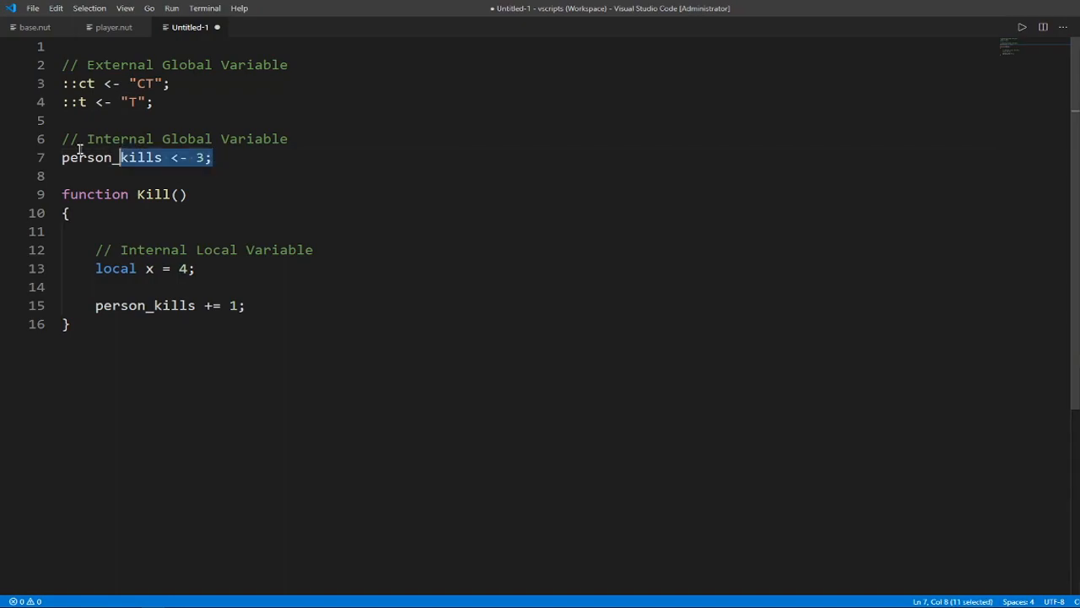
pyautogui.click(436, 181)
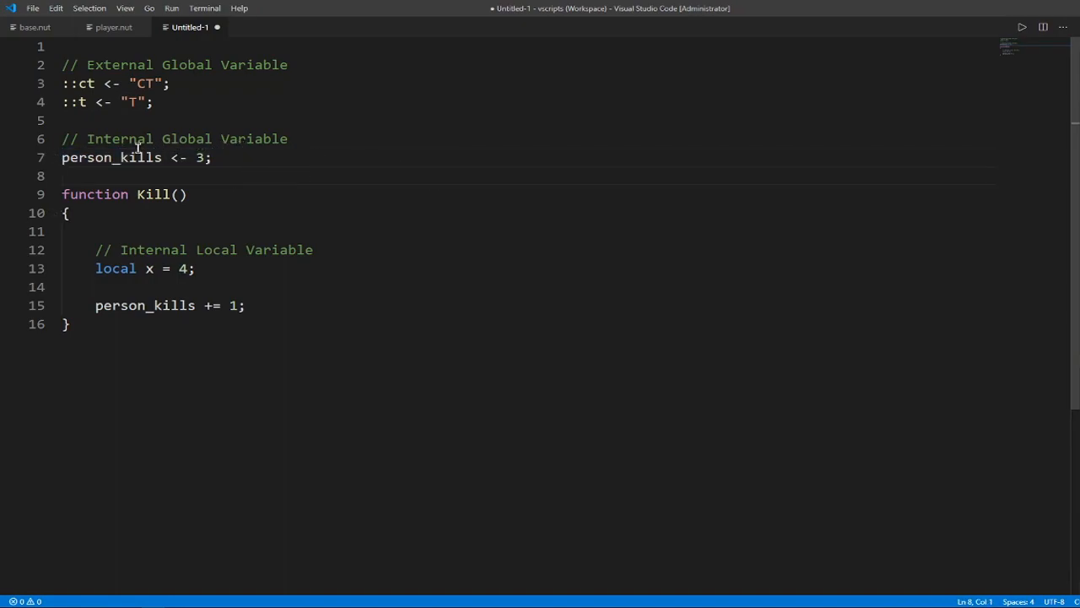
pyautogui.doubleClick(111, 157)
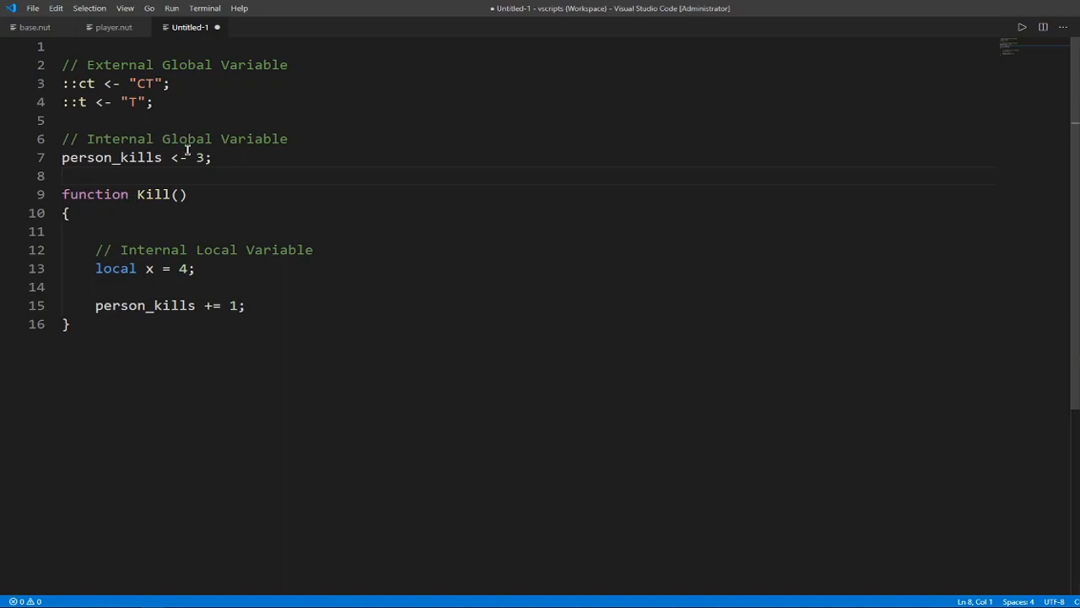
pyautogui.doubleClick(177, 159)
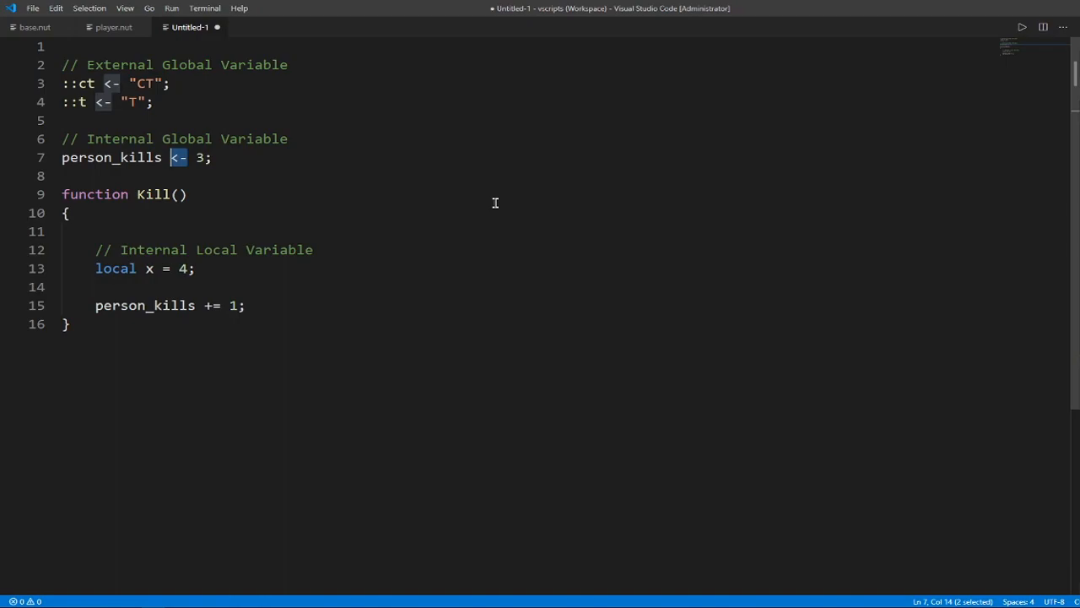
pyautogui.moveTo(374, 184)
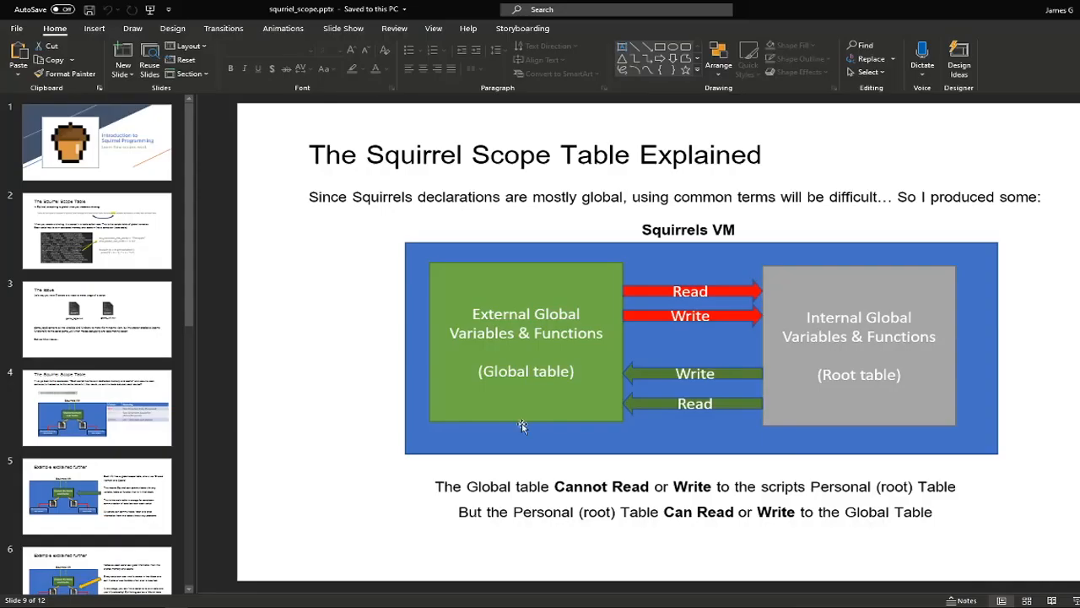
pyautogui.moveTo(989, 466)
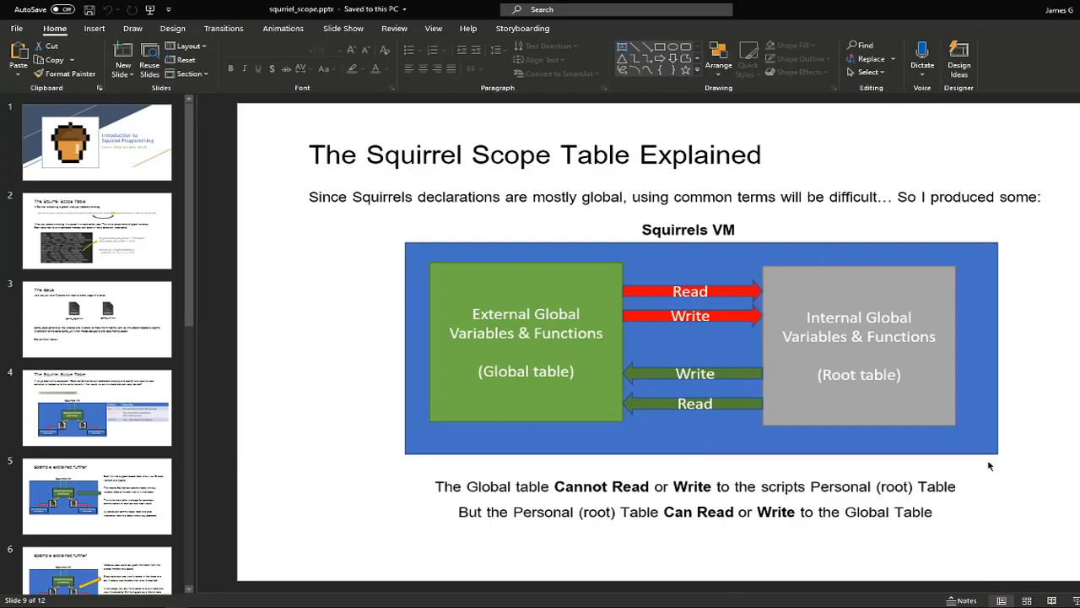
pyautogui.moveTo(567, 287)
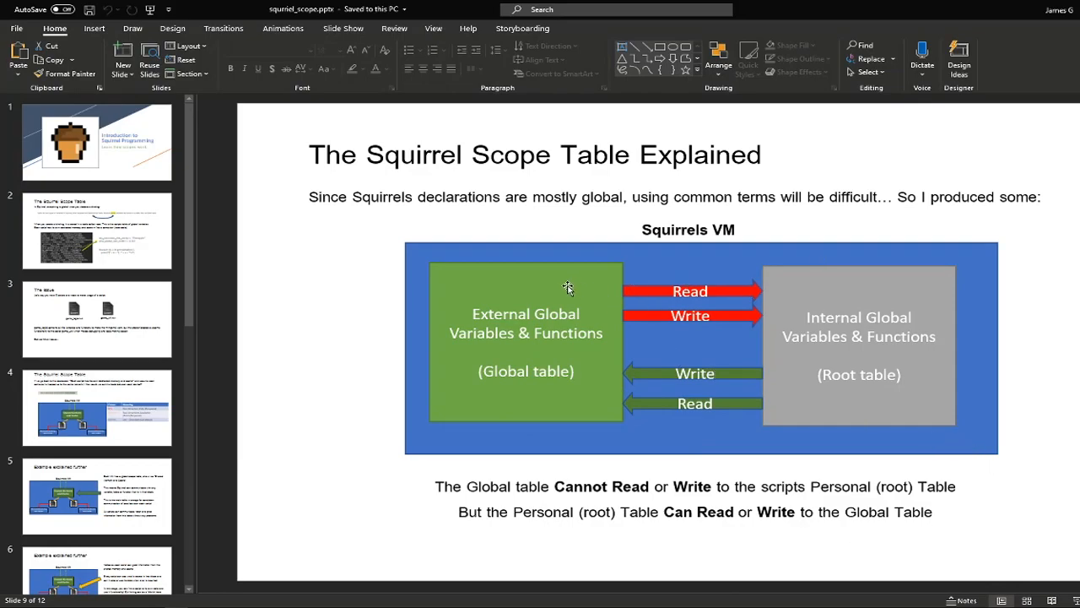
pyautogui.moveTo(667, 314)
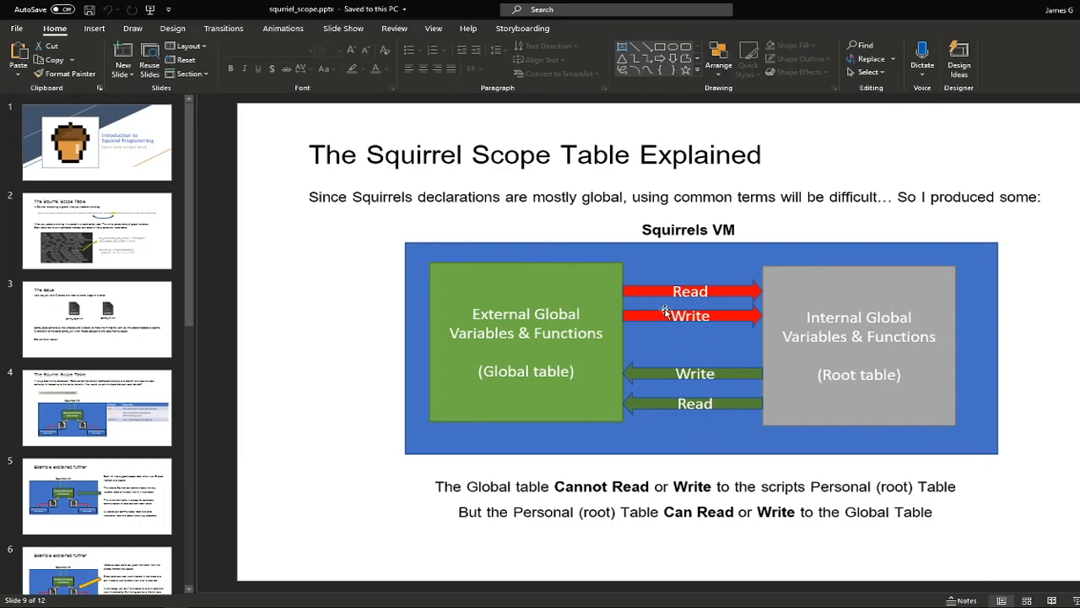
pyautogui.moveTo(929, 399)
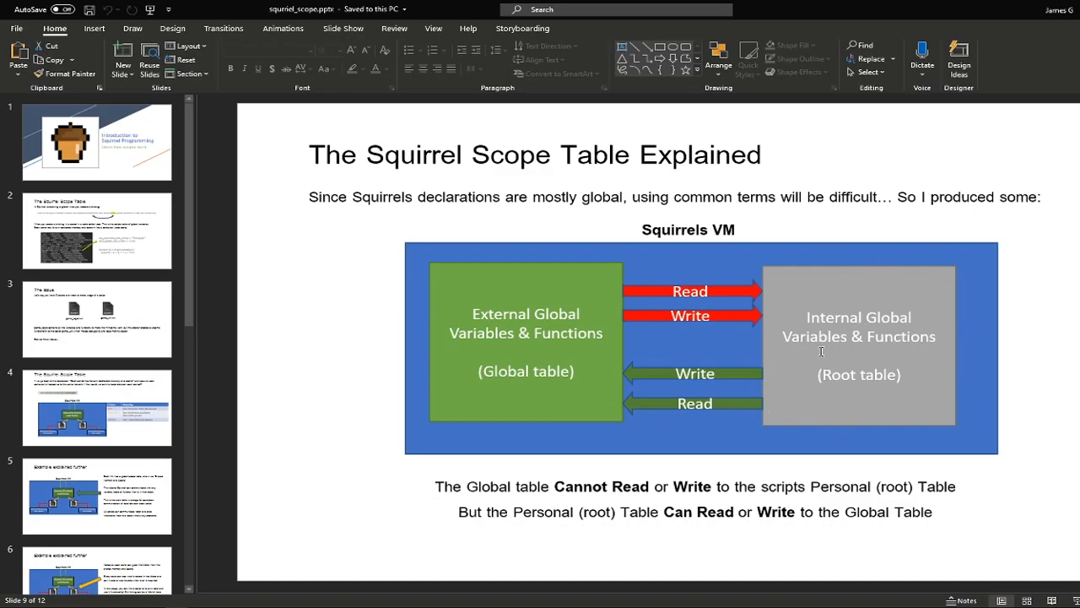
pyautogui.moveTo(615, 372)
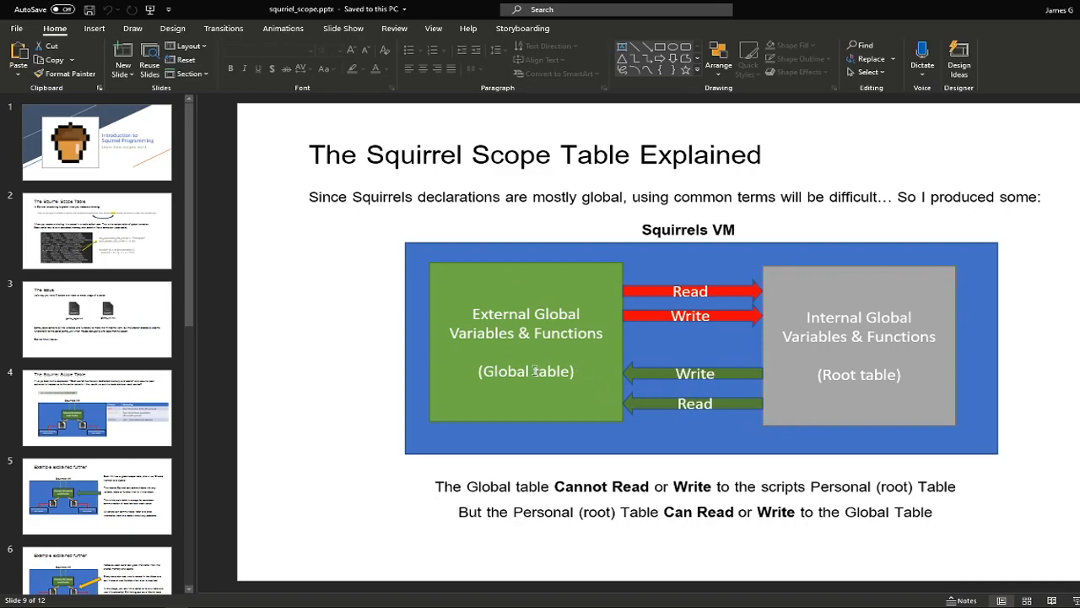
pyautogui.moveTo(318, 504)
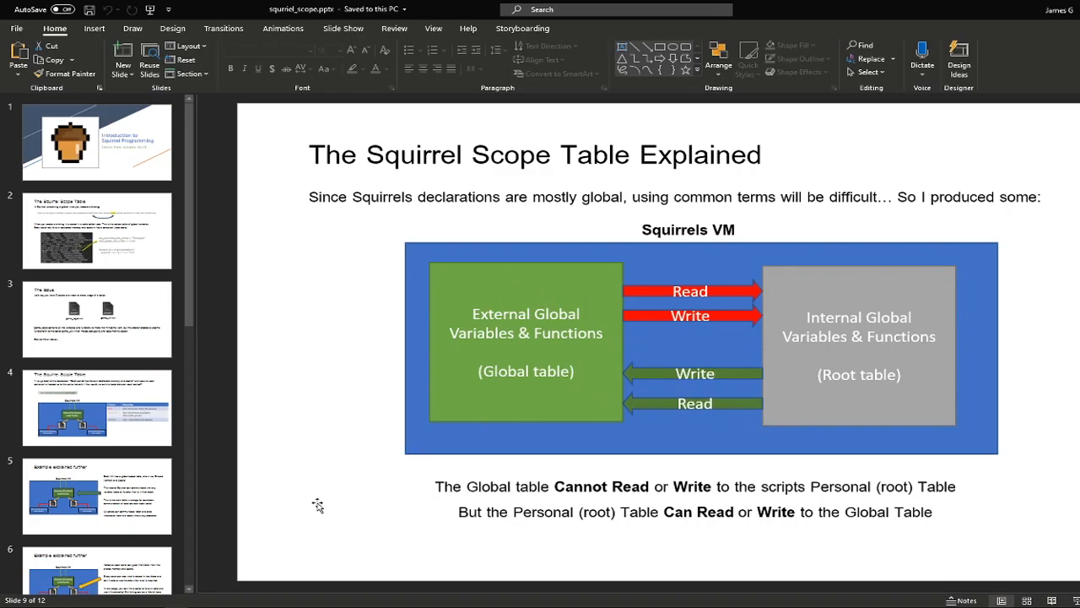
pyautogui.moveTo(881, 388)
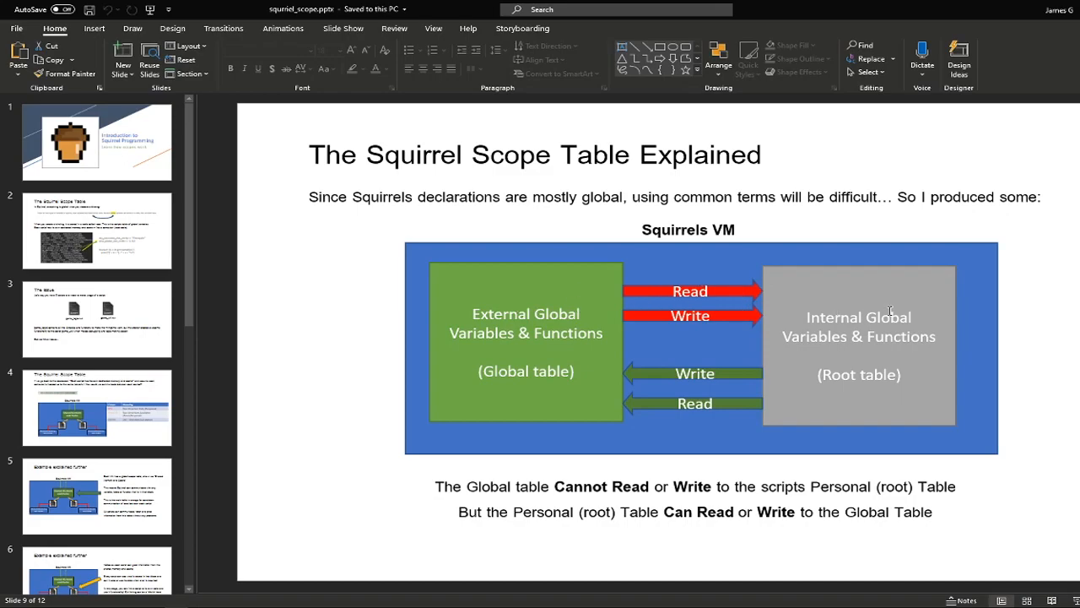
pyautogui.moveTo(779, 395)
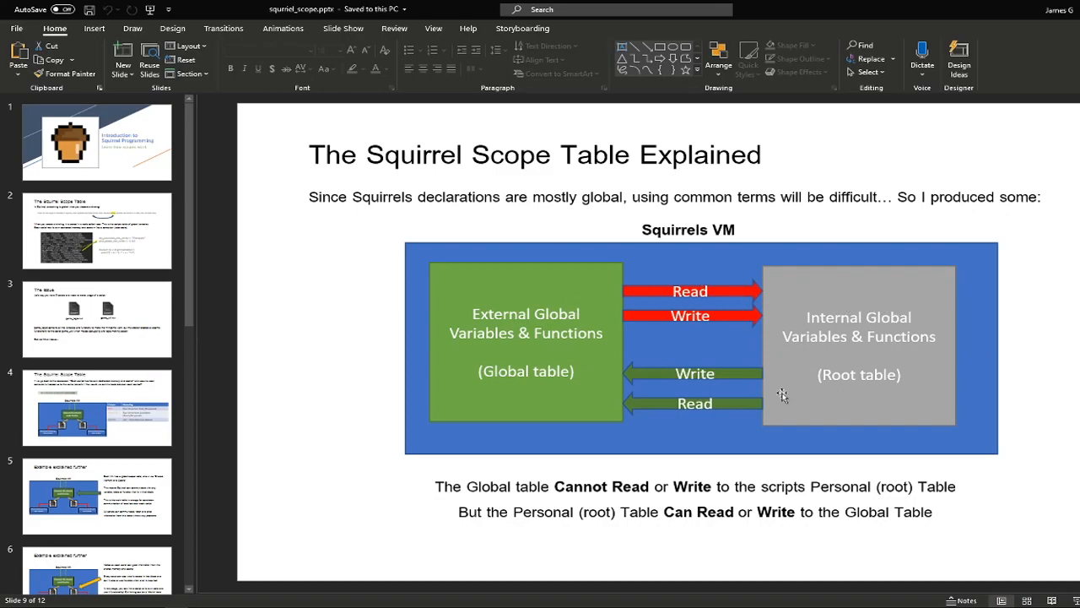
# - Show the shared memory and cache slide, point at the Squirrel VM diagram, then return to slide 2
pyautogui.click(97, 407)
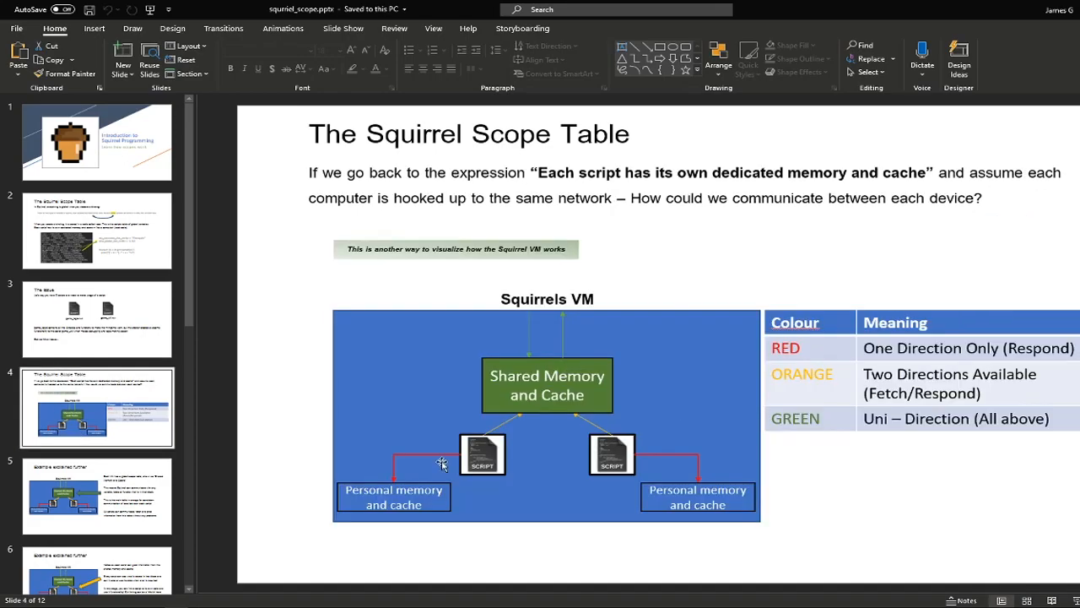
pyautogui.moveTo(525, 341)
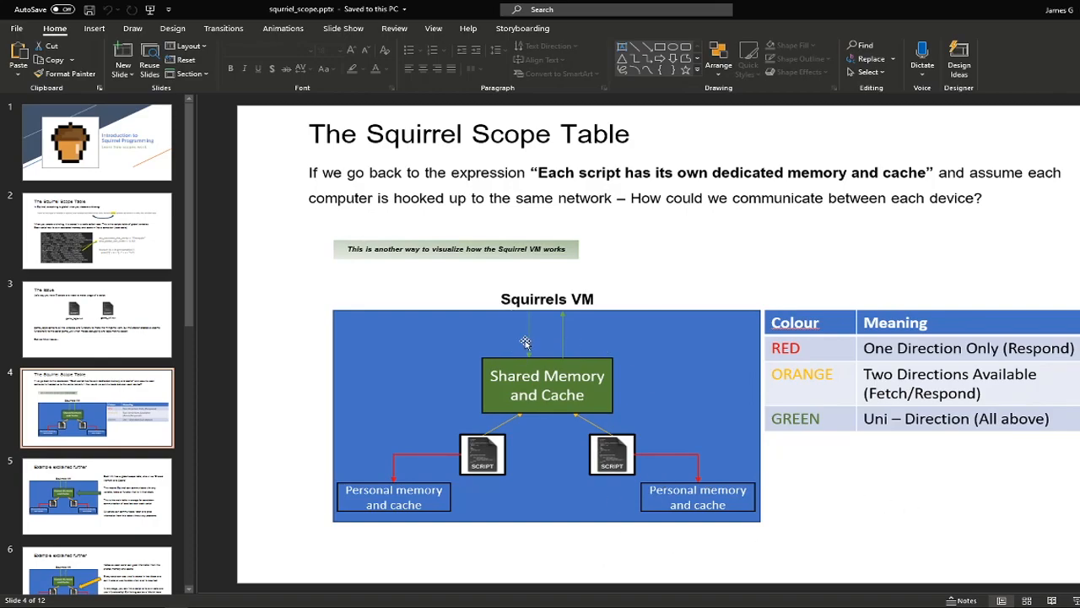
pyautogui.moveTo(517, 412)
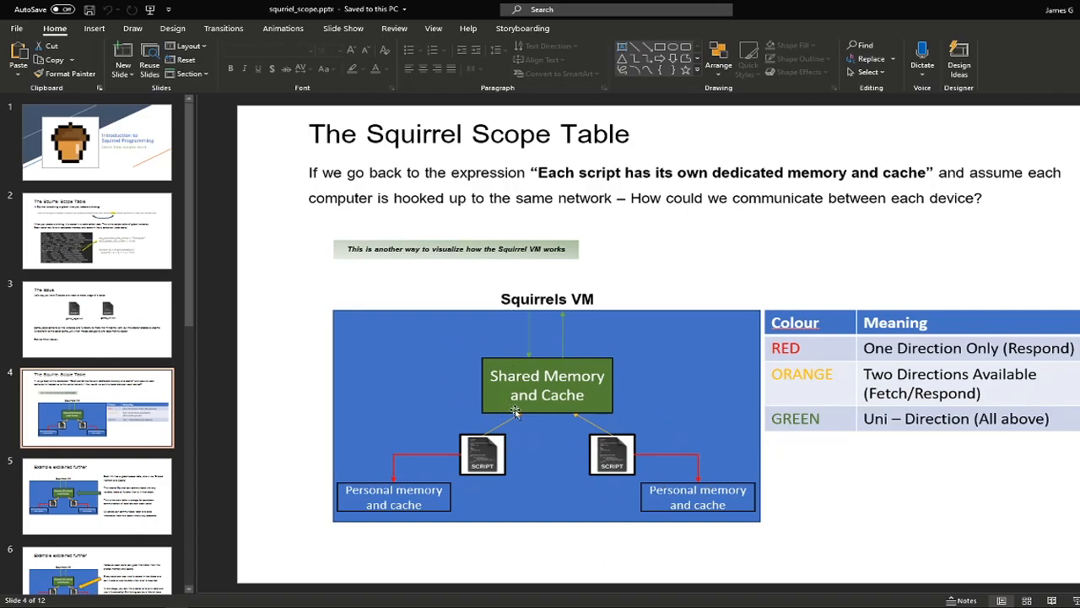
pyautogui.moveTo(481, 354)
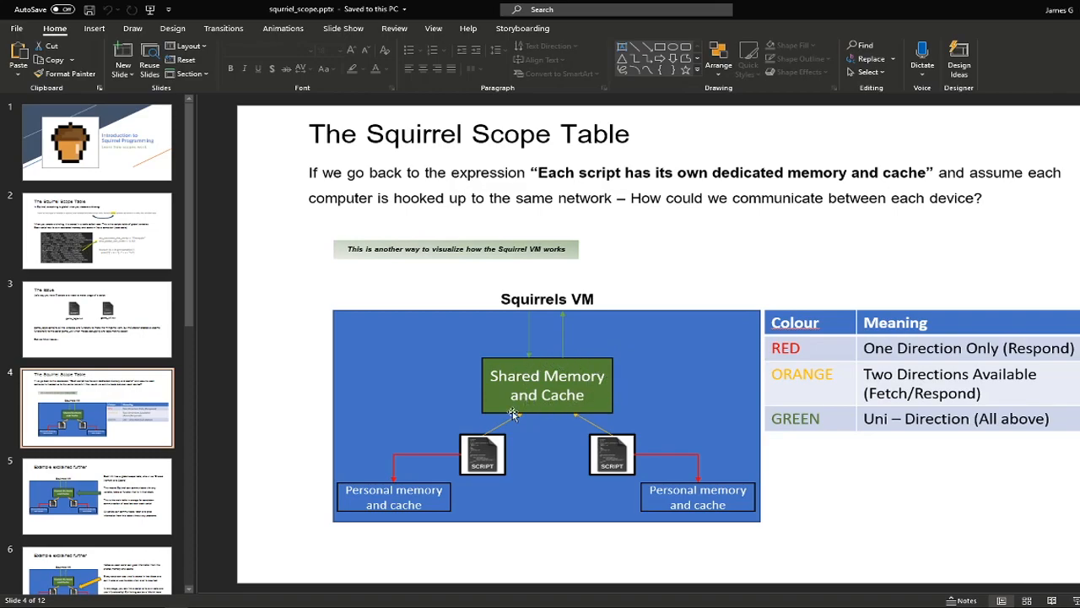
pyautogui.moveTo(573, 564)
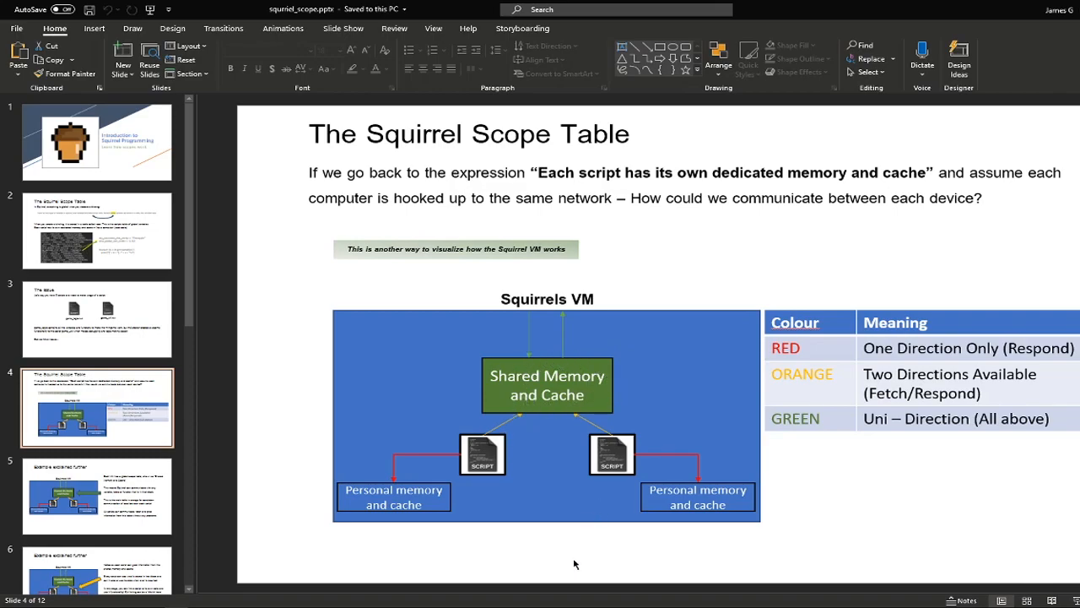
pyautogui.moveTo(496, 473)
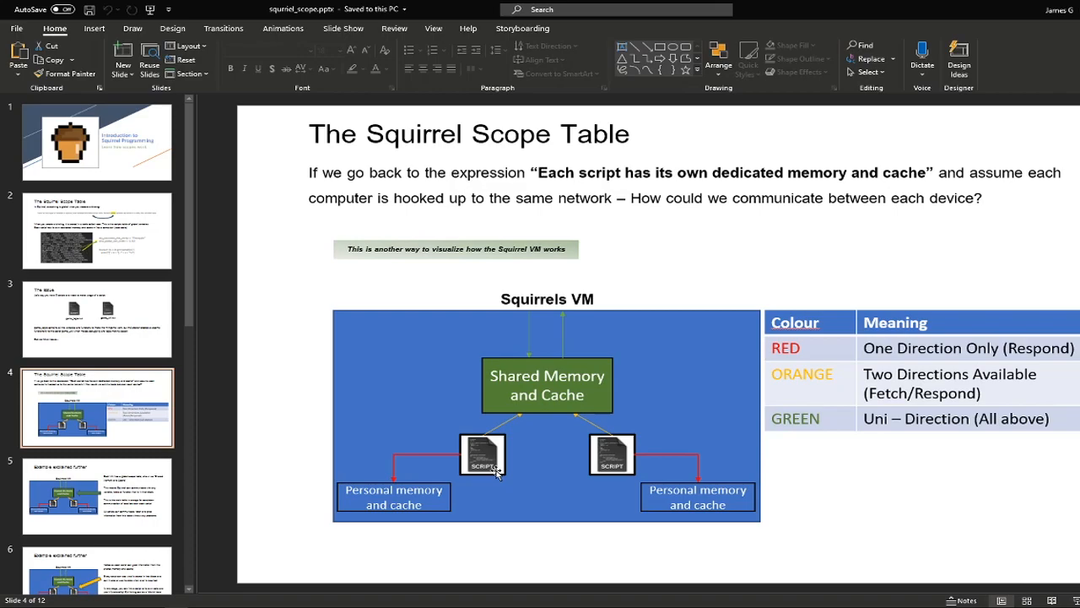
pyautogui.click(496, 472)
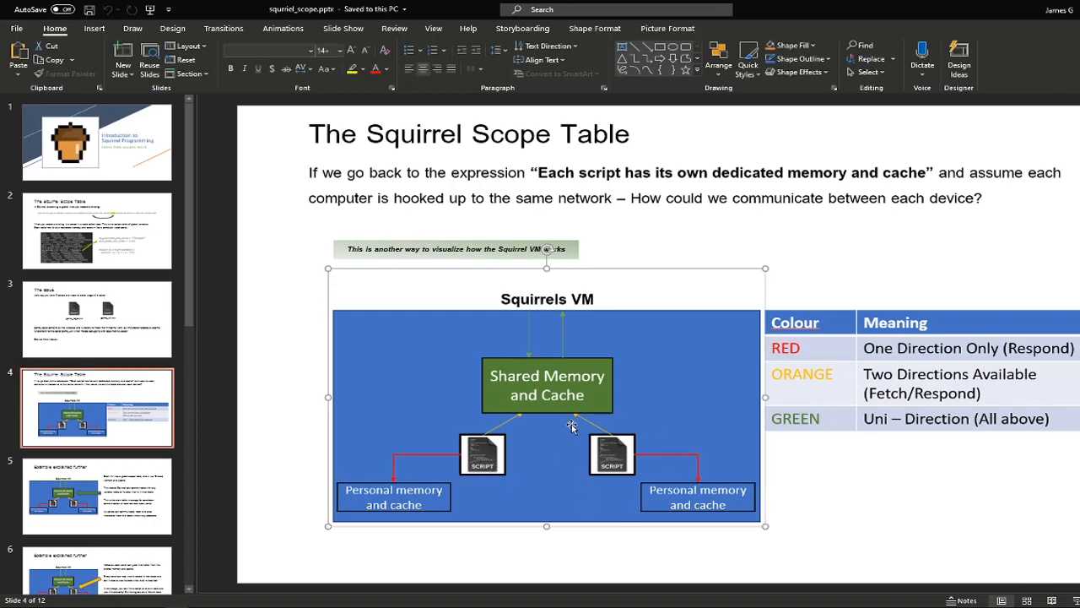
pyautogui.click(96, 230)
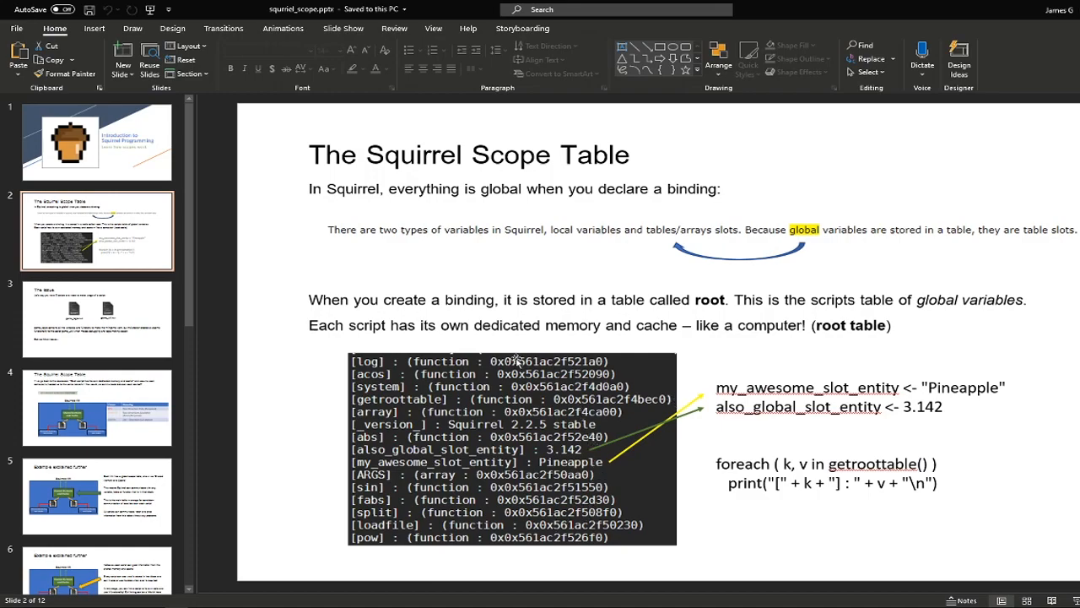
pyautogui.moveTo(422, 392)
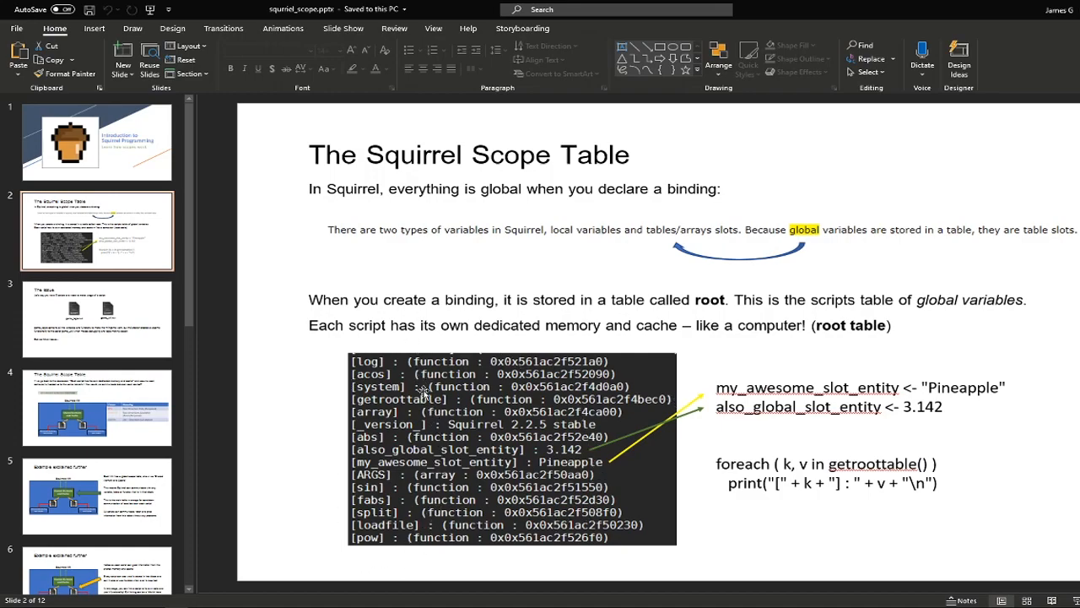
pyautogui.moveTo(429, 456)
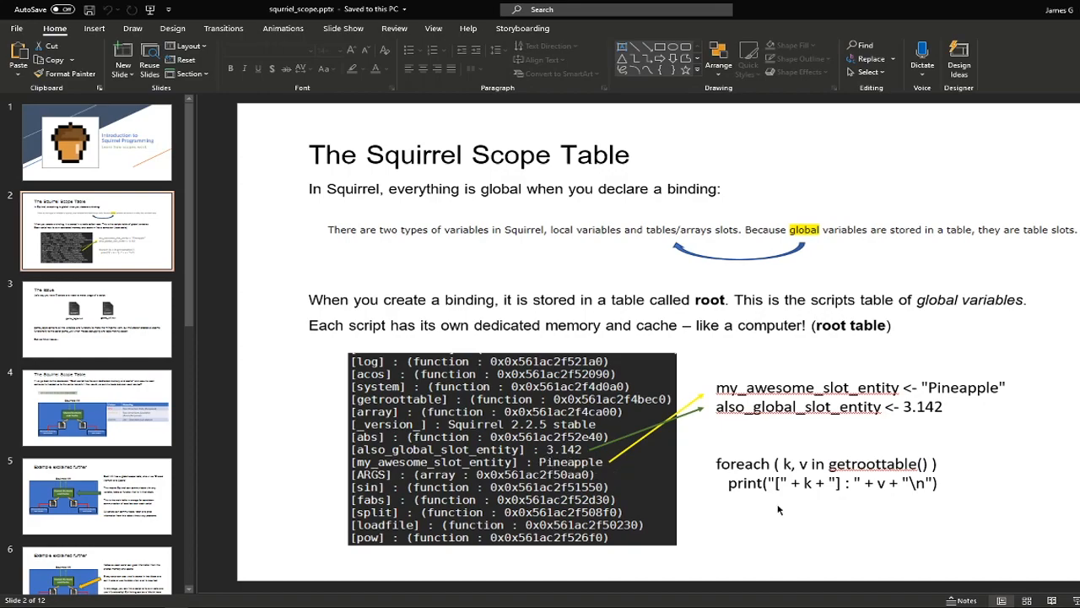
pyautogui.moveTo(341, 355)
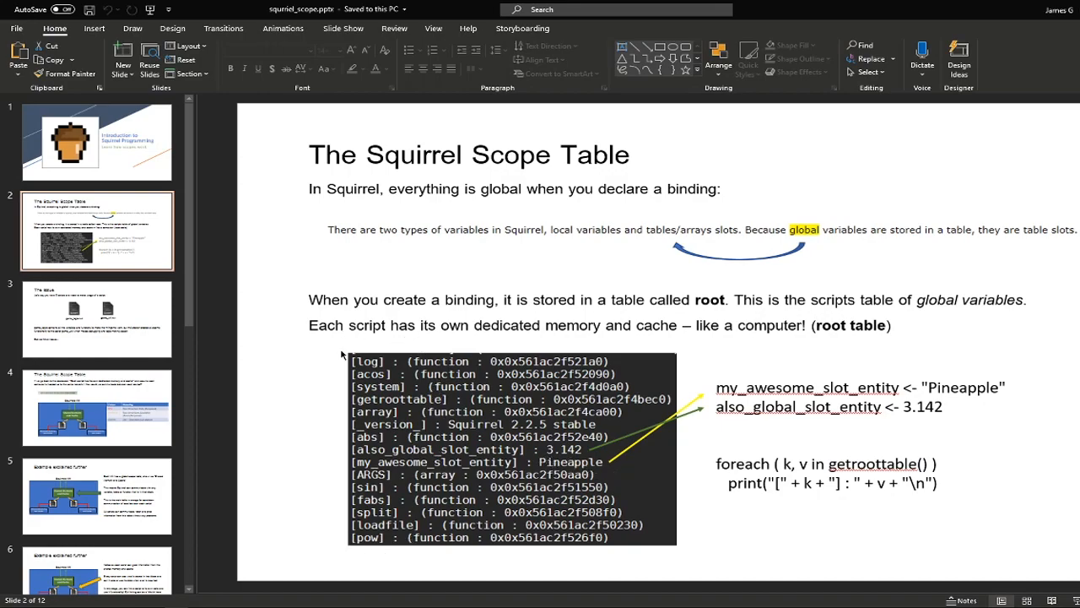
pyautogui.moveTo(447, 350)
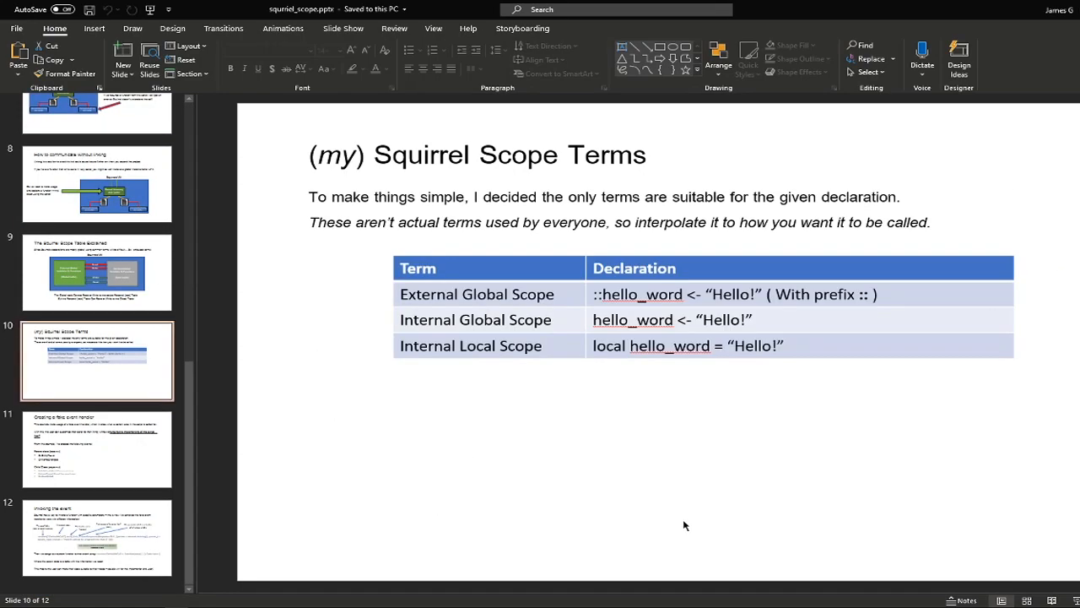
pyautogui.moveTo(508, 410)
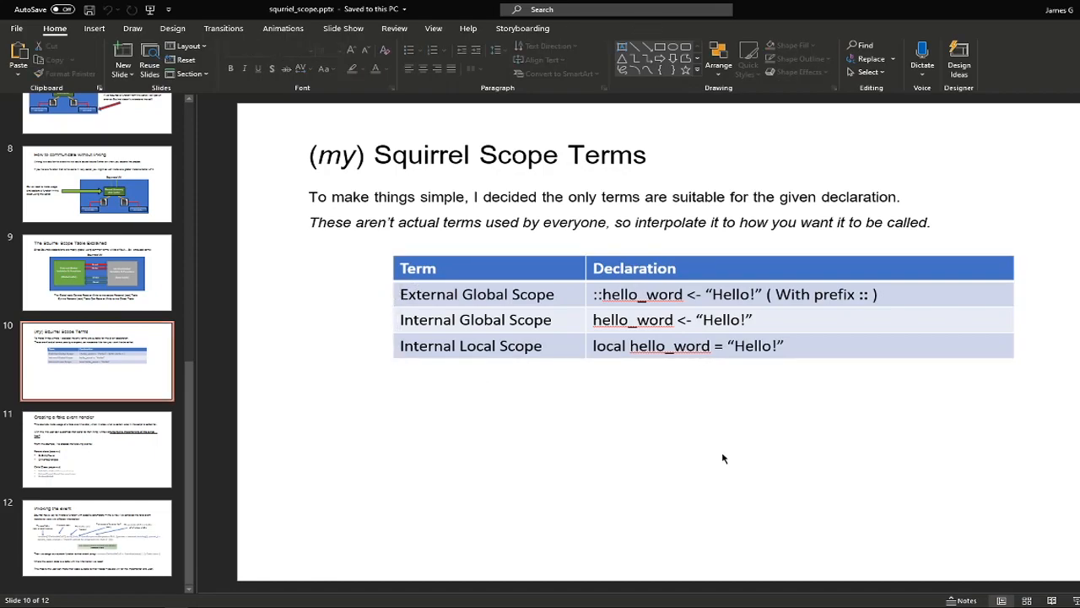
# - Advance from the scope terms slide to slide 11, Creating a fake event handler
pyautogui.click(601, 294)
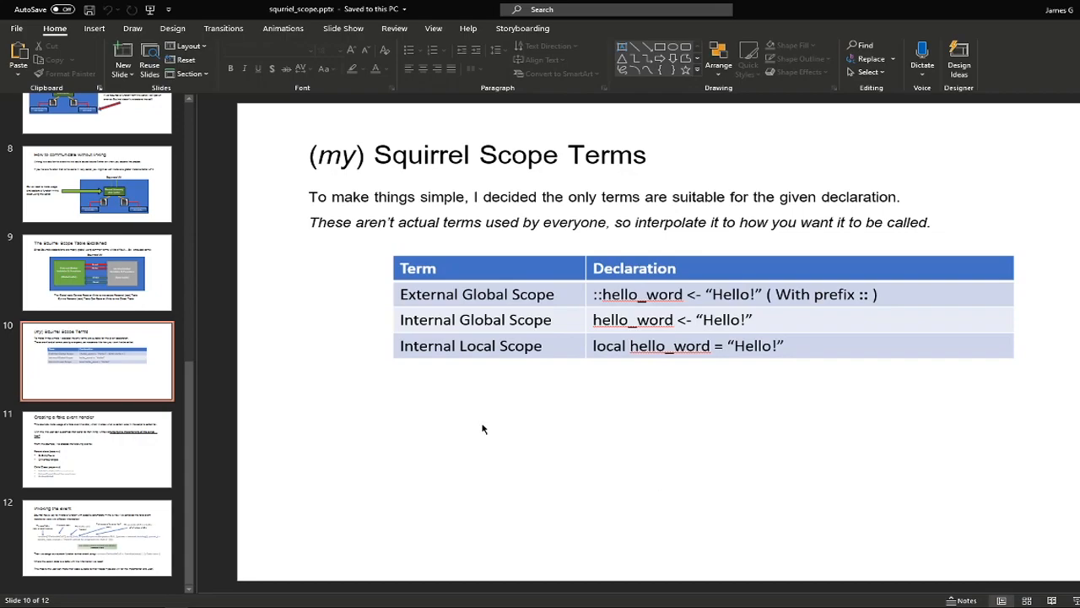
pyautogui.moveTo(490, 429)
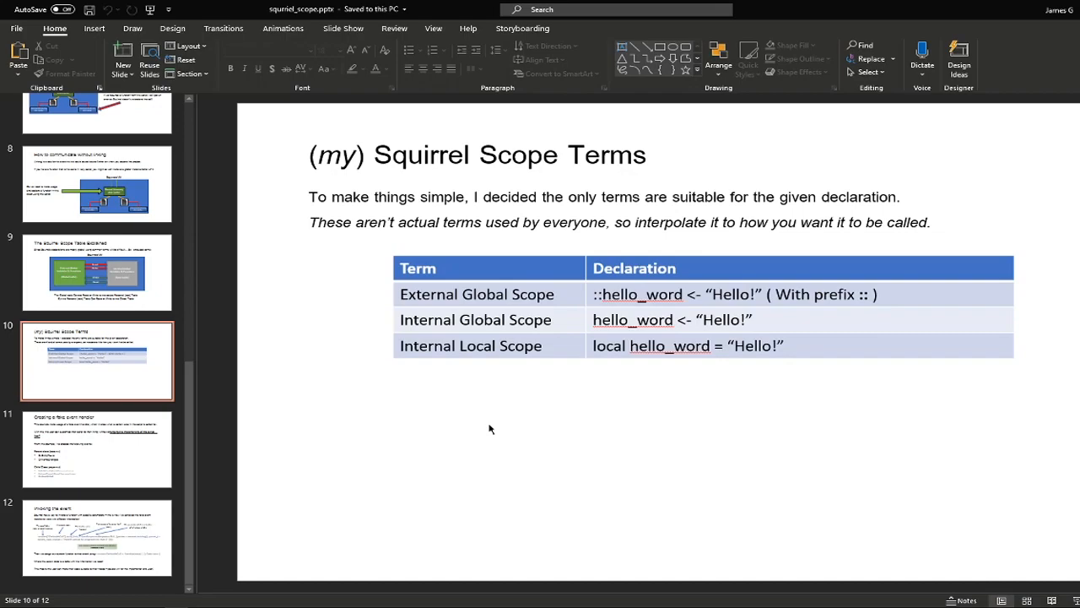
pyautogui.click(96, 449)
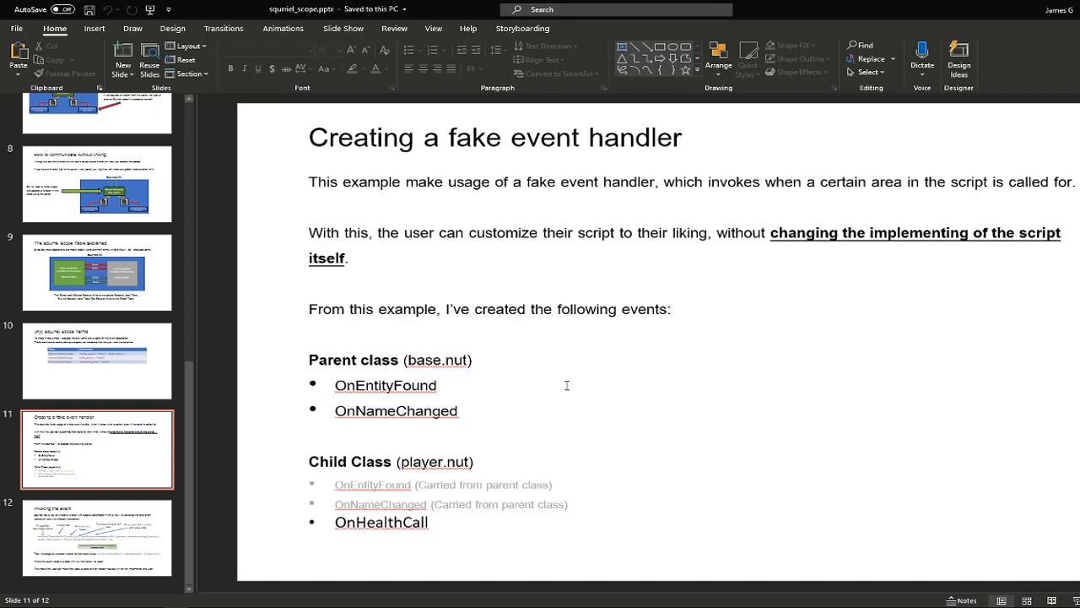
pyautogui.moveTo(304, 358)
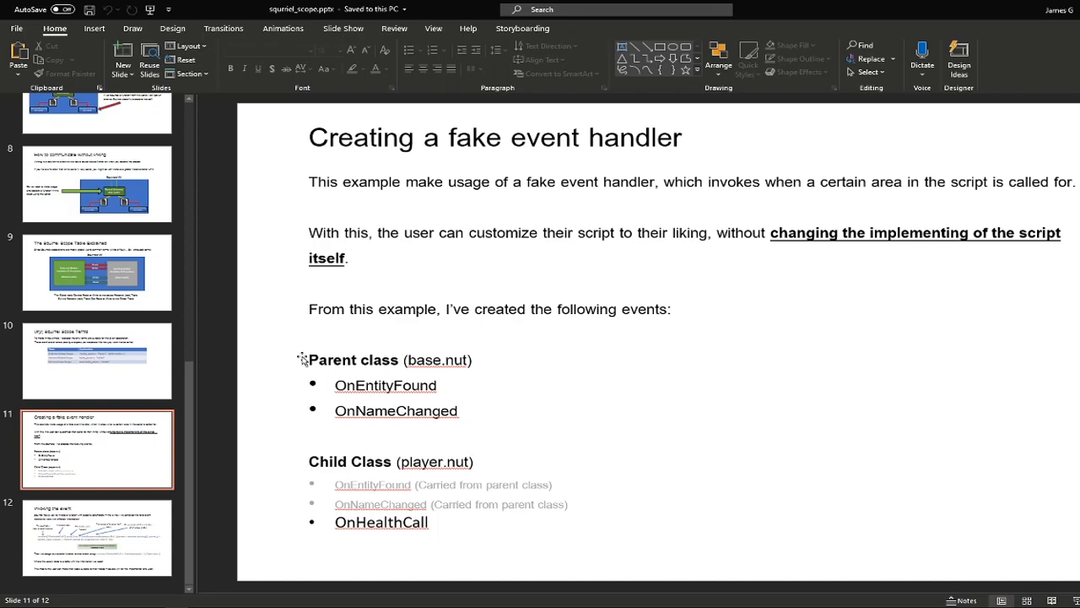
pyautogui.moveTo(514, 520)
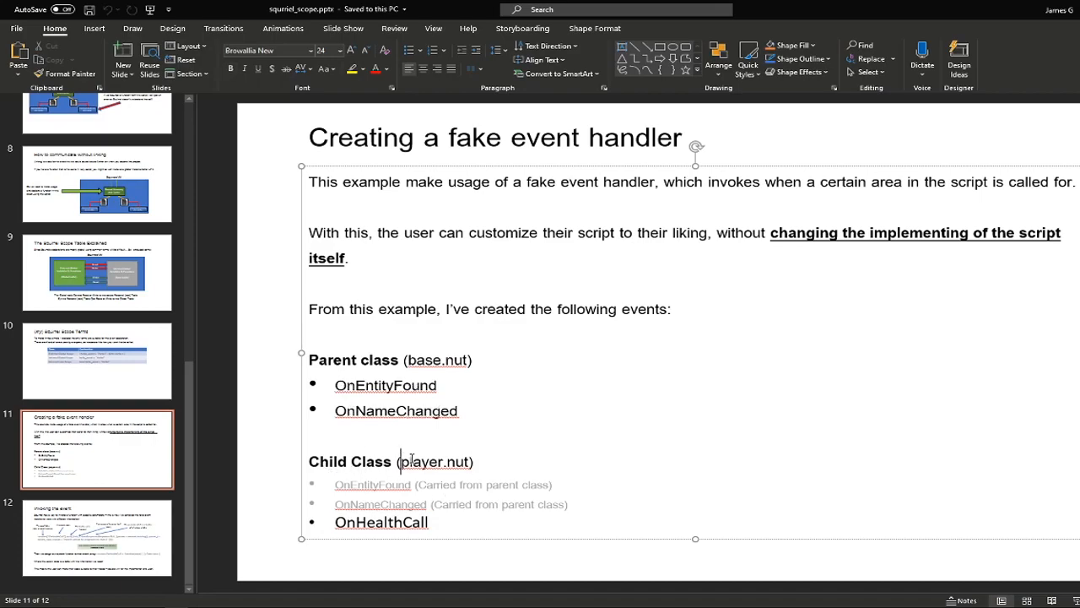
# - Highlight the two inherited parent-class events and the child-class event bullets on the slide
pyautogui.moveTo(334, 485); pyautogui.dragTo(569, 503)
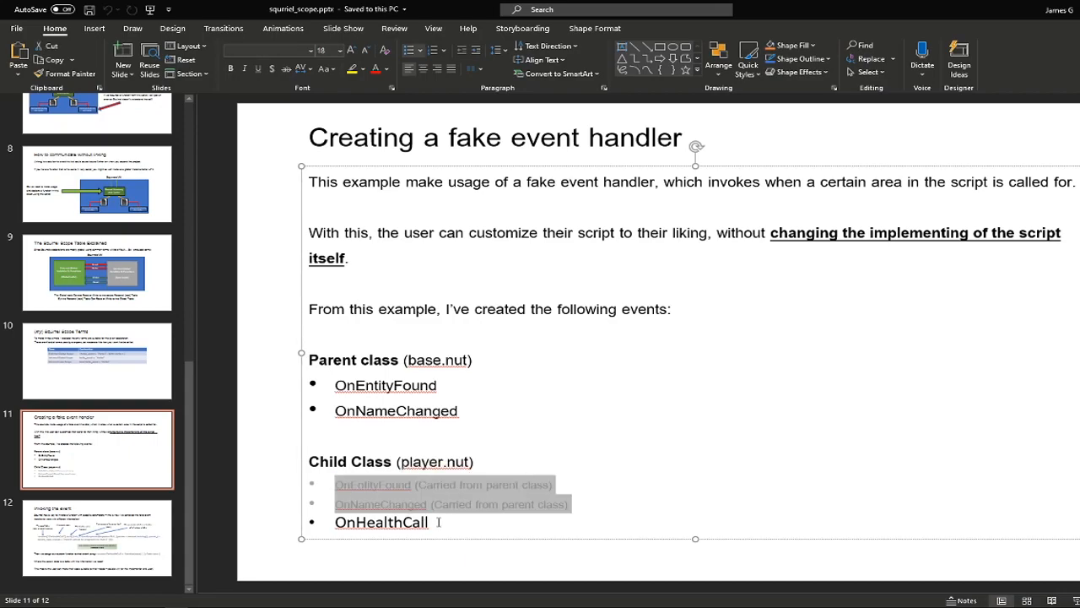
pyautogui.doubleClick(382, 521)
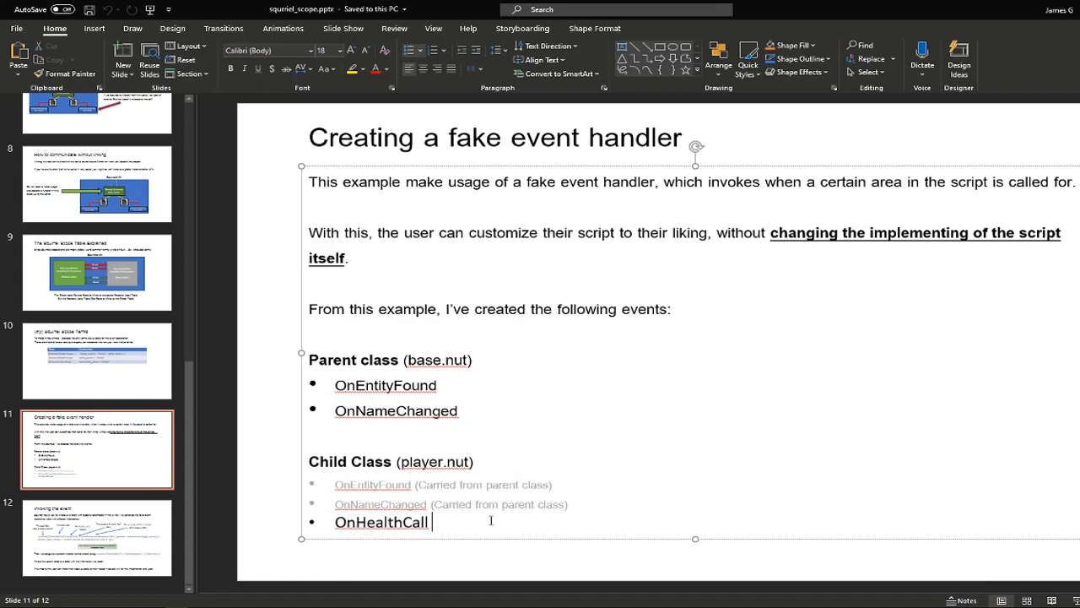
pyautogui.moveTo(309, 359); pyautogui.dragTo(473, 412)
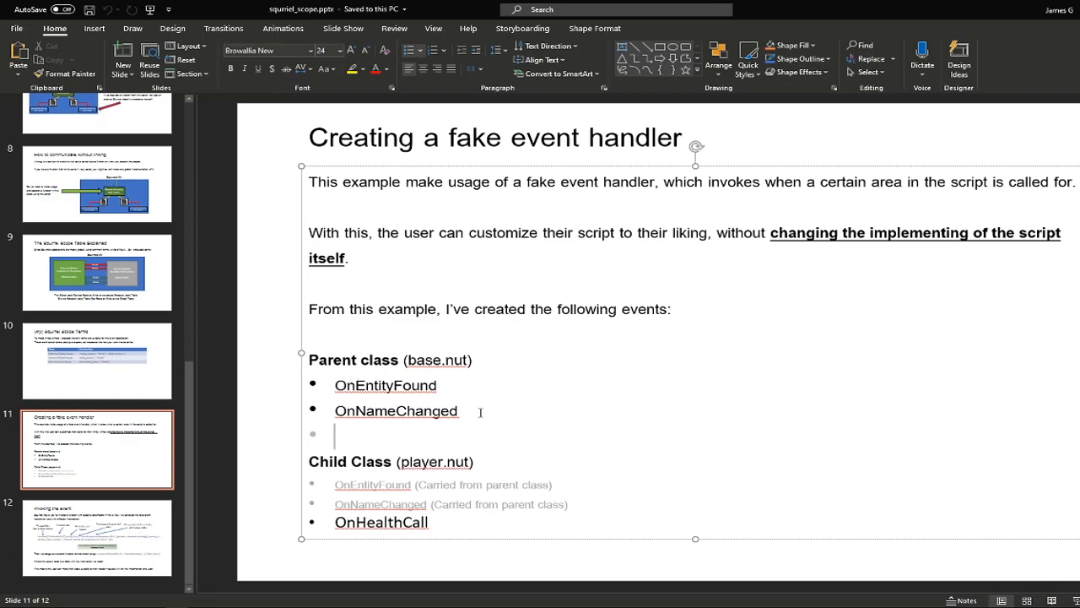
pyautogui.moveTo(334, 385); pyautogui.dragTo(452, 412)
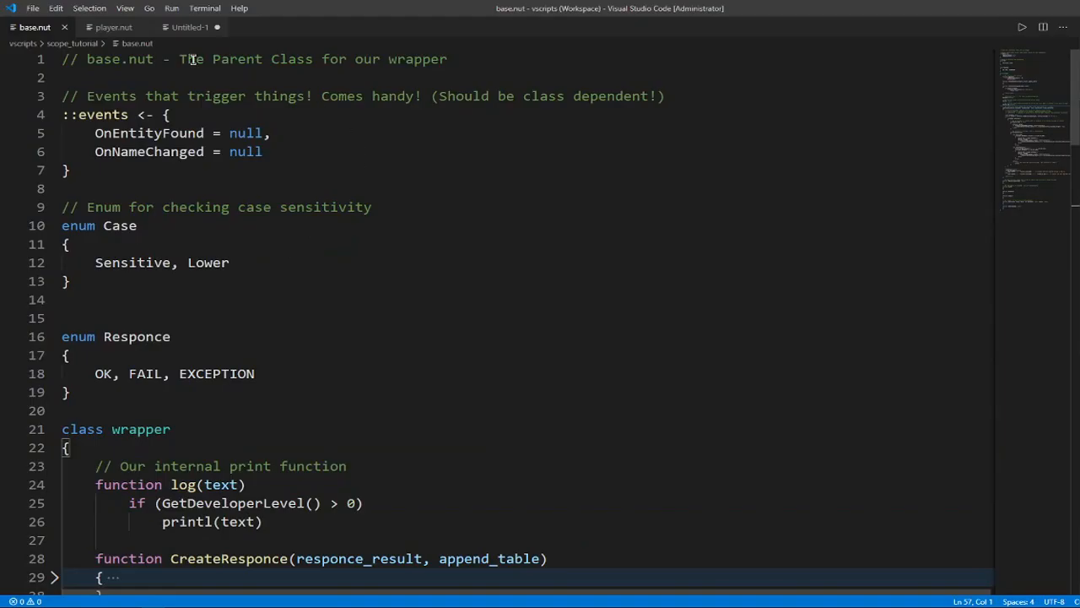
# - Point out ::events, OnEntityFound and OnNameChanged in base.nut, then switch to player.nut
pyautogui.doubleClick(95, 114)
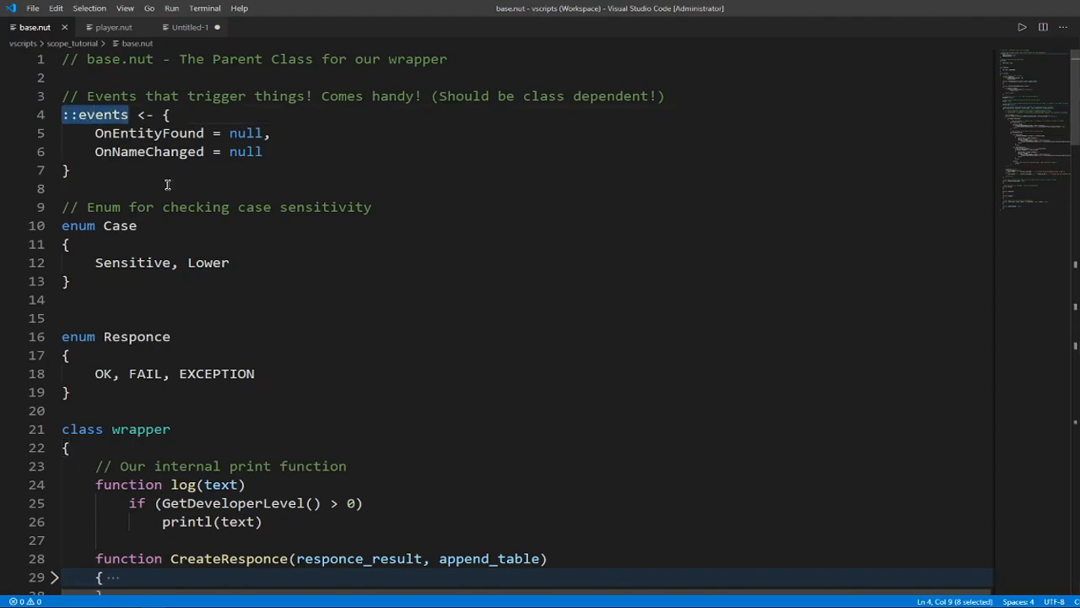
pyautogui.moveTo(365, 189)
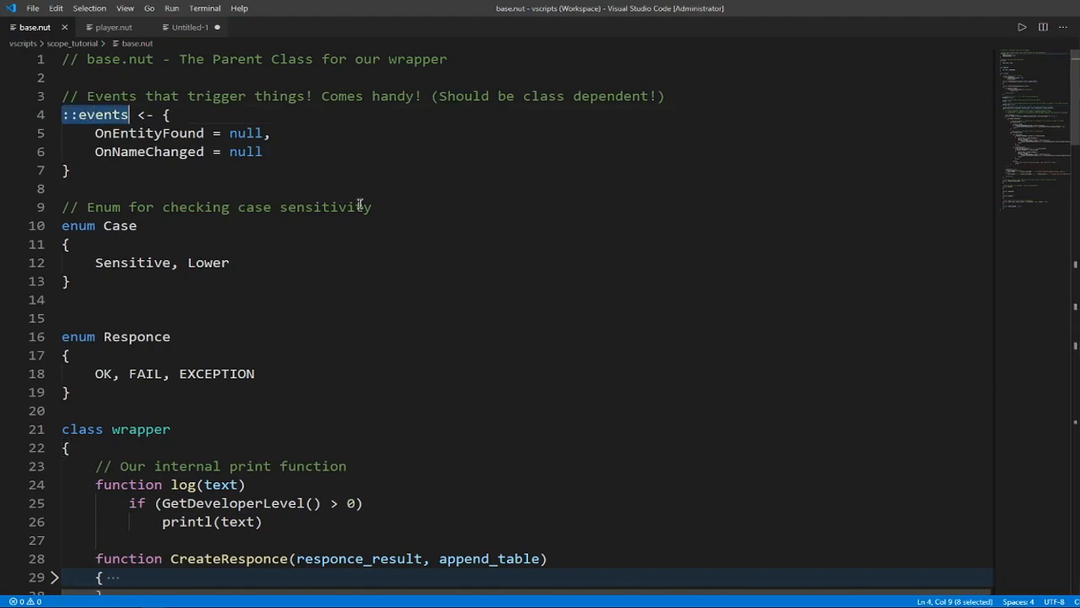
pyautogui.moveTo(330, 131)
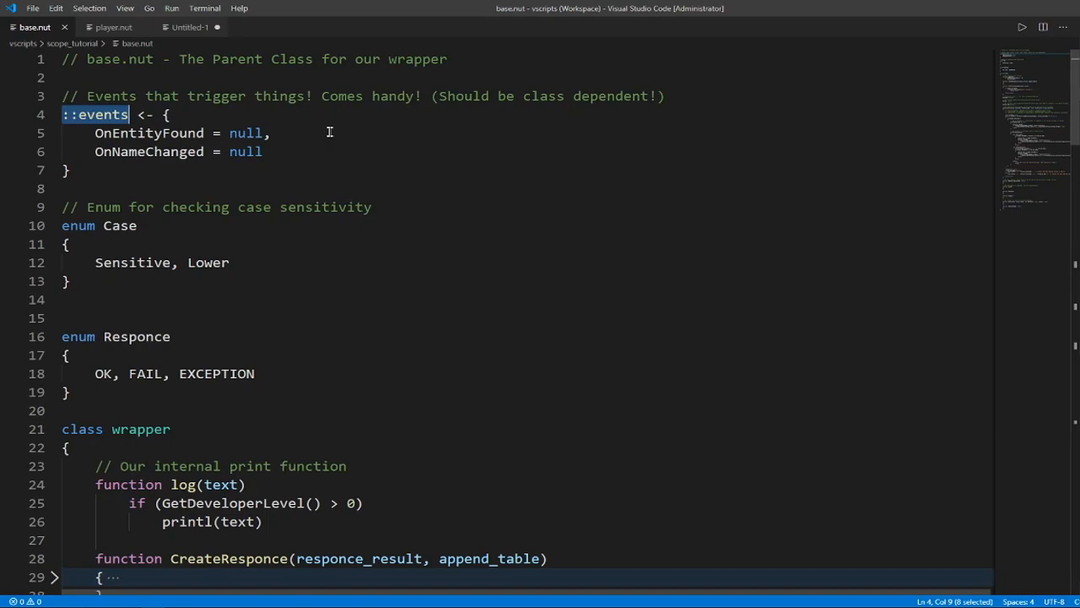
pyautogui.doubleClick(149, 132)
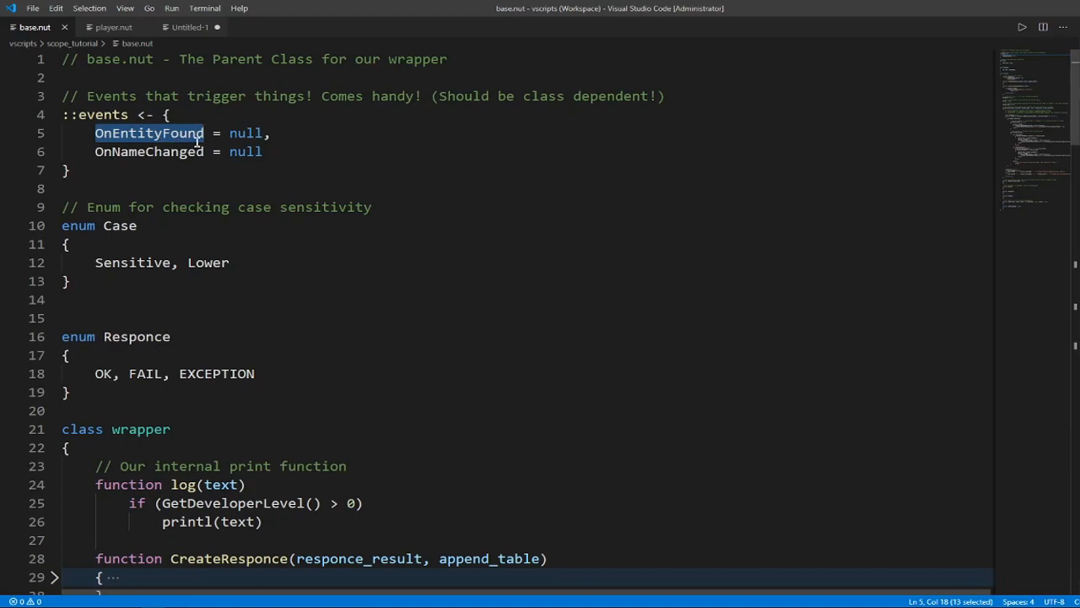
pyautogui.doubleClick(148, 152)
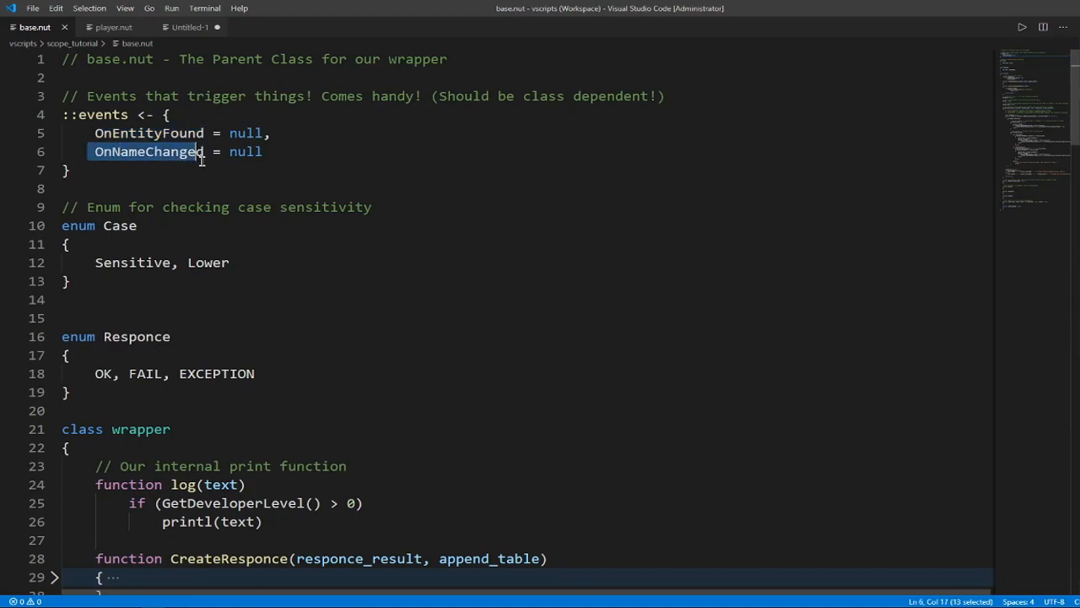
pyautogui.click(113, 27)
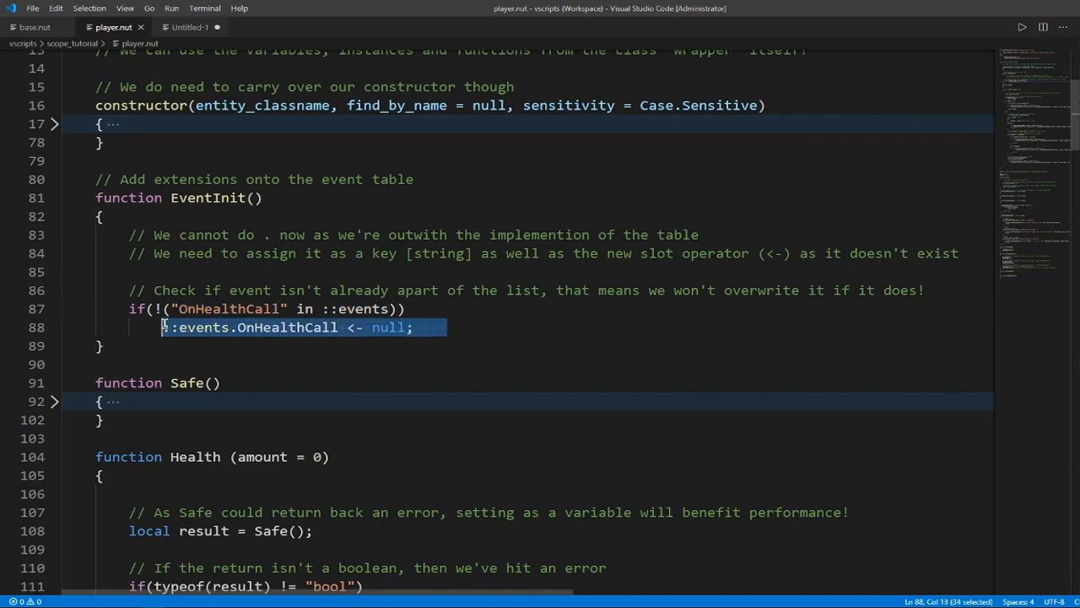
# - Show the parent class name wrapper in player.nut and return to base.nut at the OnEntityFound call
pyautogui.click(432, 346)
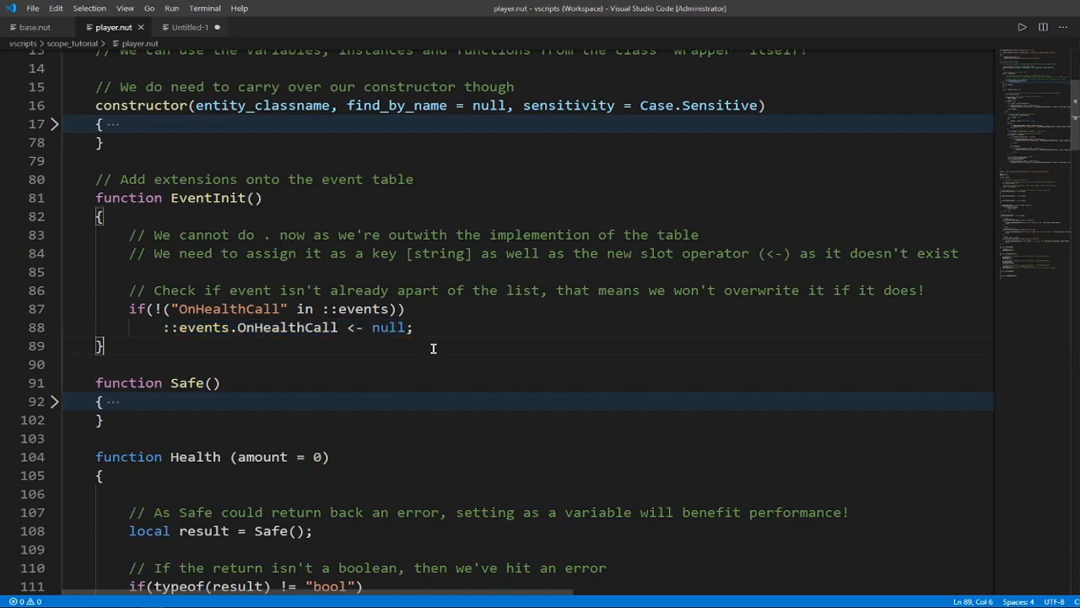
pyautogui.click(33, 27)
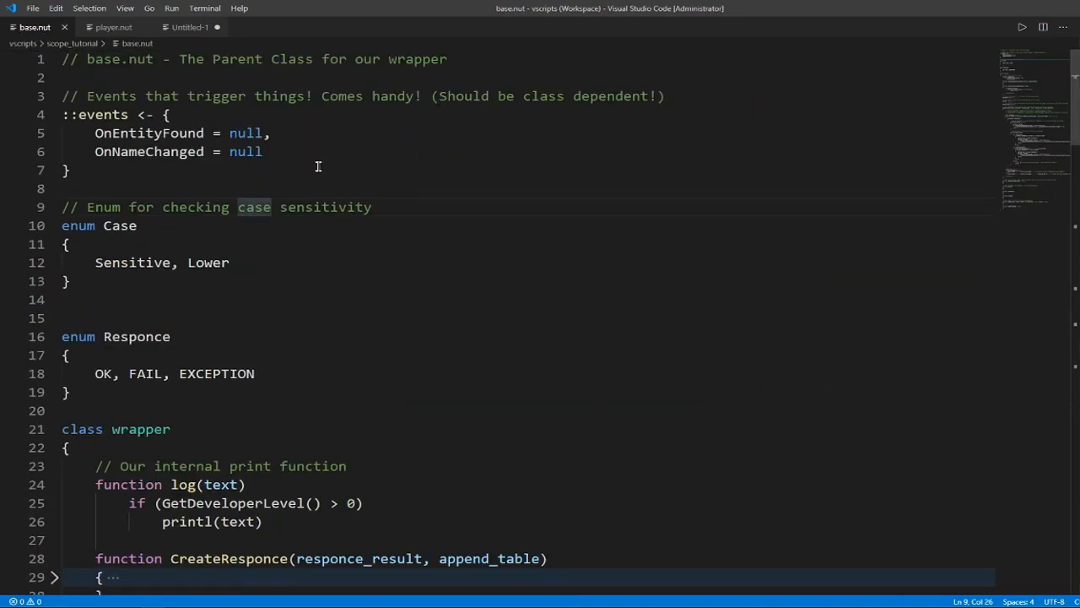
pyautogui.click(111, 27)
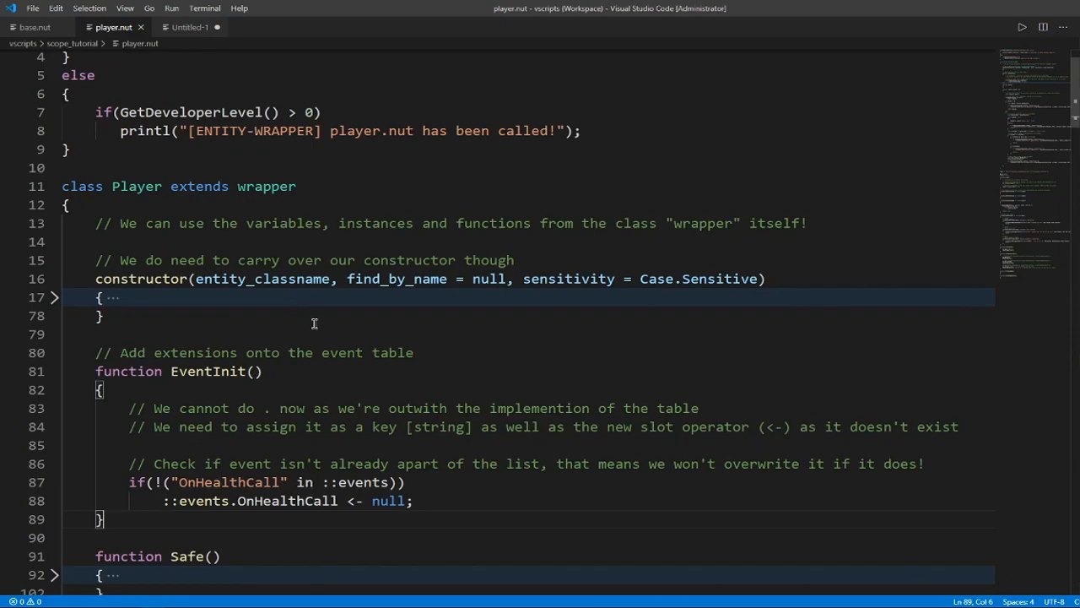
pyautogui.moveTo(170, 186); pyautogui.dragTo(296, 186)
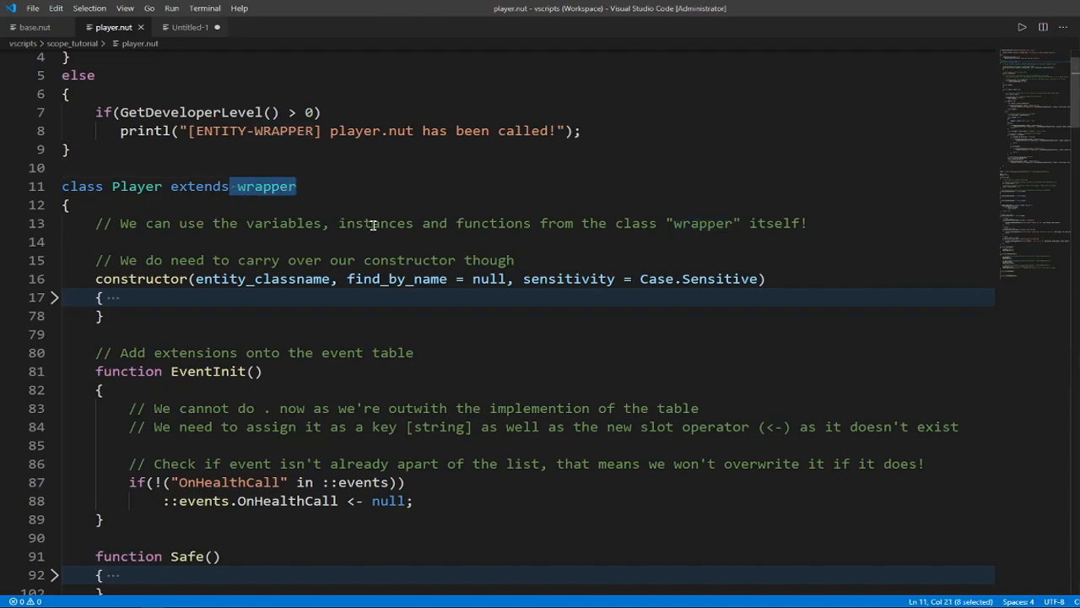
pyautogui.click(37, 27)
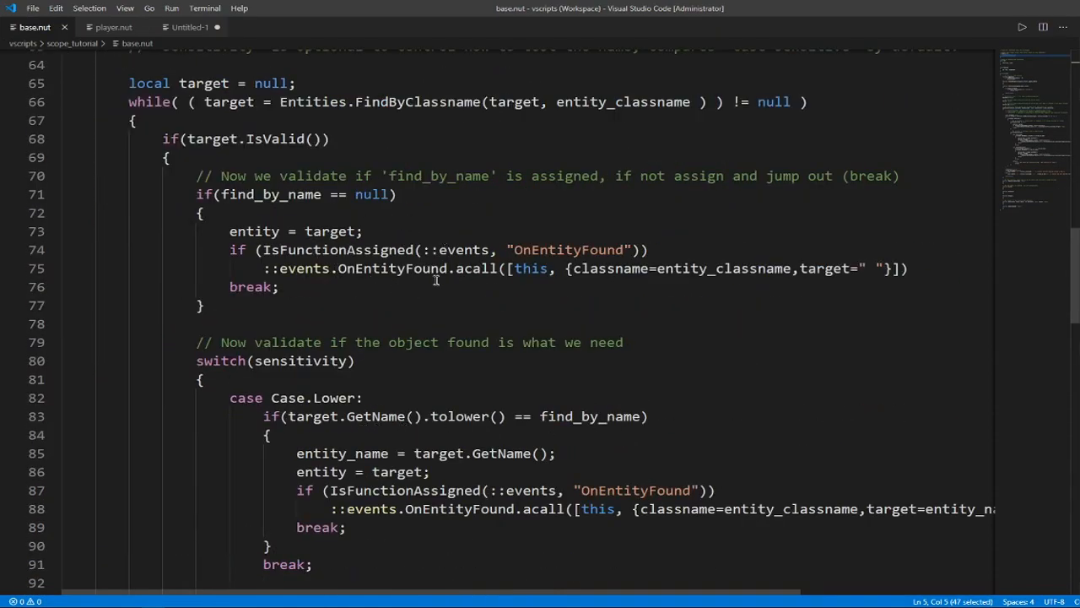
# - Point out acall and the IsFunctionAssigned typeof check in base.nut, then return to the untitled script
pyautogui.doubleClick(472, 268)
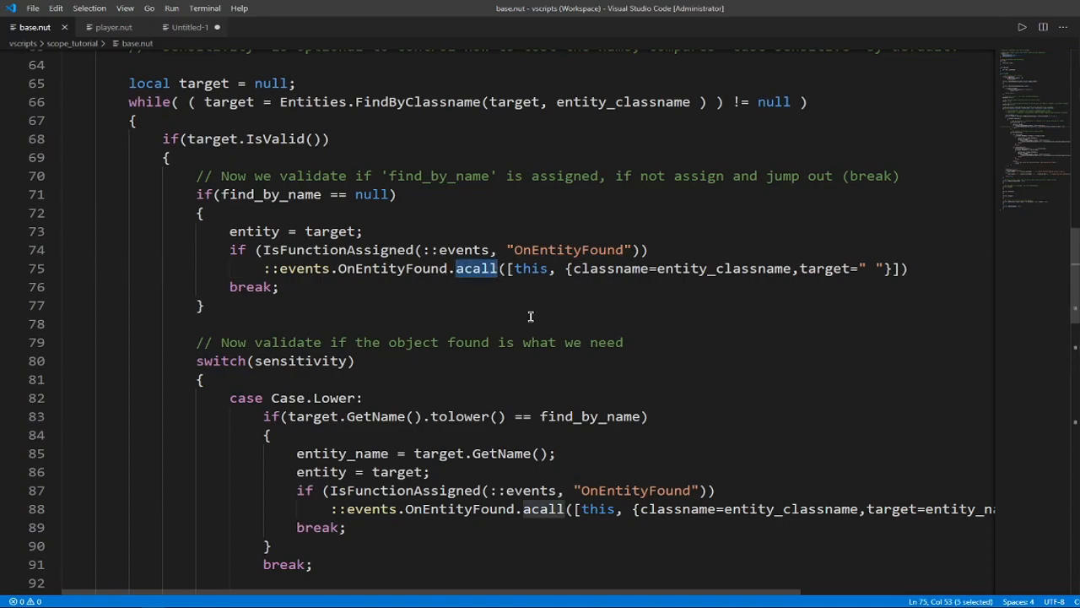
pyautogui.doubleClick(530, 269)
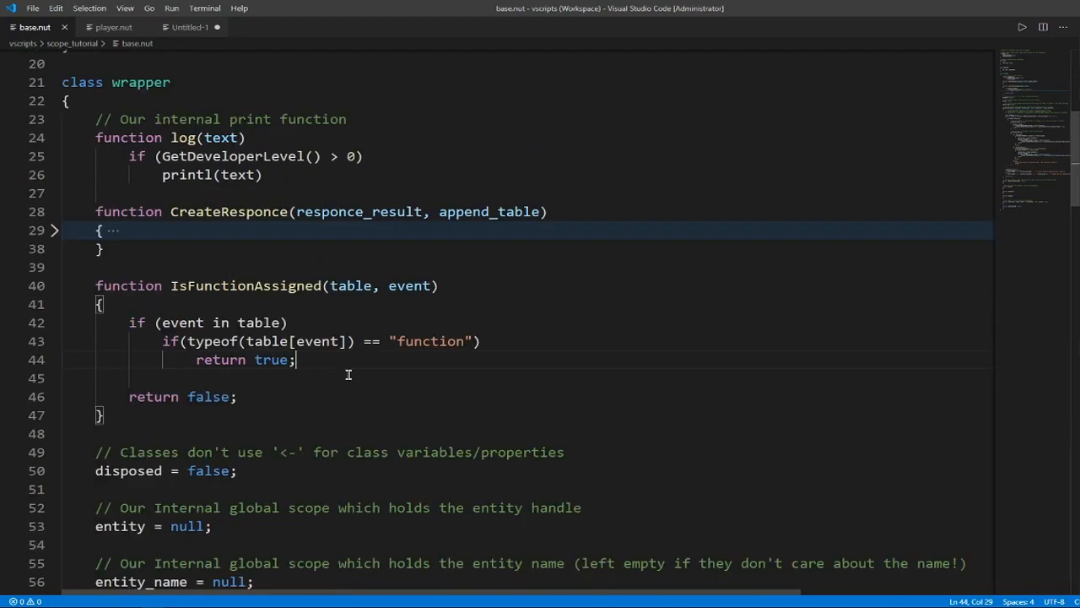
pyautogui.moveTo(408, 419)
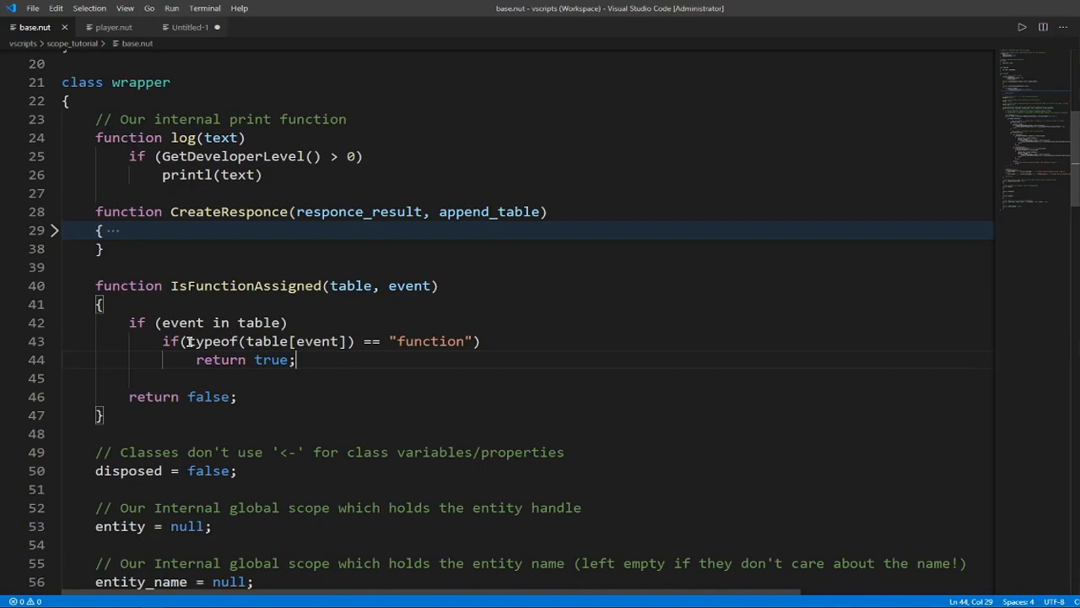
pyautogui.doubleClick(211, 341)
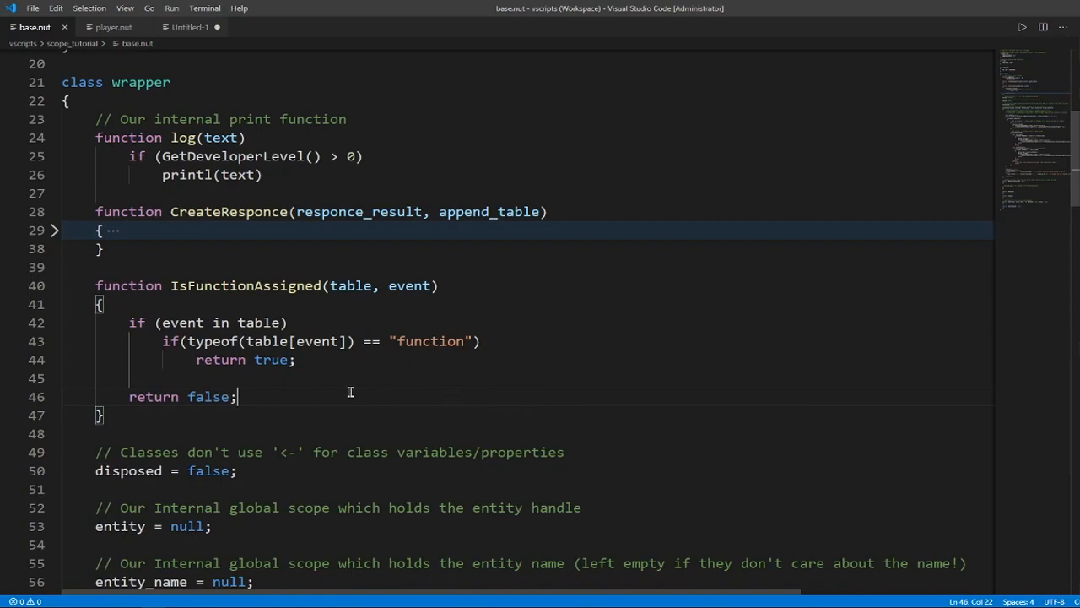
pyautogui.moveTo(194, 398)
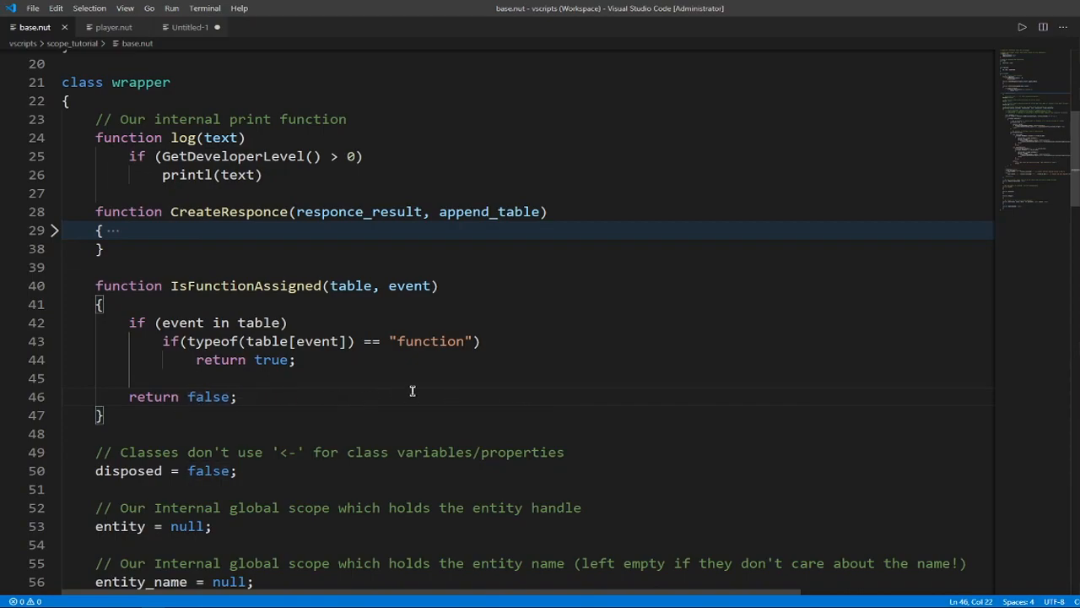
pyautogui.click(189, 27)
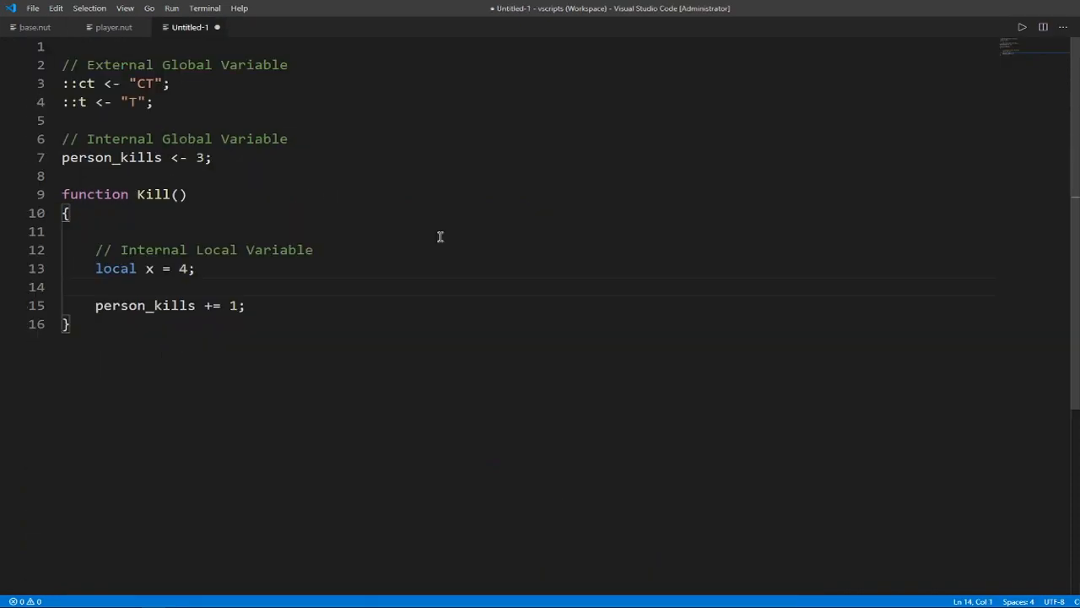
pyautogui.moveTo(373, 331)
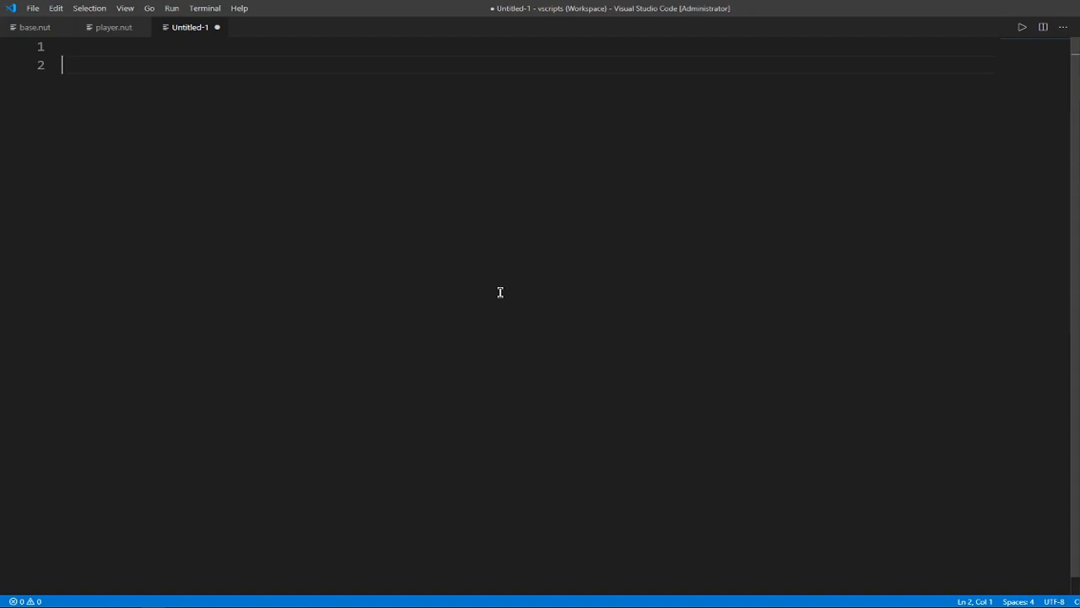
# - Write events <- { OnFire = null } as the new table definition
pyautogui.write('events <-')
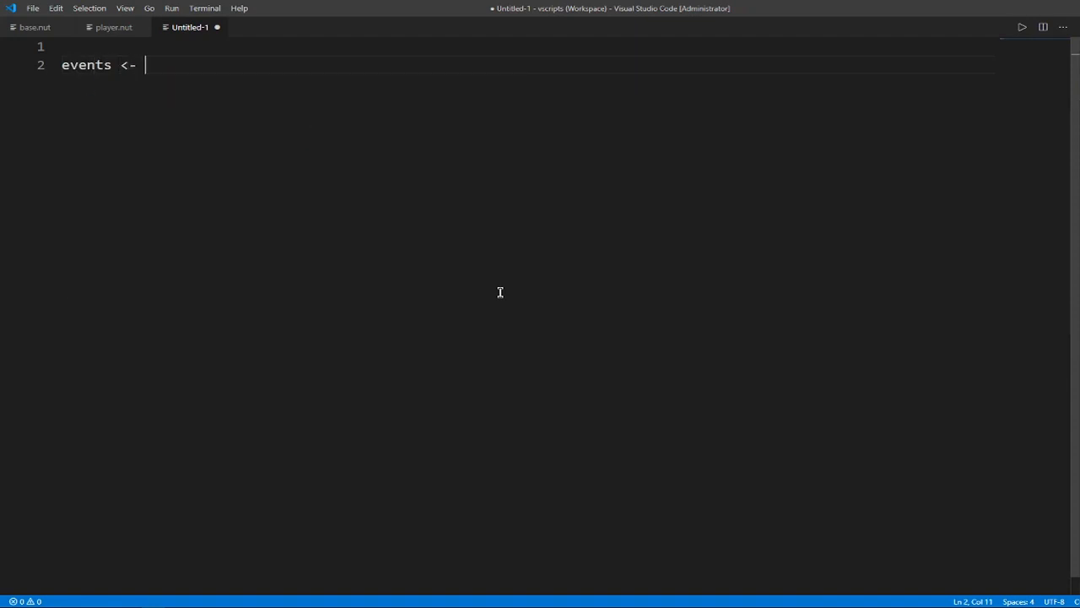
pyautogui.write('{')
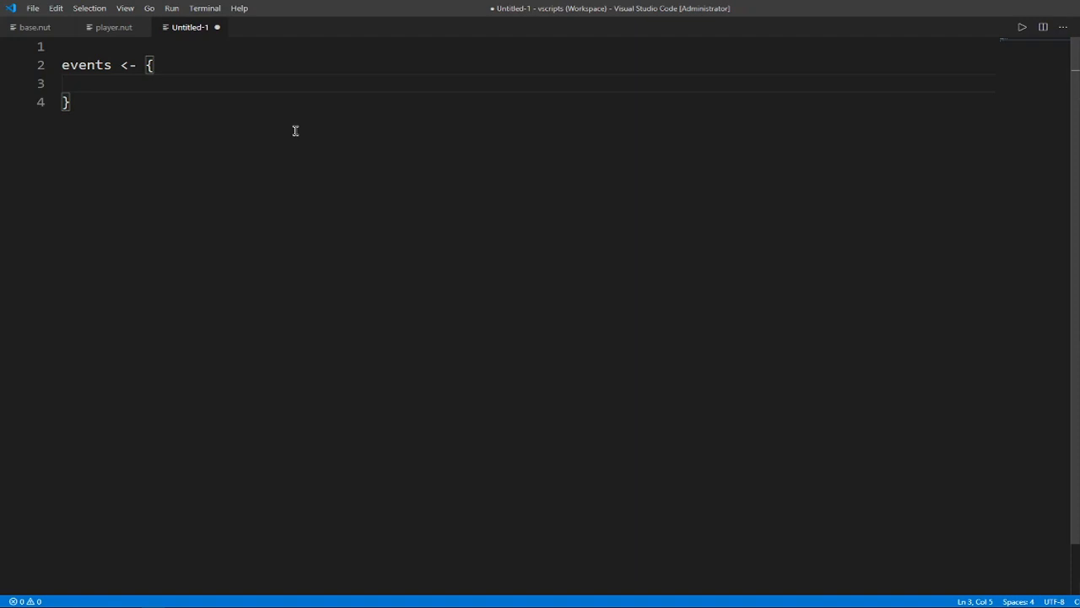
pyautogui.write('On')
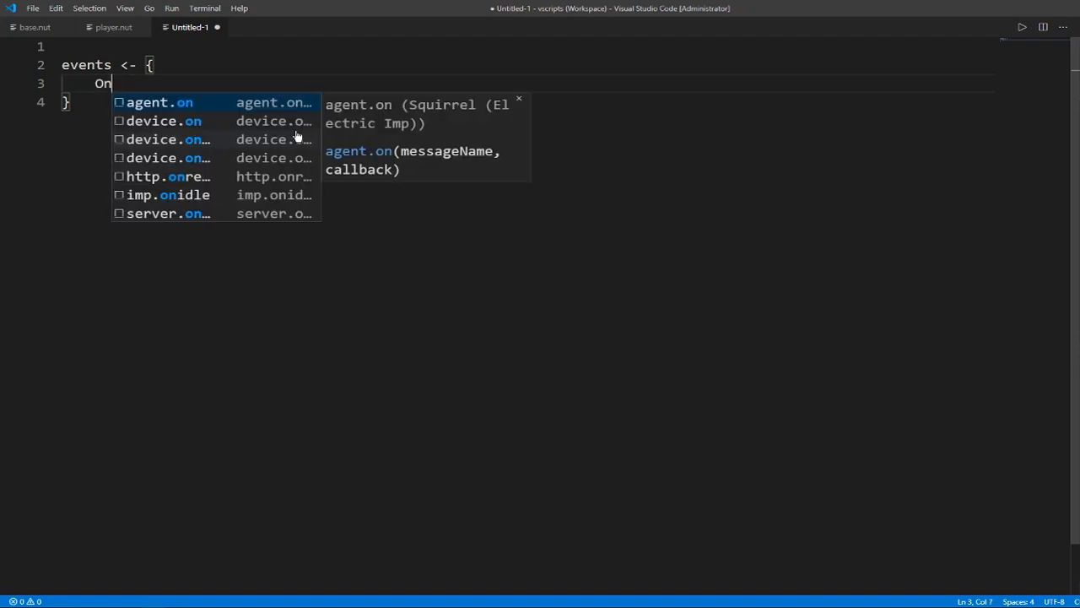
pyautogui.write('F')
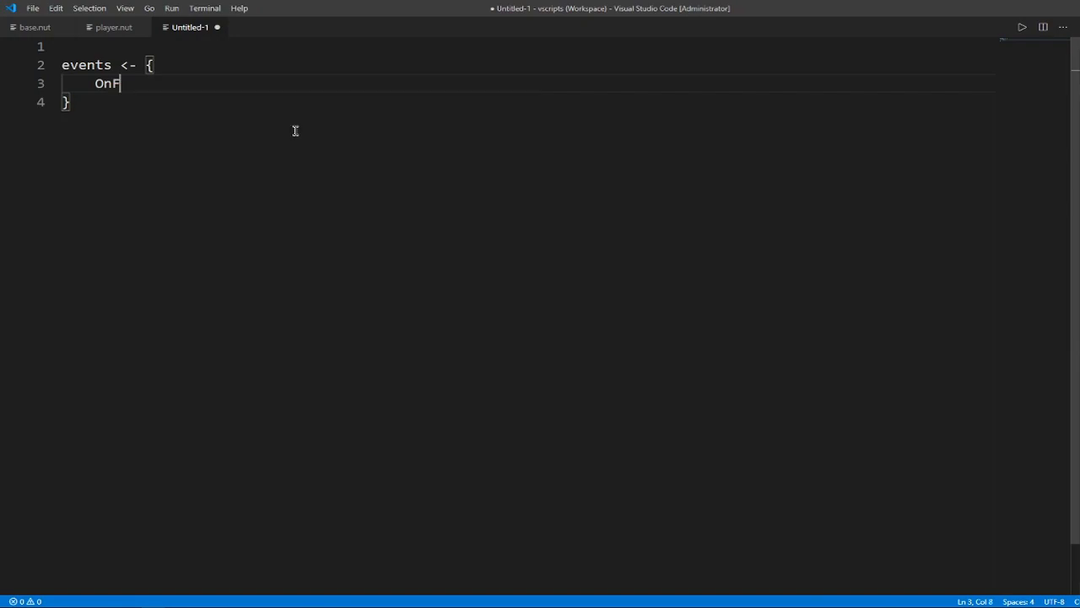
pyautogui.write('ire =')
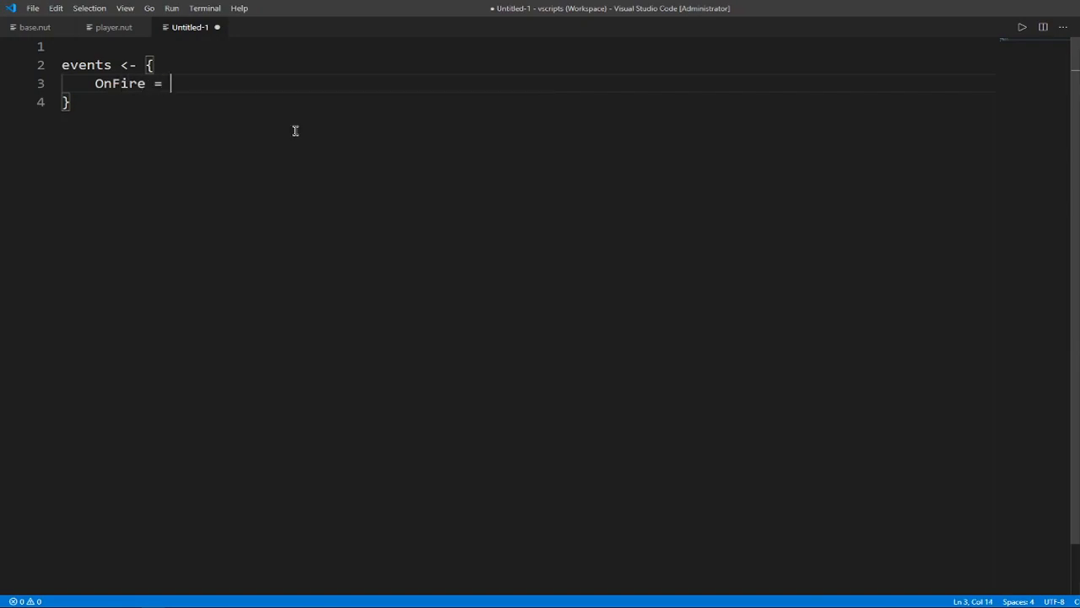
pyautogui.write('null')
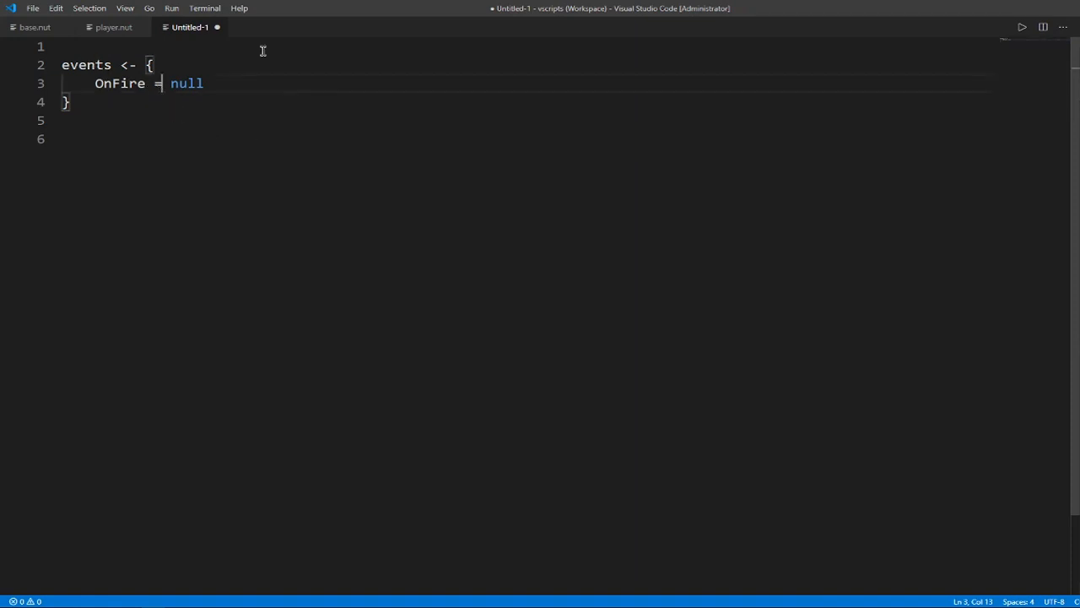
pyautogui.moveTo(166, 116)
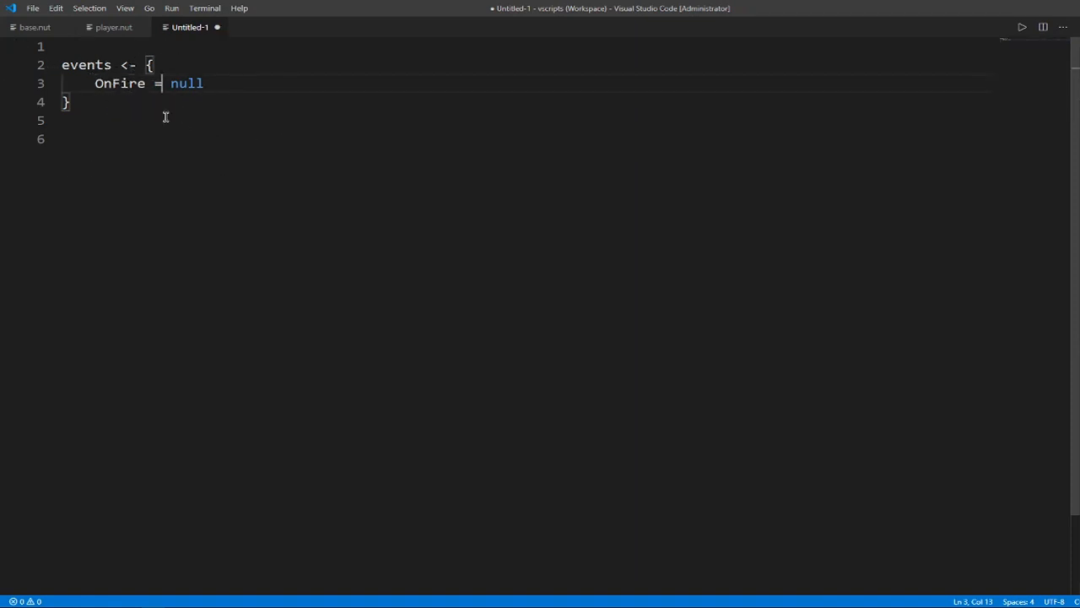
# - Write function OnKill() calling events.OnFire.acall and an empty events.OnFire <- function(data) handler
pyautogui.write('function OnKill(')
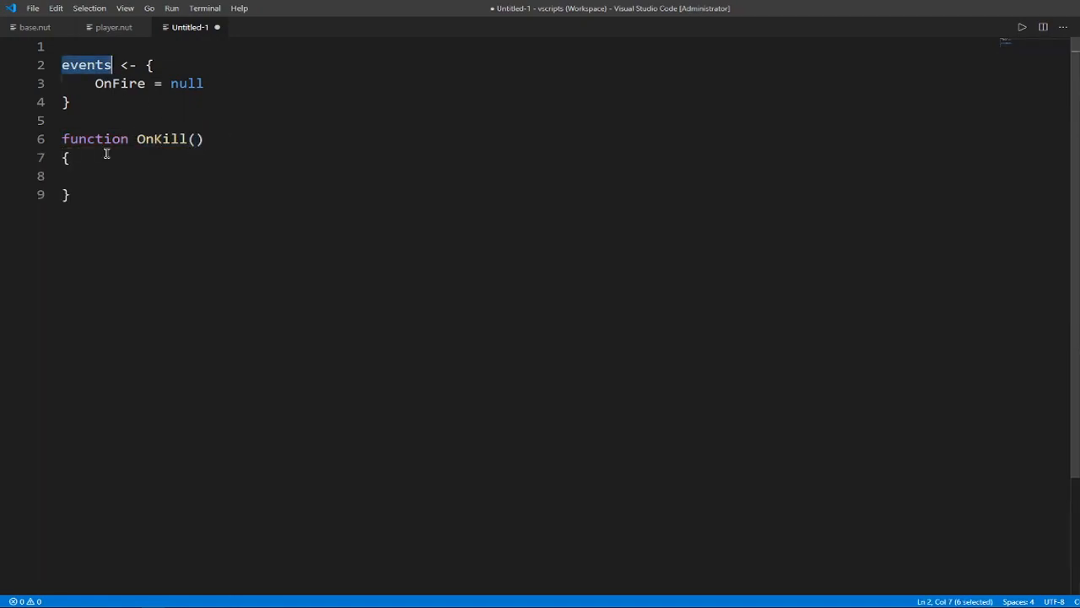
pyautogui.write('events.')
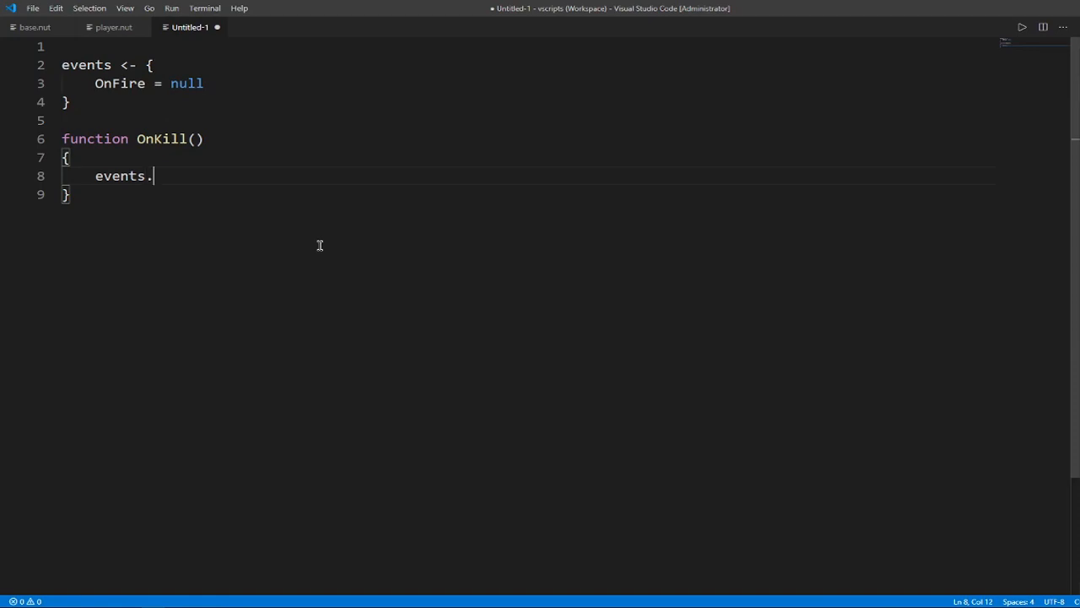
pyautogui.write('OnFire')
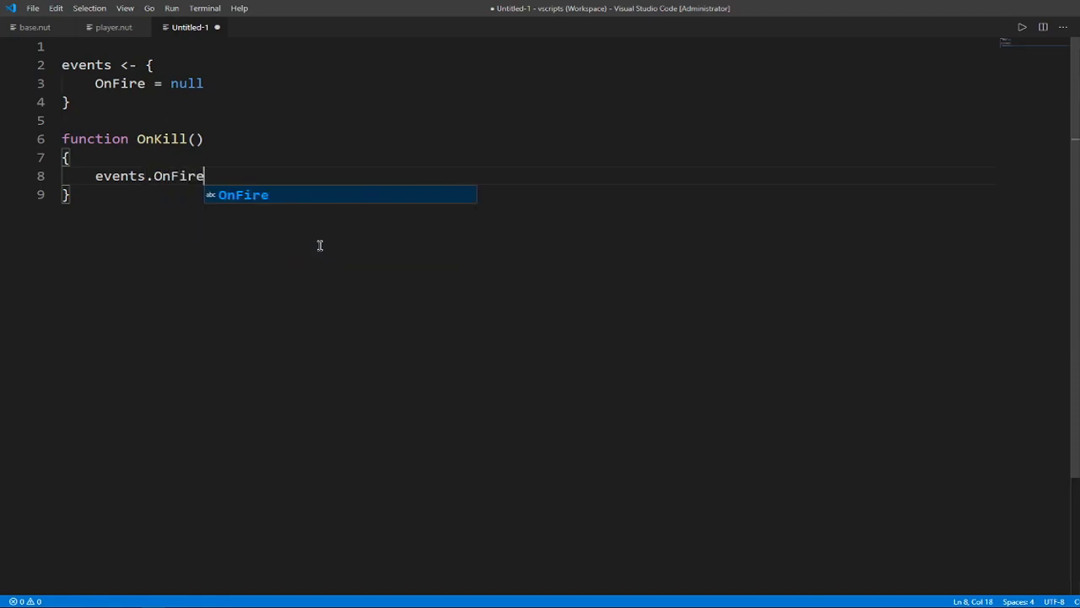
pyautogui.write('.acall();')
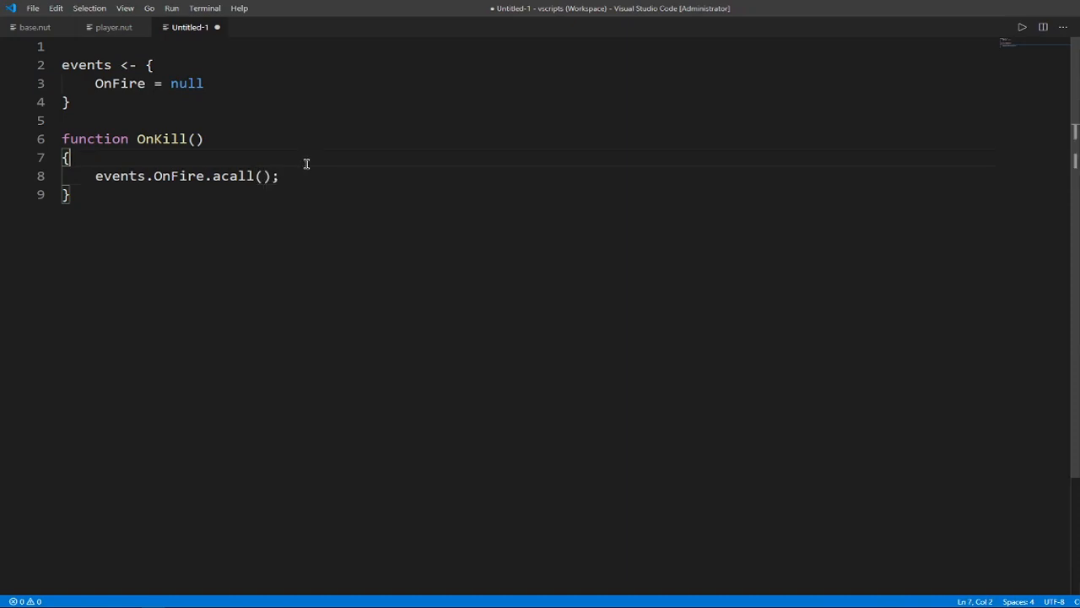
pyautogui.moveTo(212, 156)
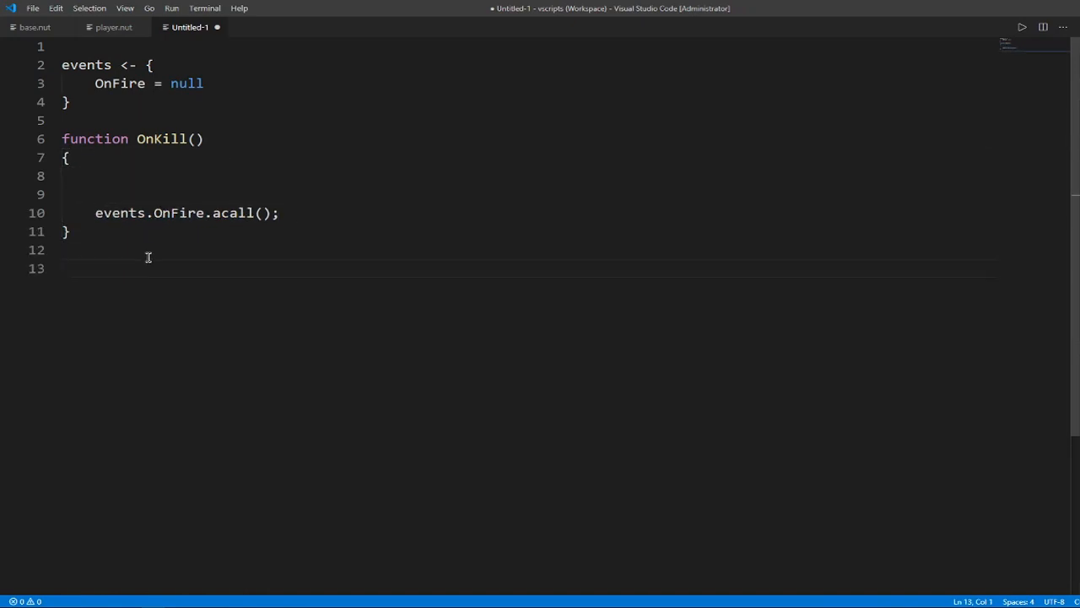
pyautogui.write('events.OnFire <- function(')
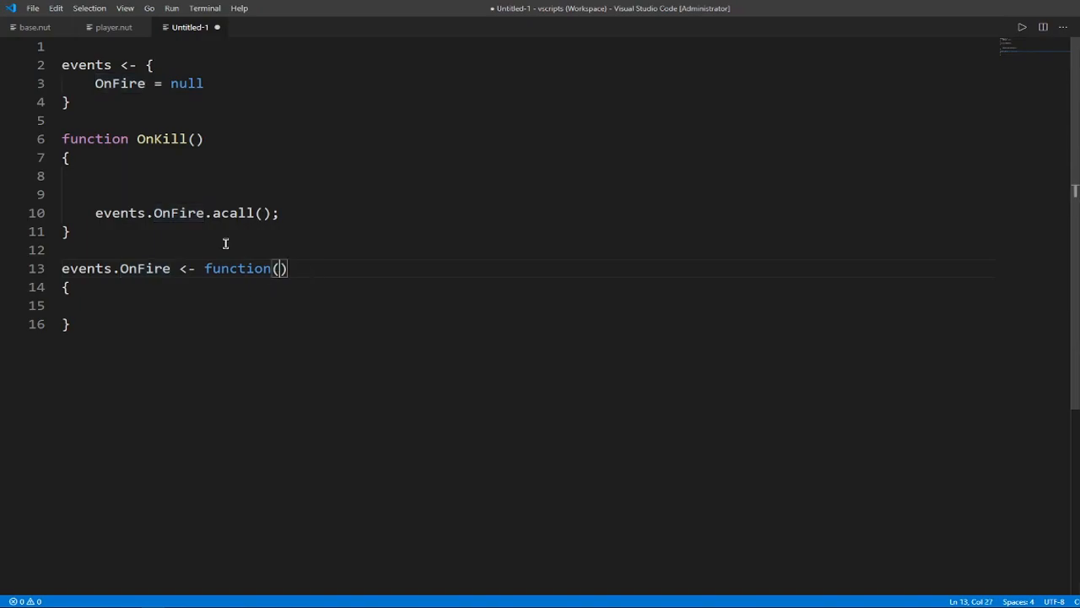
pyautogui.moveTo(350, 264)
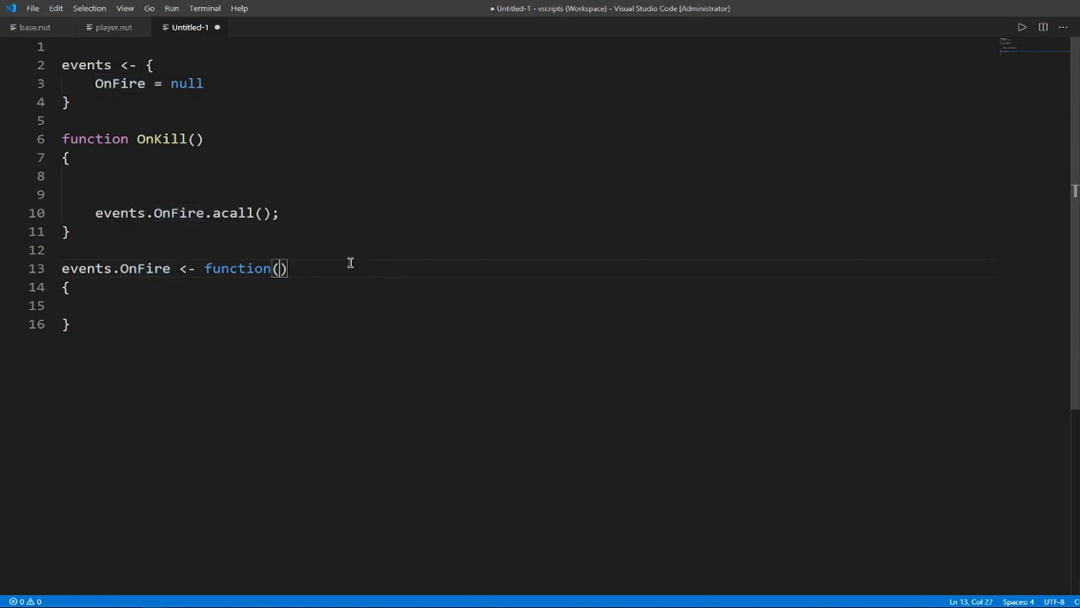
pyautogui.write('data')
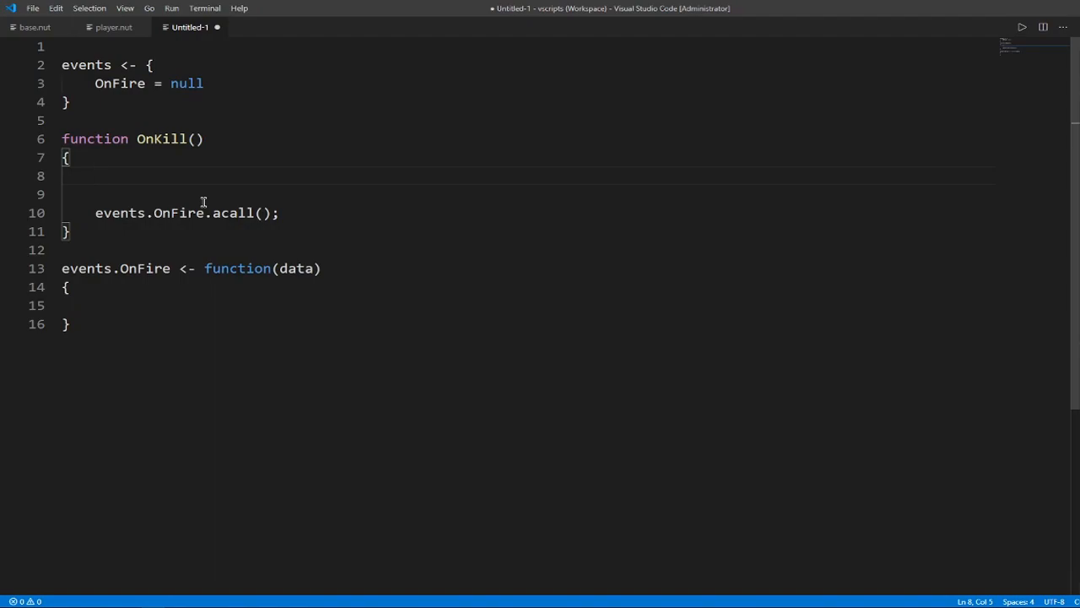
# - Add local target table (name "James", damage_taken 3) and pass [this, target] to acall
pyautogui.write('local')
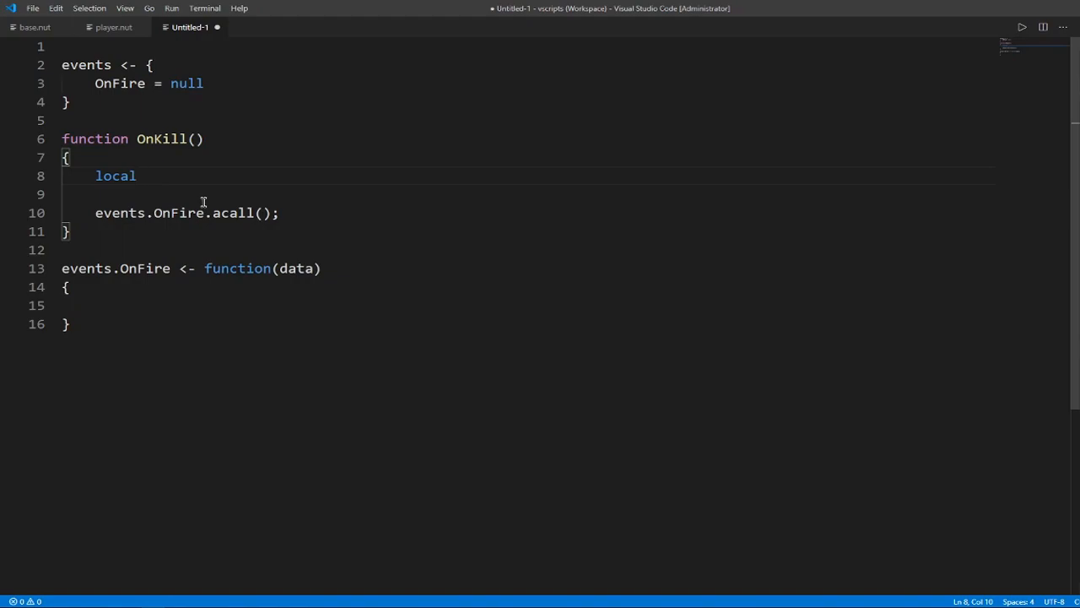
pyautogui.write('tar')
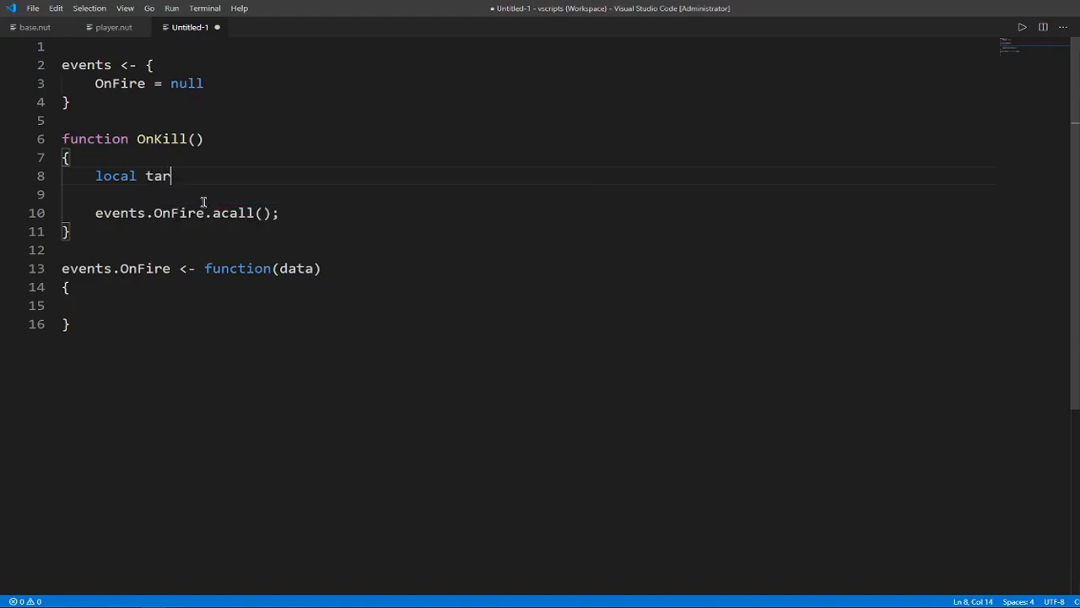
pyautogui.write('get <-')
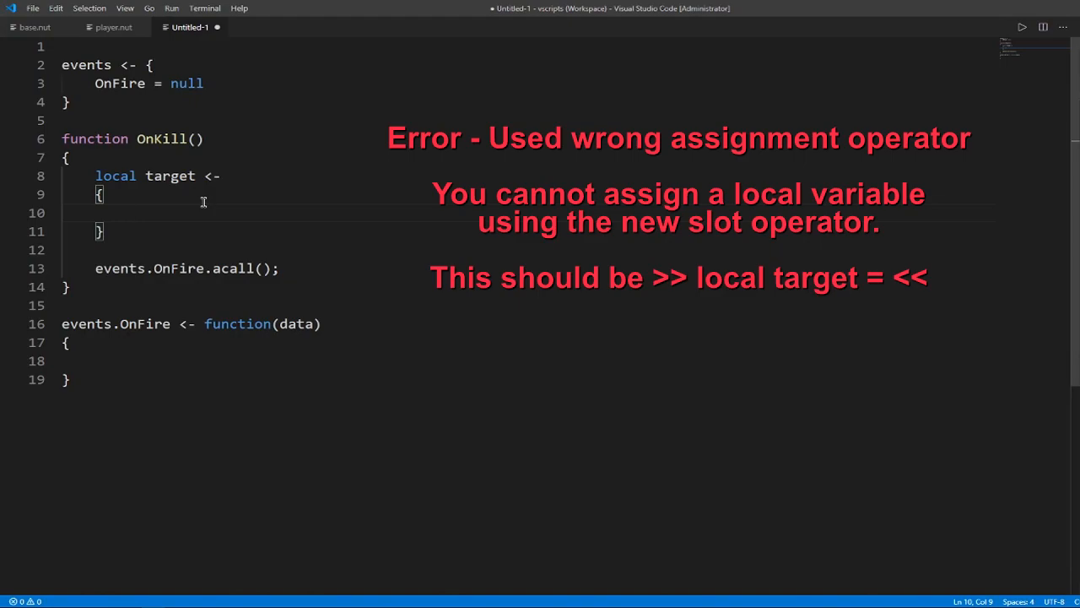
pyautogui.write('name =')
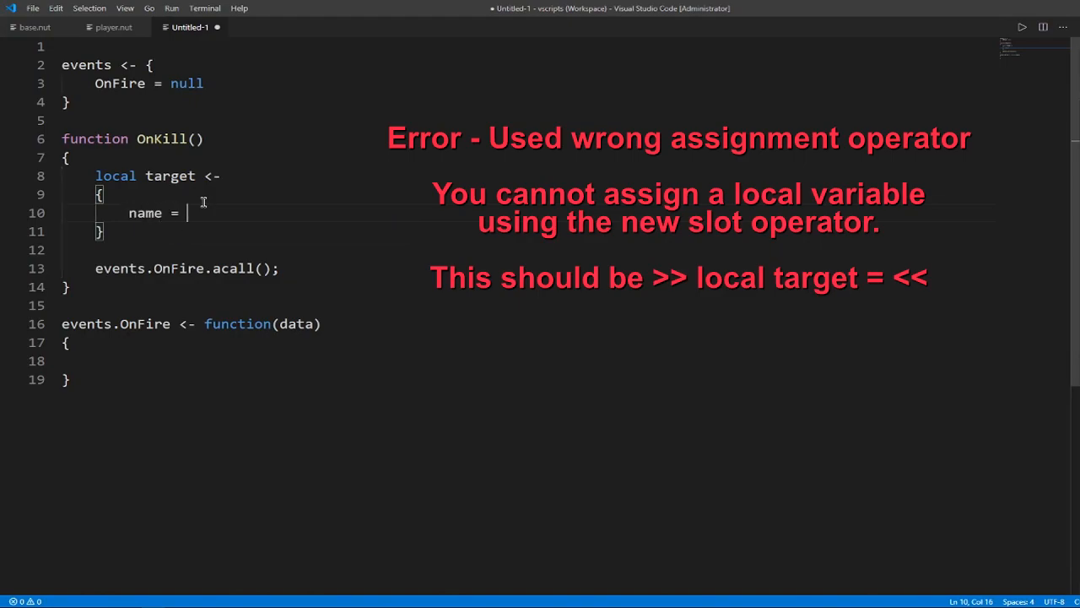
pyautogui.write('"Ja"')
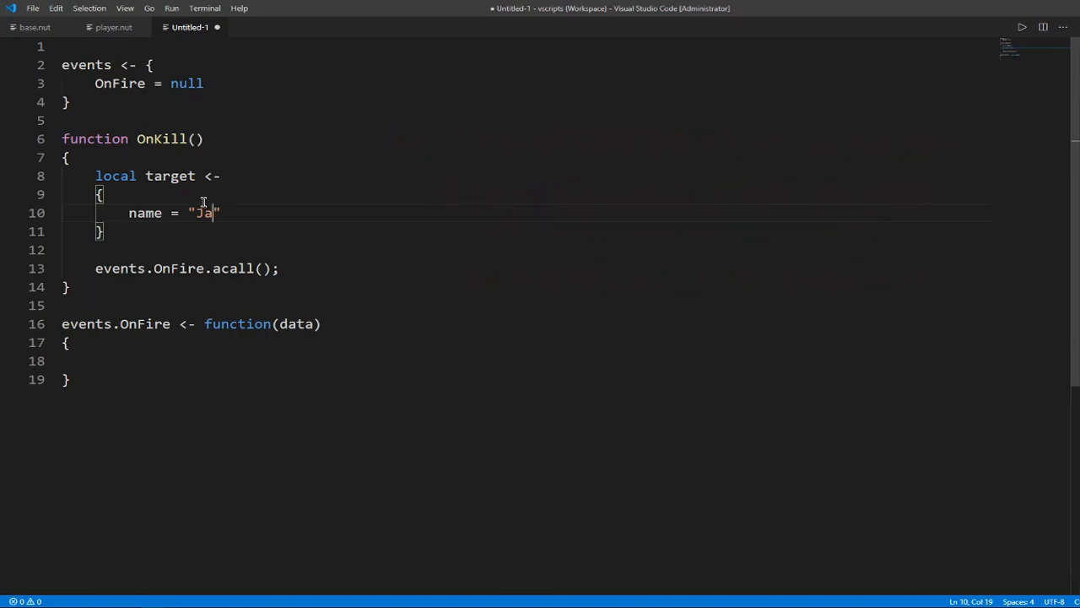
pyautogui.write('mes')
pyautogui.write('damage')
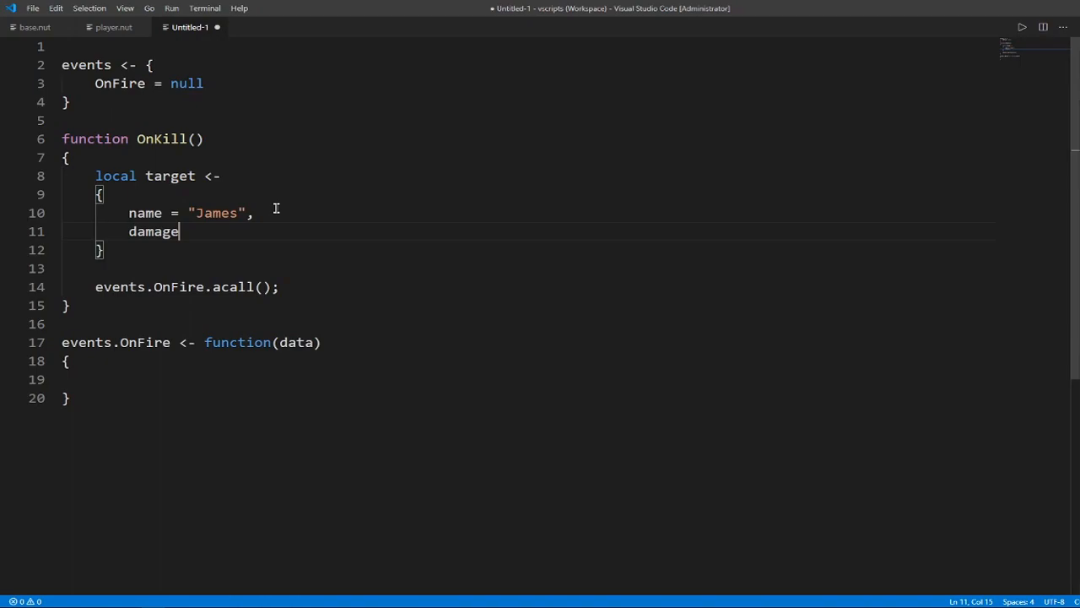
pyautogui.write('_taken = 3')
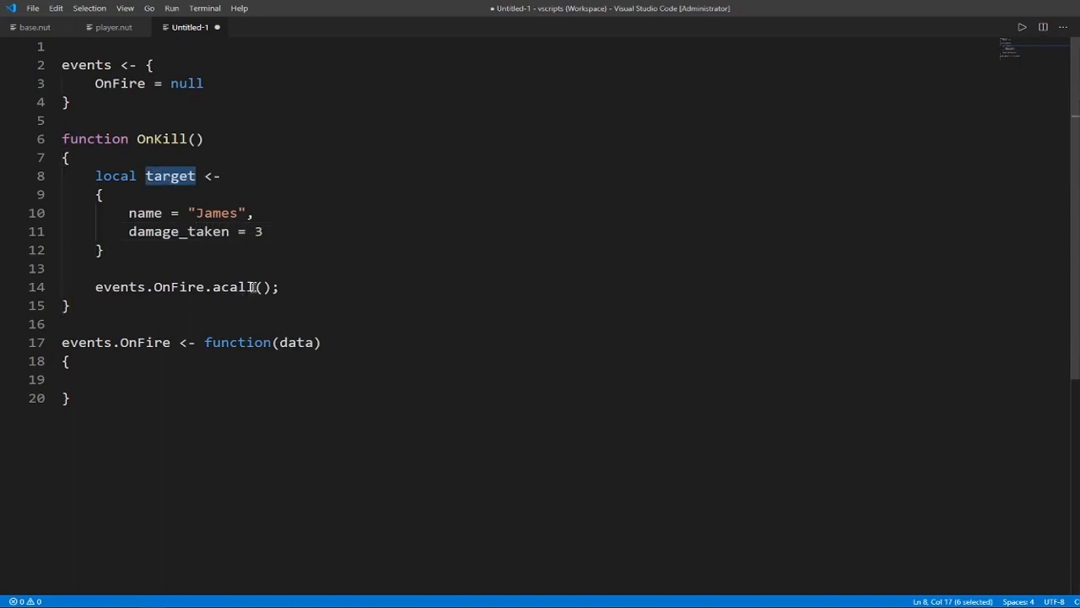
pyautogui.write('[]')
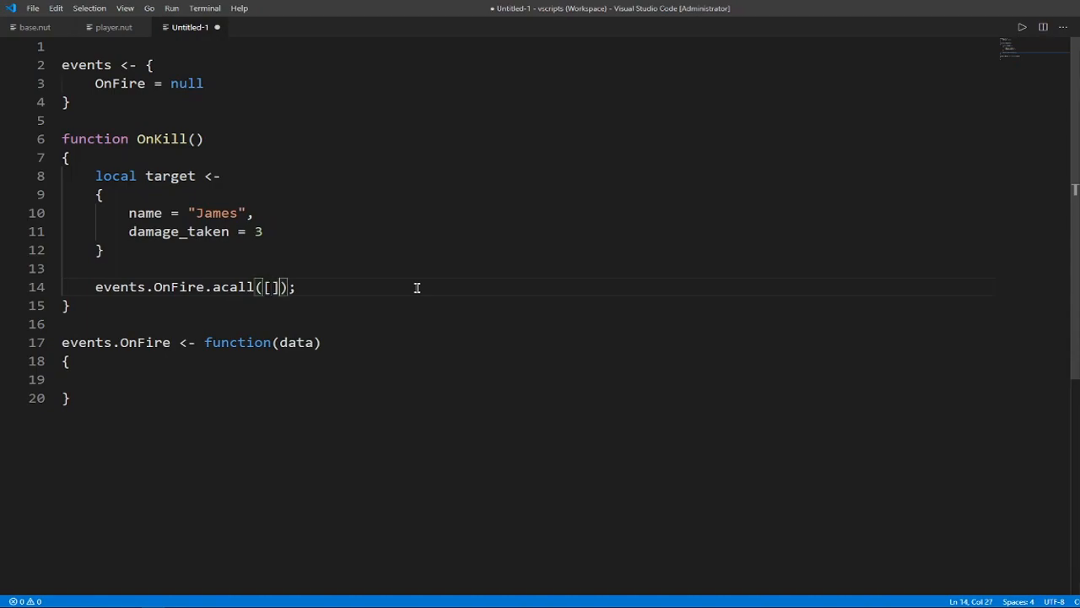
pyautogui.write('this,')
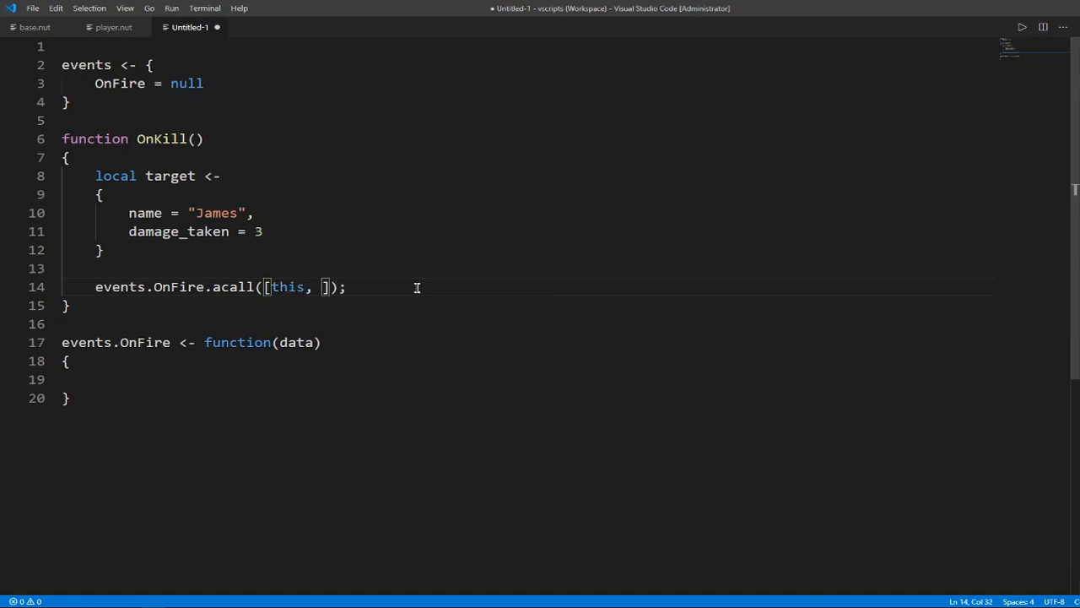
pyautogui.write('target')
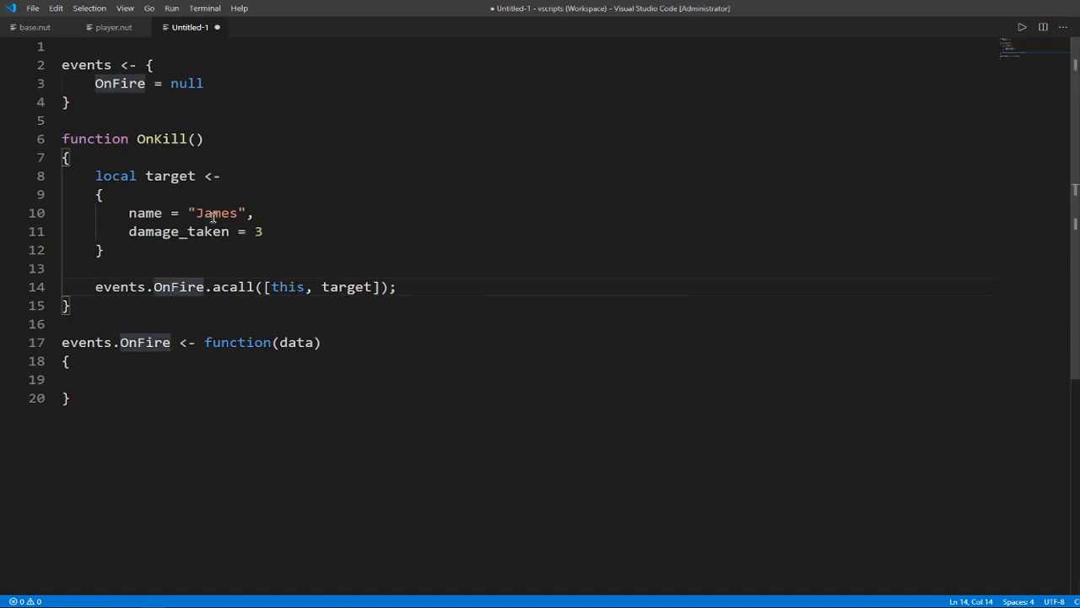
pyautogui.doubleClick(169, 176)
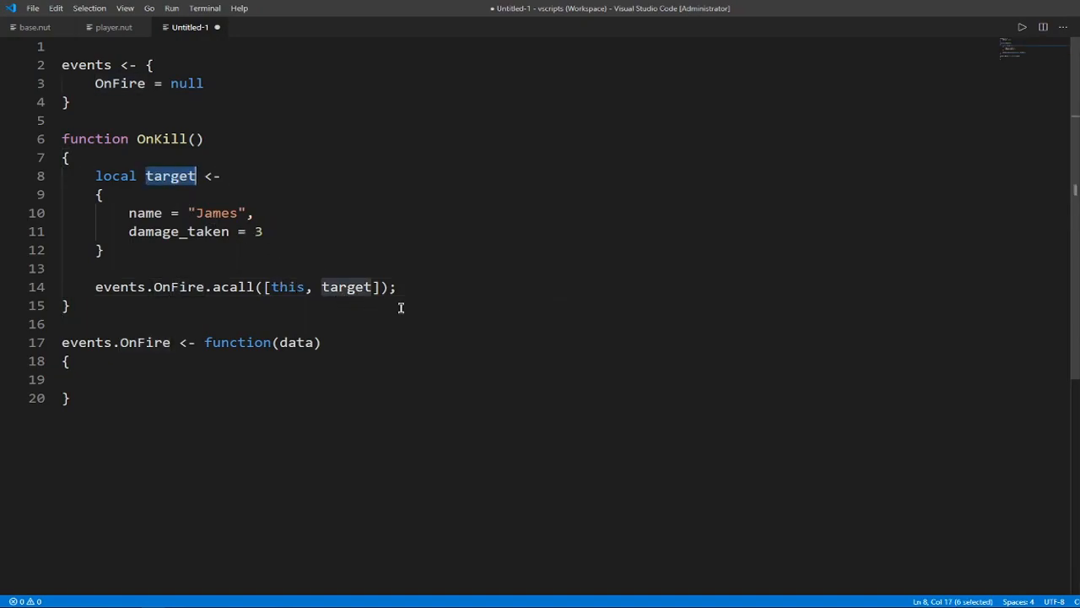
# - Add a comment in the OnFire handler listing data.name and data.damage_taken
pyautogui.click(169, 231)
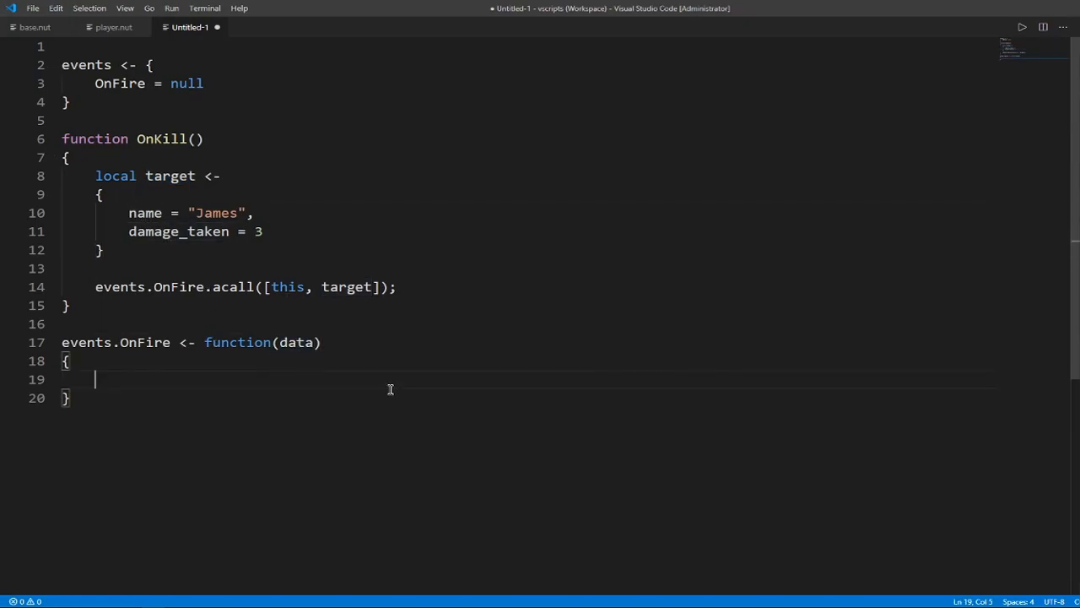
pyautogui.write('data.name')
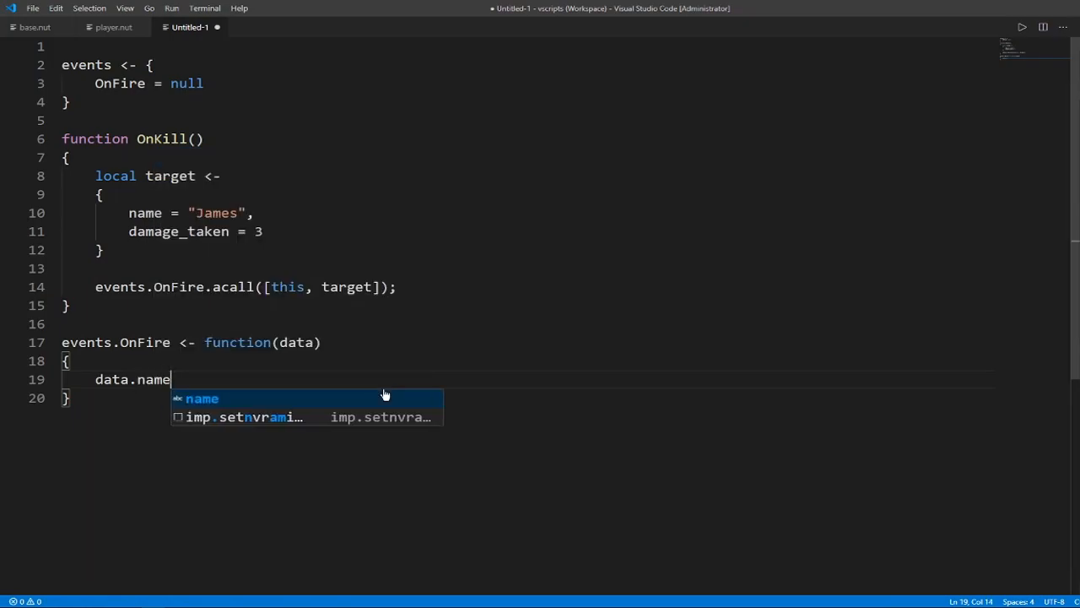
pyautogui.write(', data.')
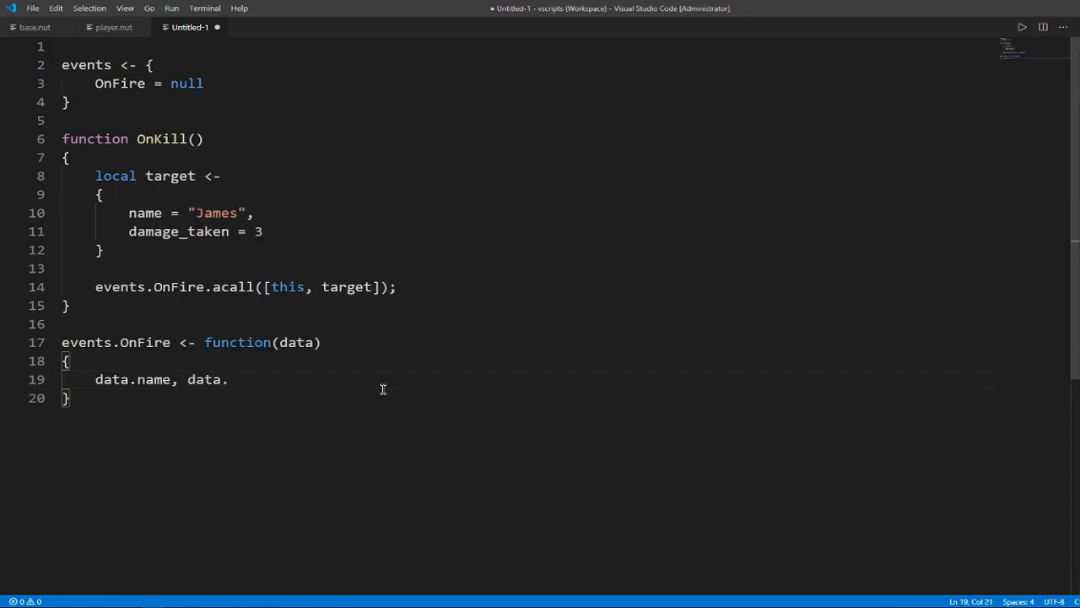
pyautogui.write('damage_taken')
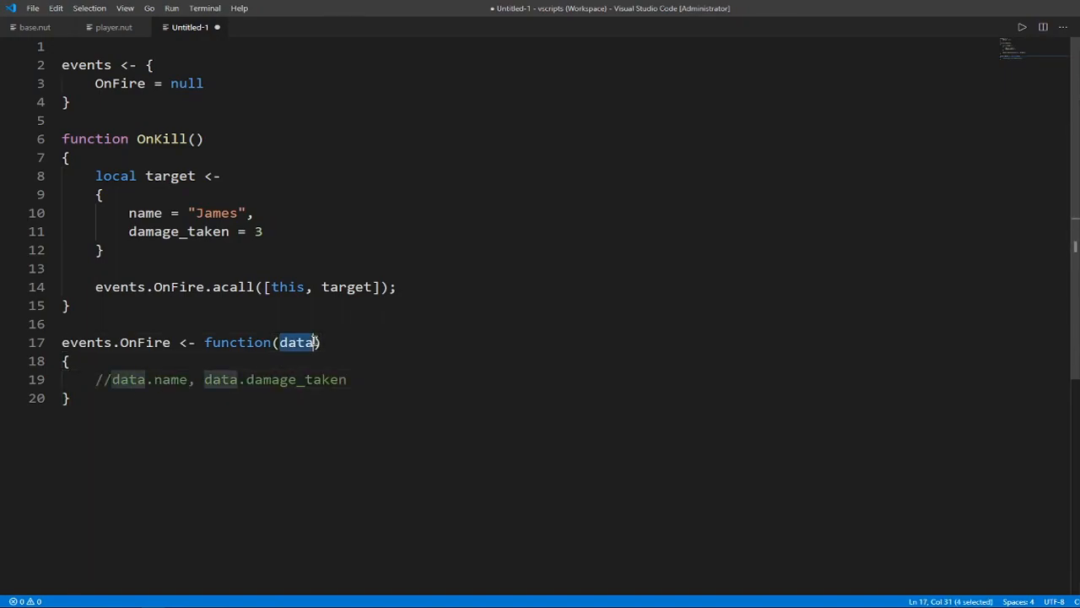
pyautogui.click(346, 378)
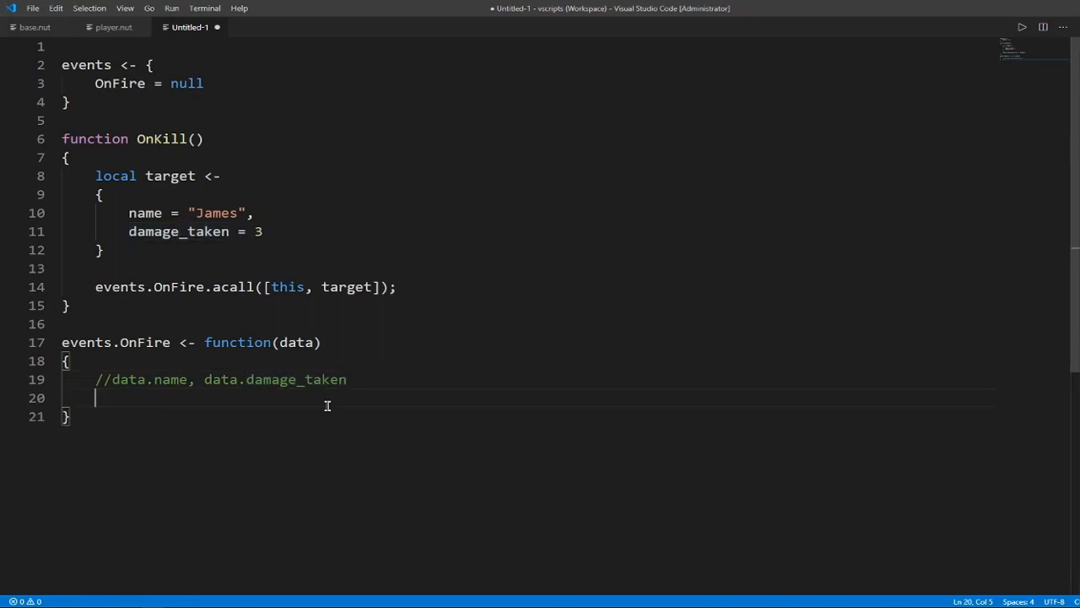
# - Print "Target: " + data.name + "\n" and "Amount: " + data.damage_taken + "hp"
pyautogui.write('print()')
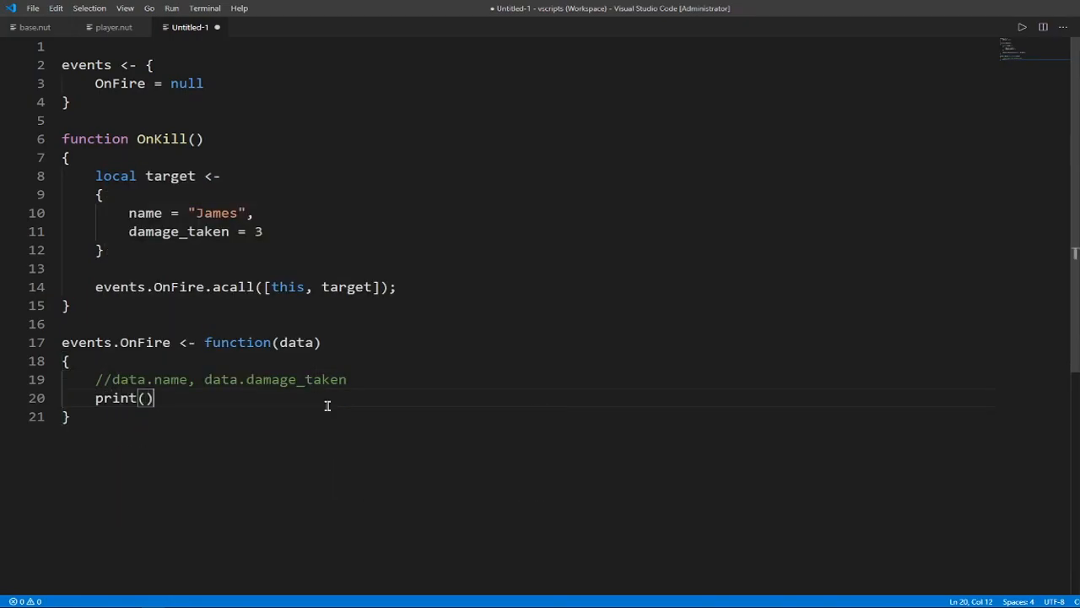
pyautogui.write('"Target: "')
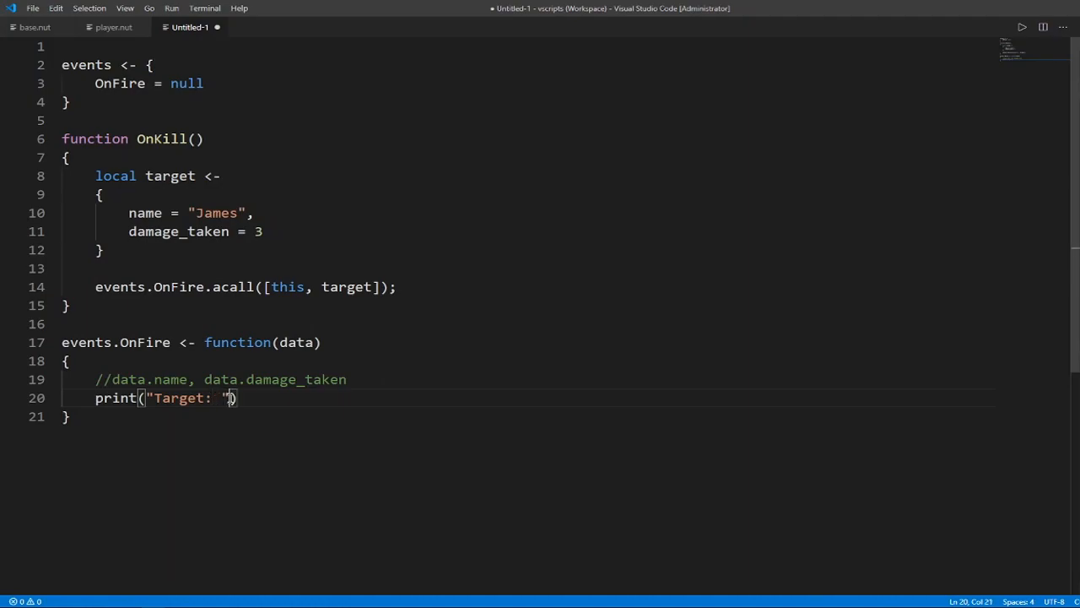
pyautogui.write('+ data.n')
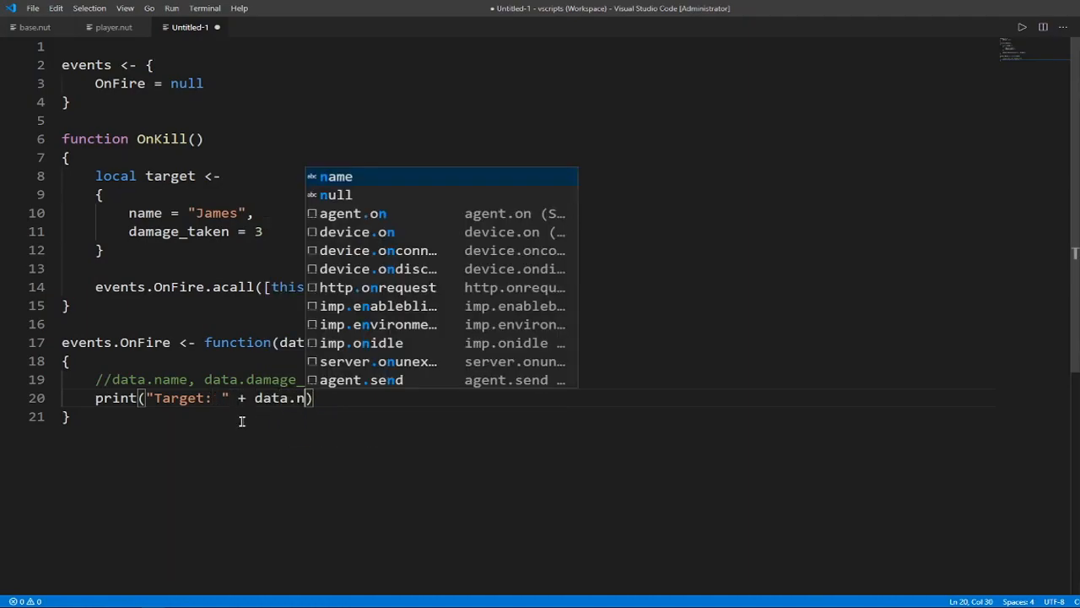
pyautogui.press('Enter')
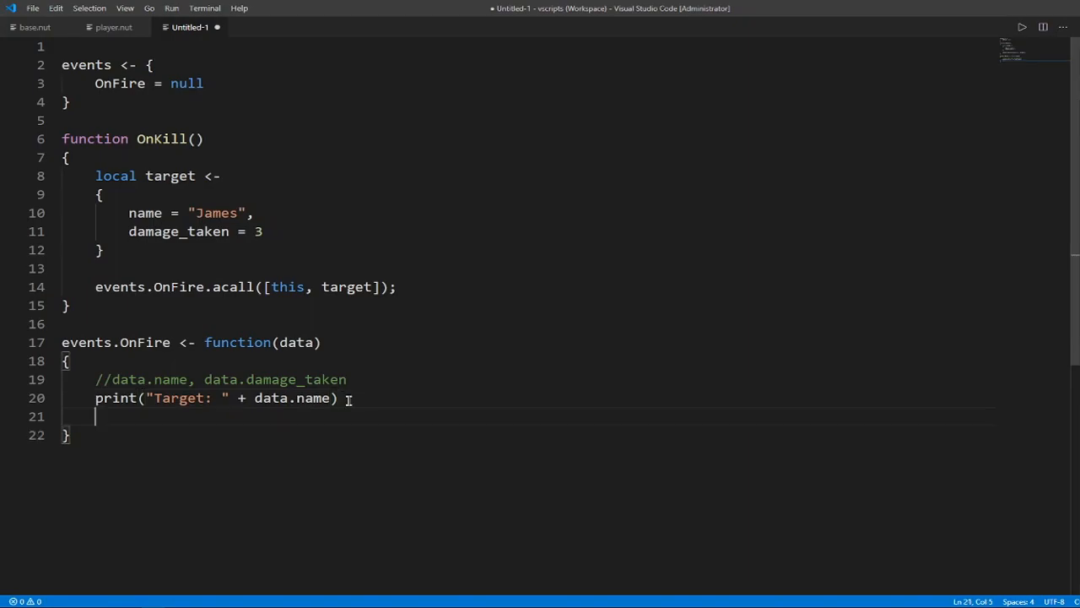
pyautogui.write('print("")')
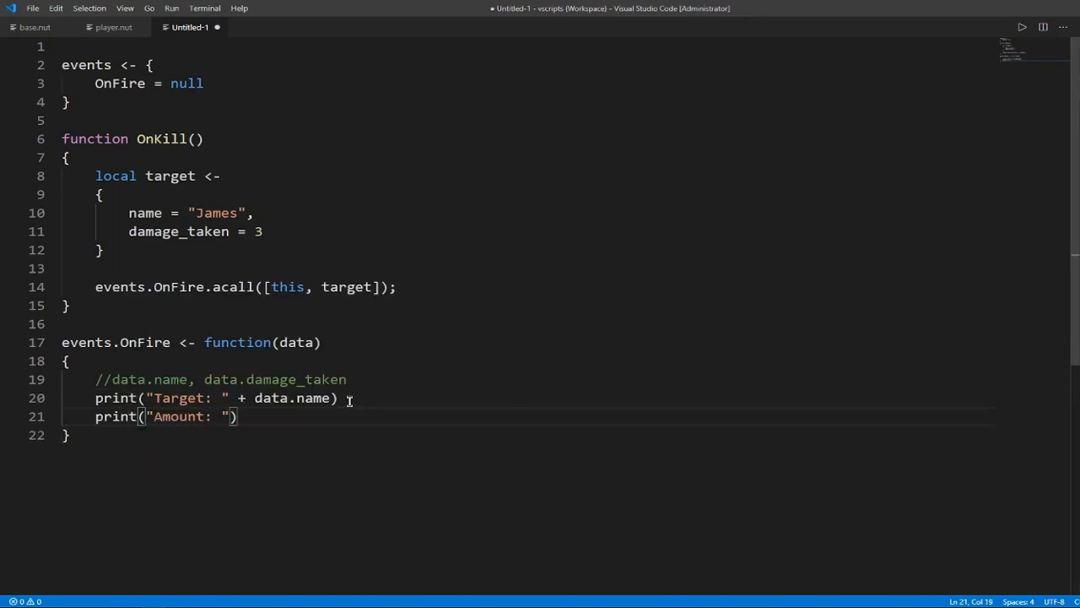
pyautogui.write('+ data.damage_taken +')
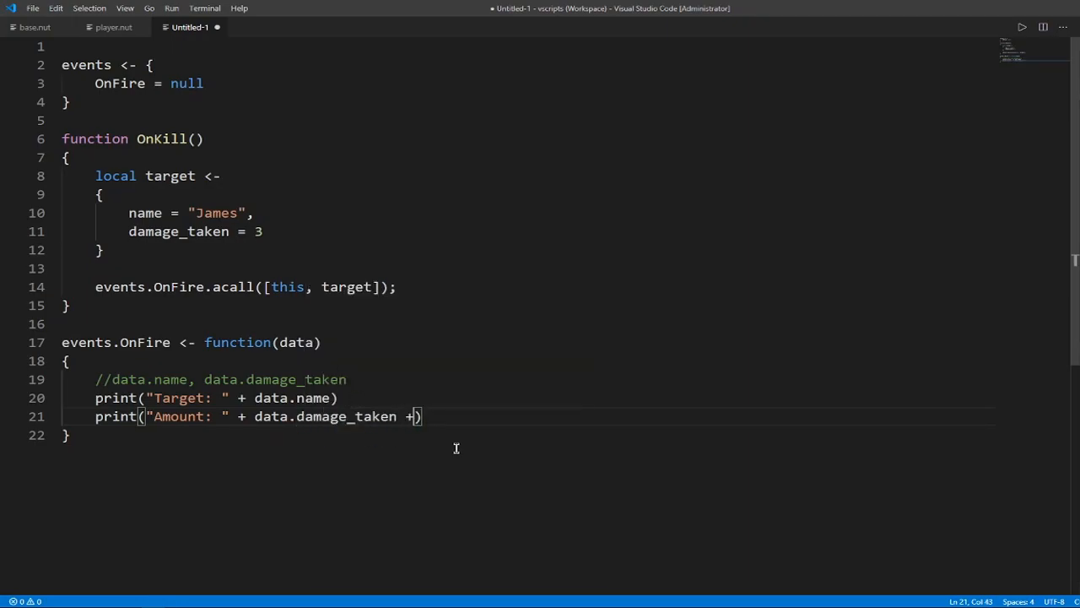
pyautogui.write('"hp"')
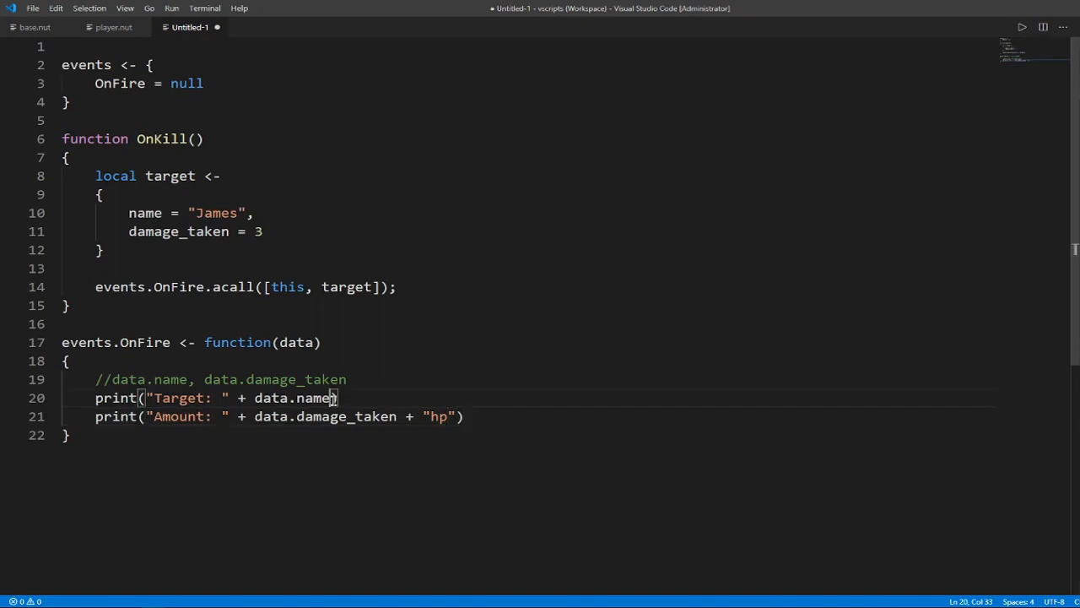
pyautogui.write('+ ""')
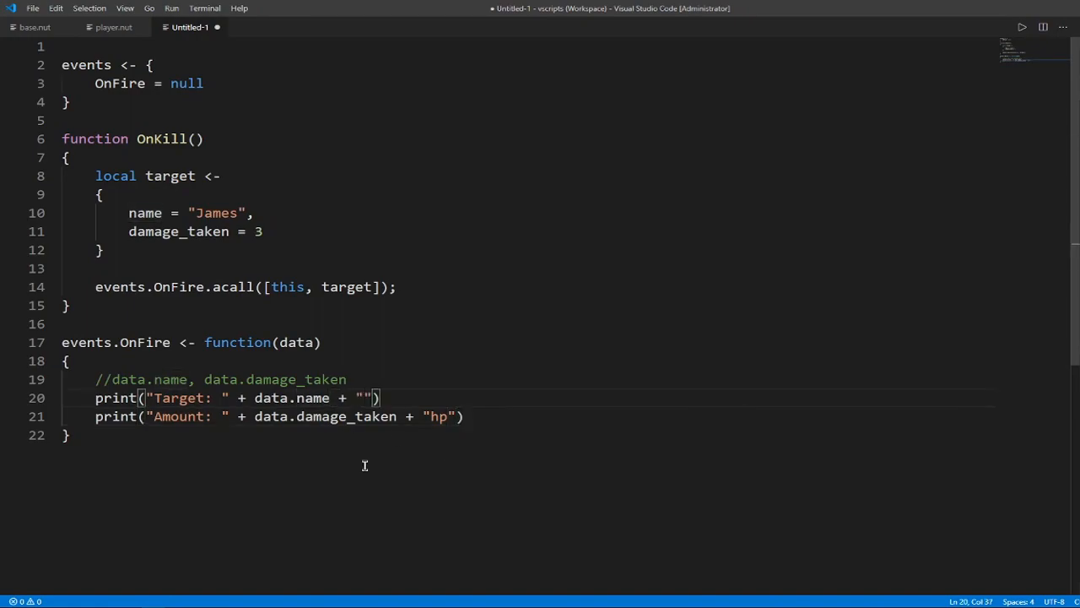
pyautogui.write('\\n')
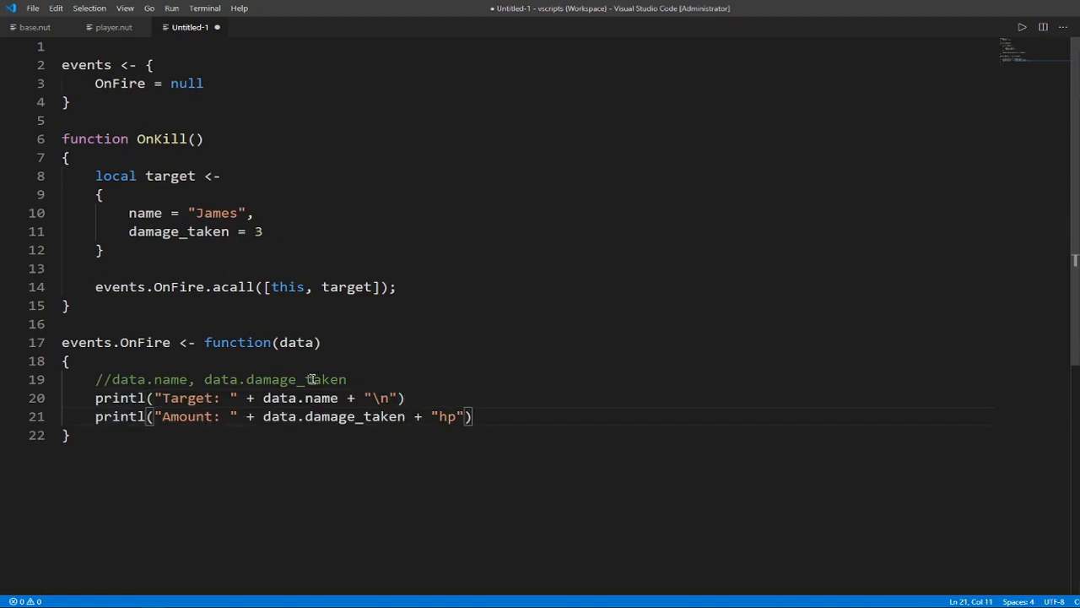
# - Change println back to print and select the whole example code for copying
pyautogui.doubleClick(120, 398)
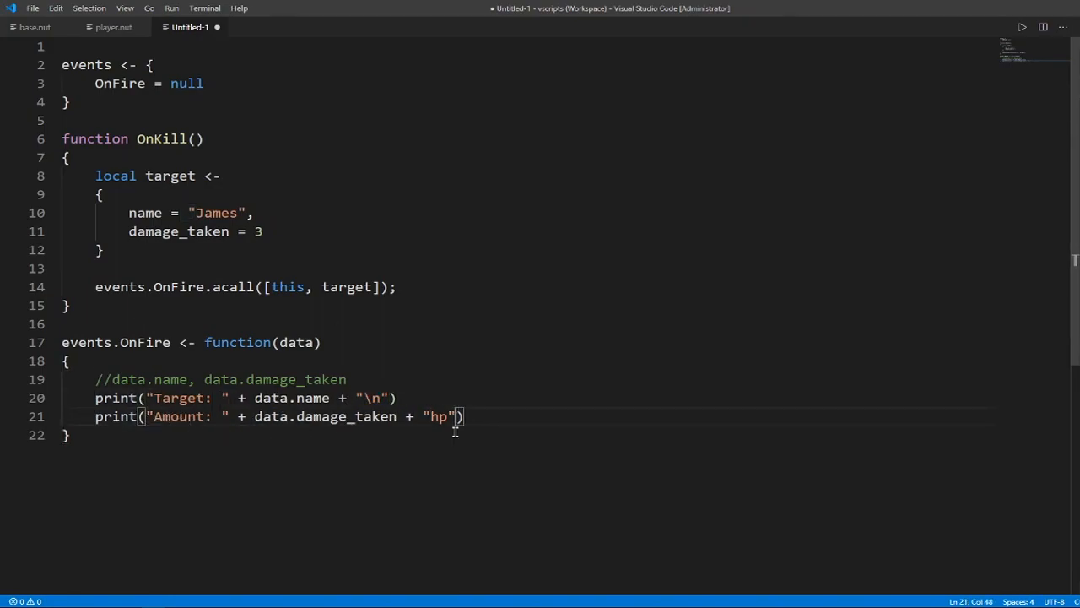
pyautogui.doubleClick(115, 398)
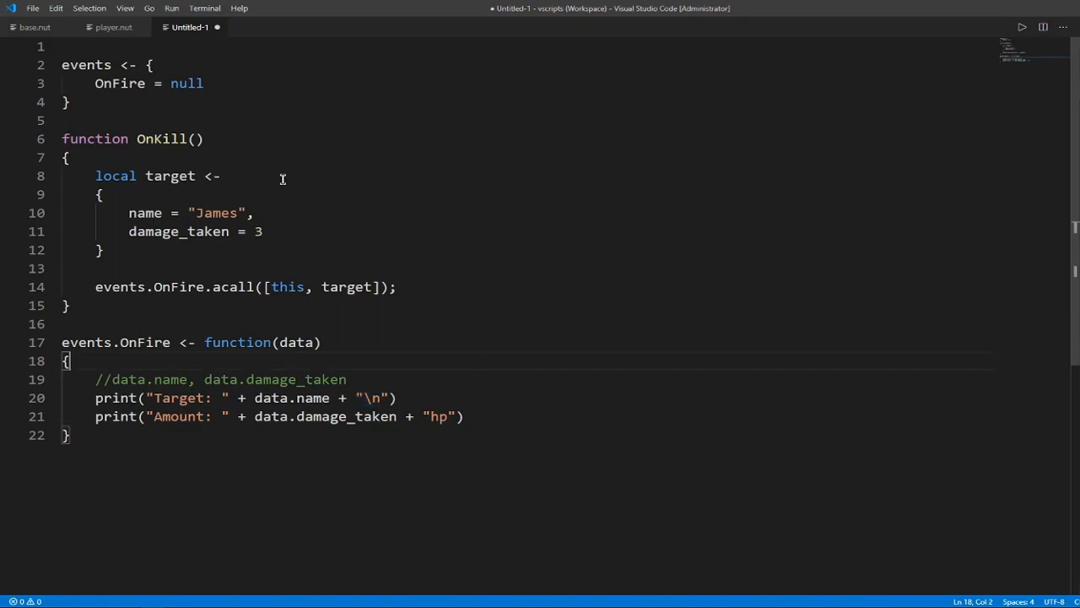
pyautogui.press('ctrl+a')
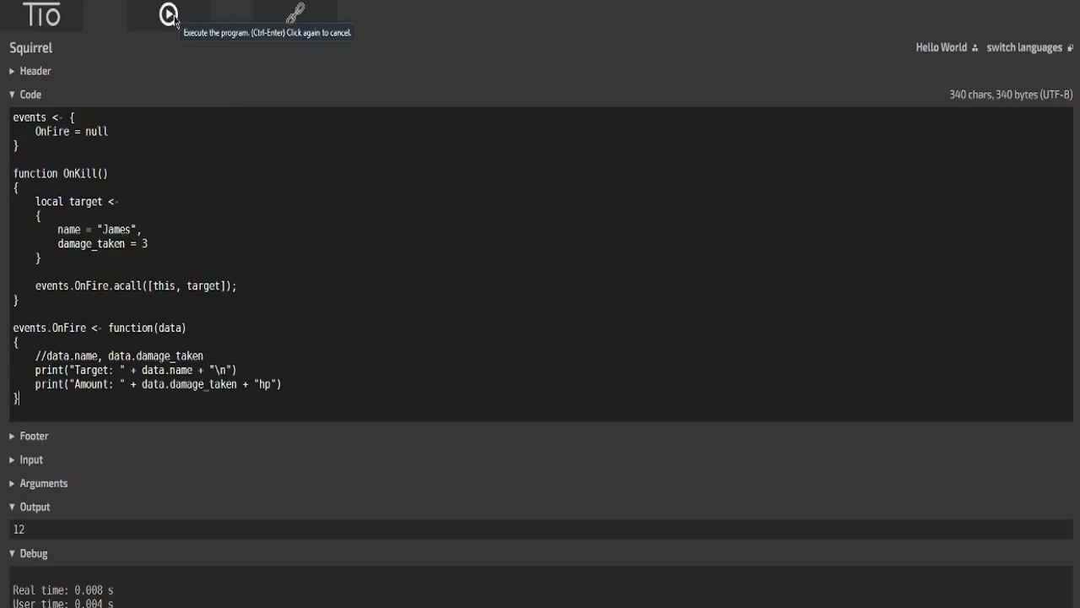
# - Run the pasted Squirrel code in TIO and change local target <- to local target =
pyautogui.click(169, 13)
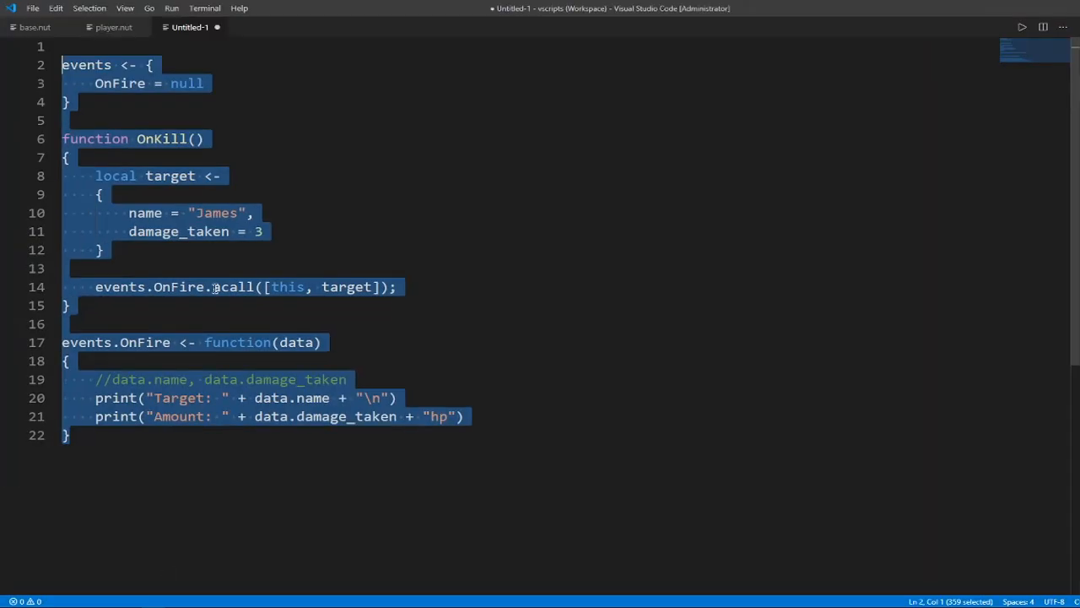
pyautogui.click(211, 176)
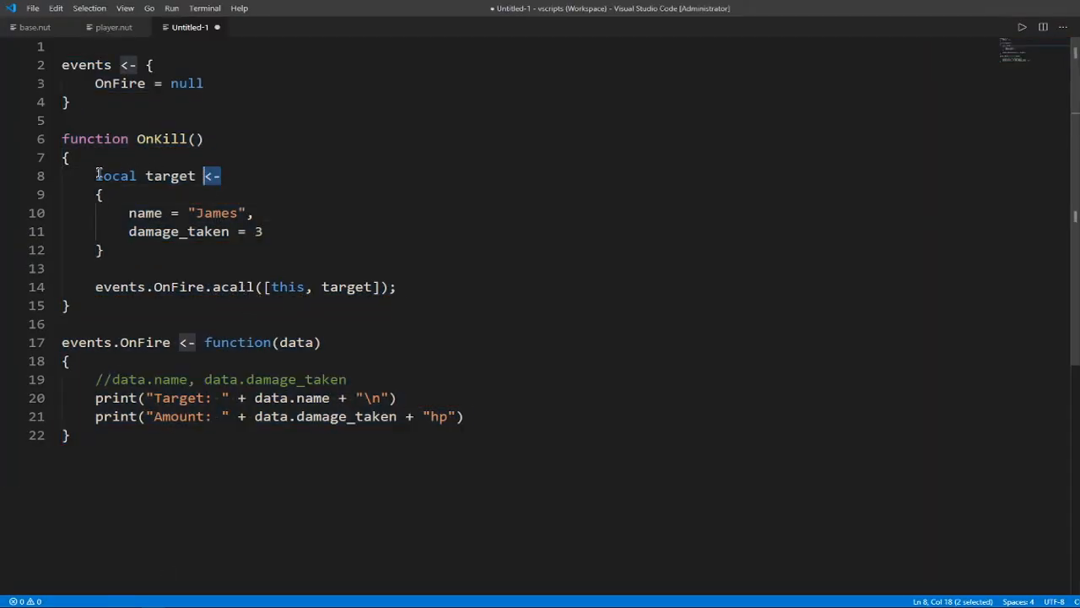
pyautogui.click(229, 175)
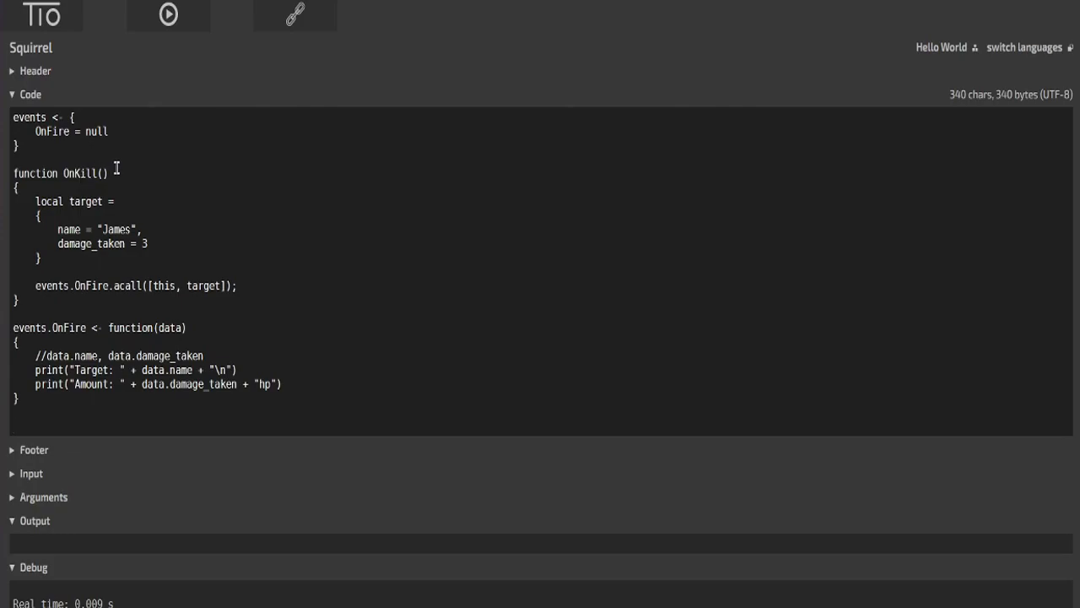
# - Add a final OnKill() call to the TIO script and run it
pyautogui.write('OnKill()')
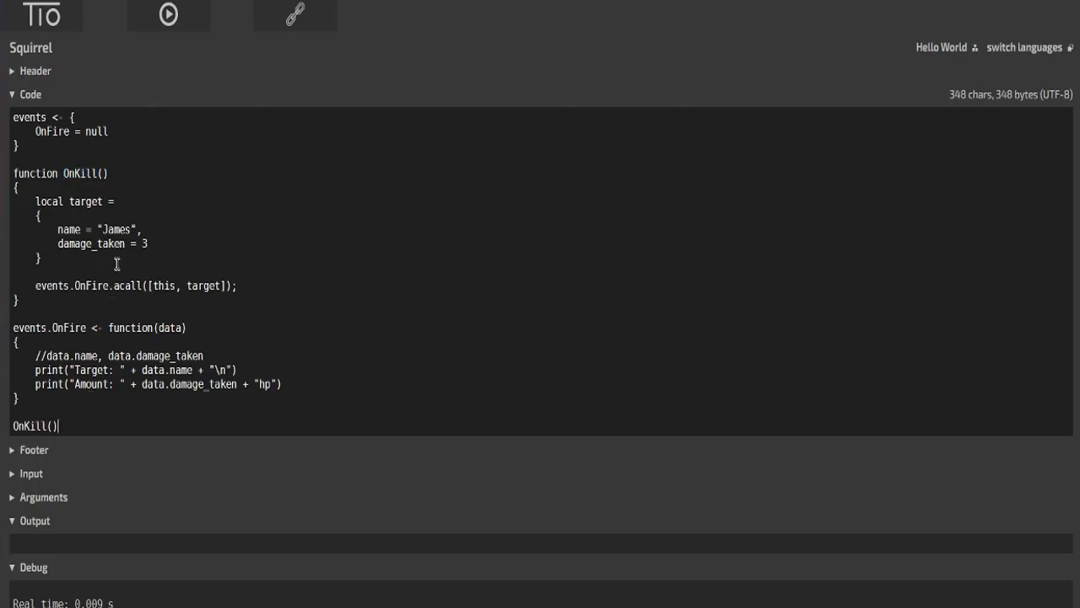
pyautogui.click(168, 16)
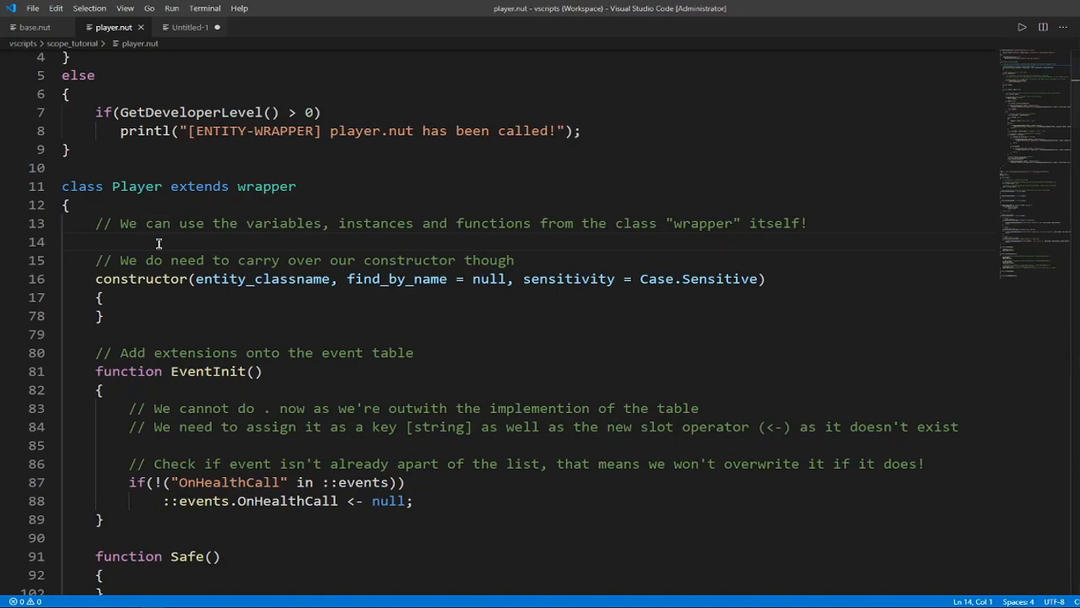
pyautogui.scroll(-3)
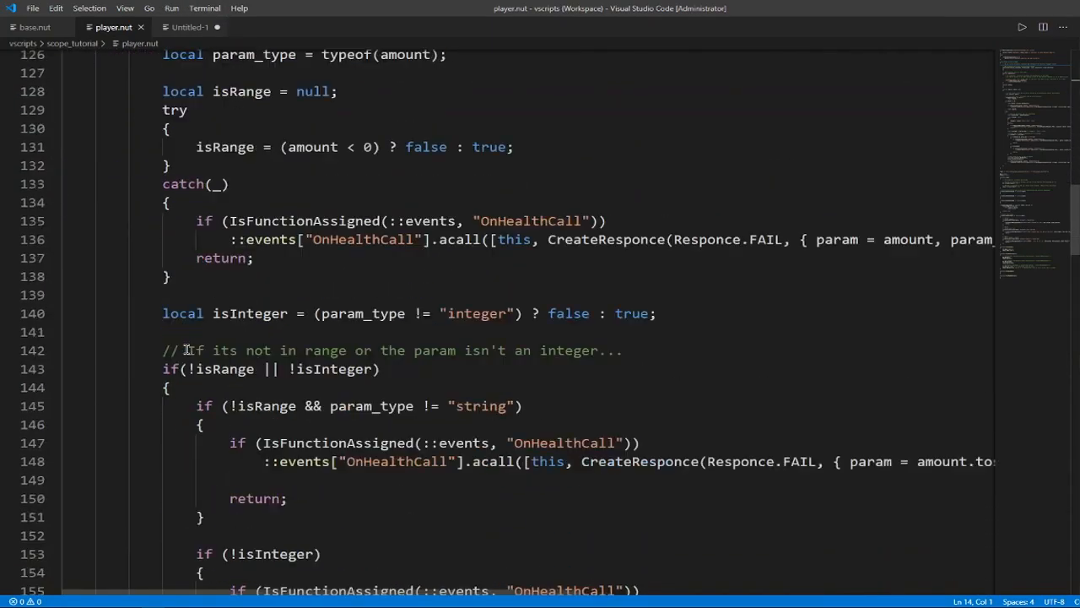
pyautogui.scroll(-3)
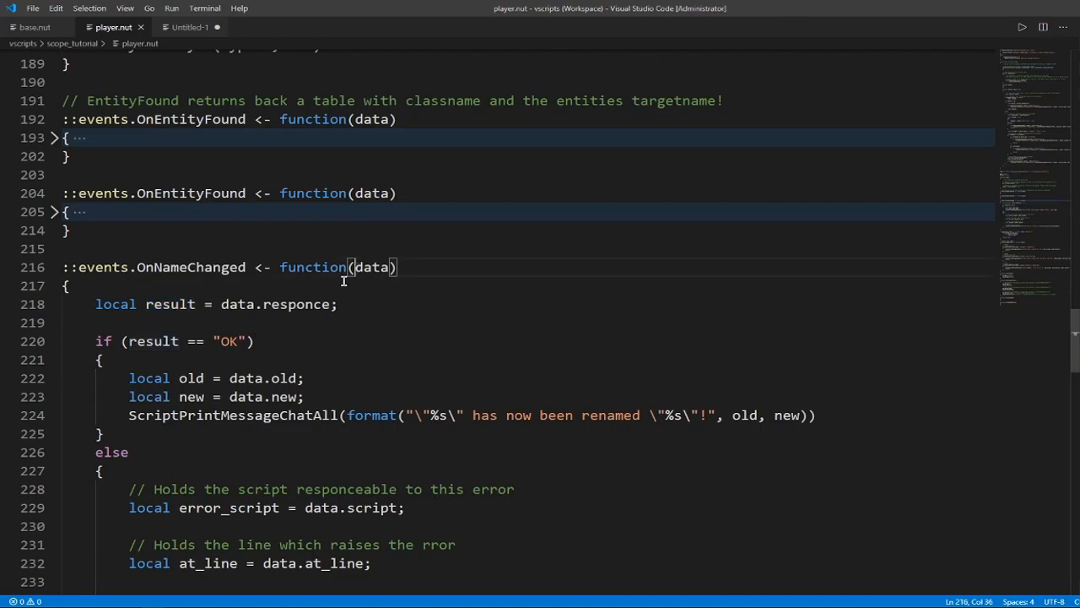
pyautogui.scroll(-3)
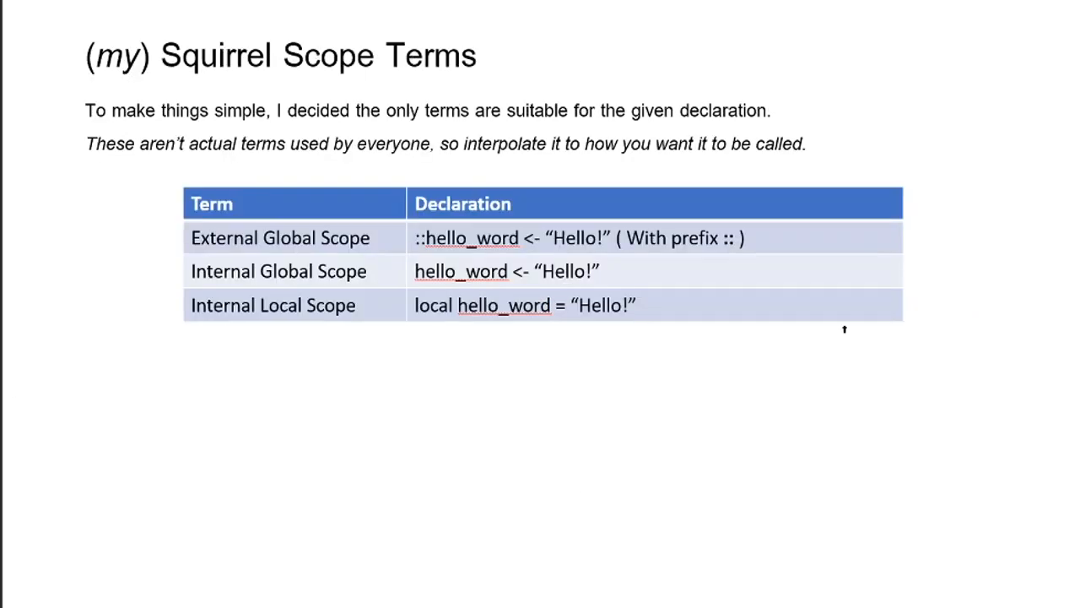
pyautogui.moveTo(835, 472)
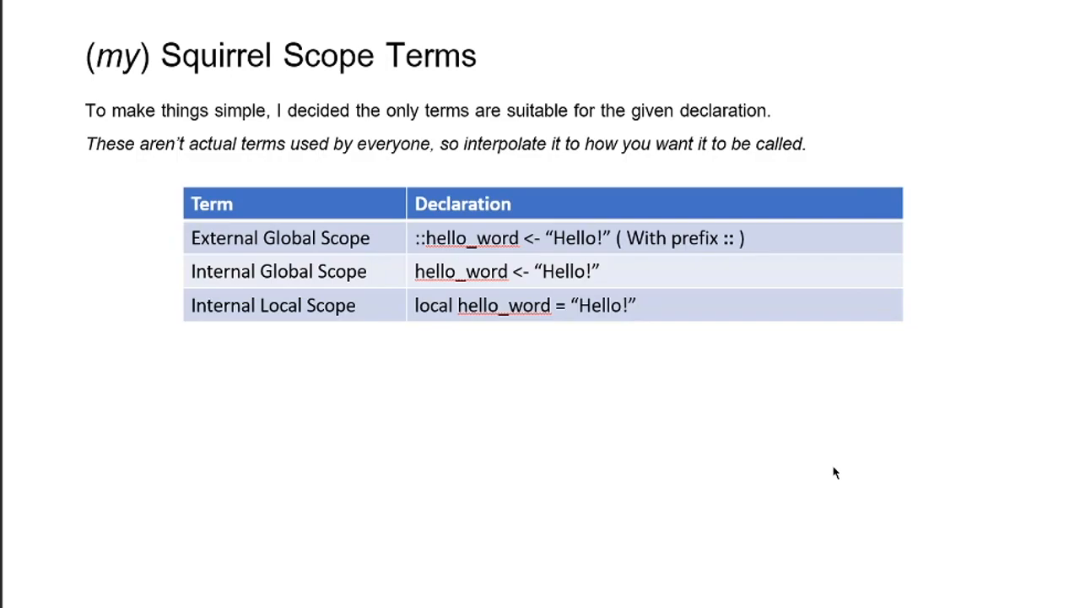